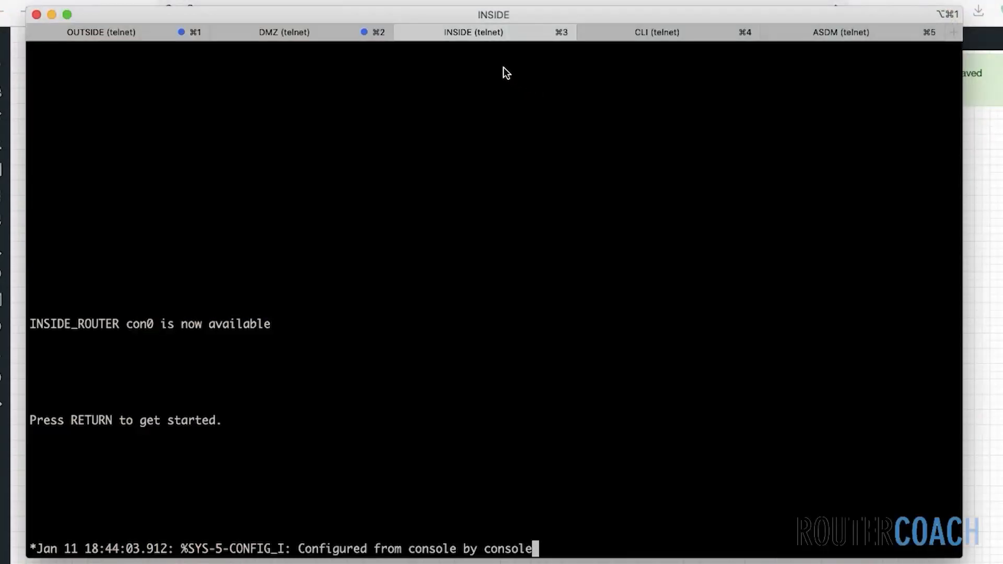
pyautogui.moveTo(309, 79)
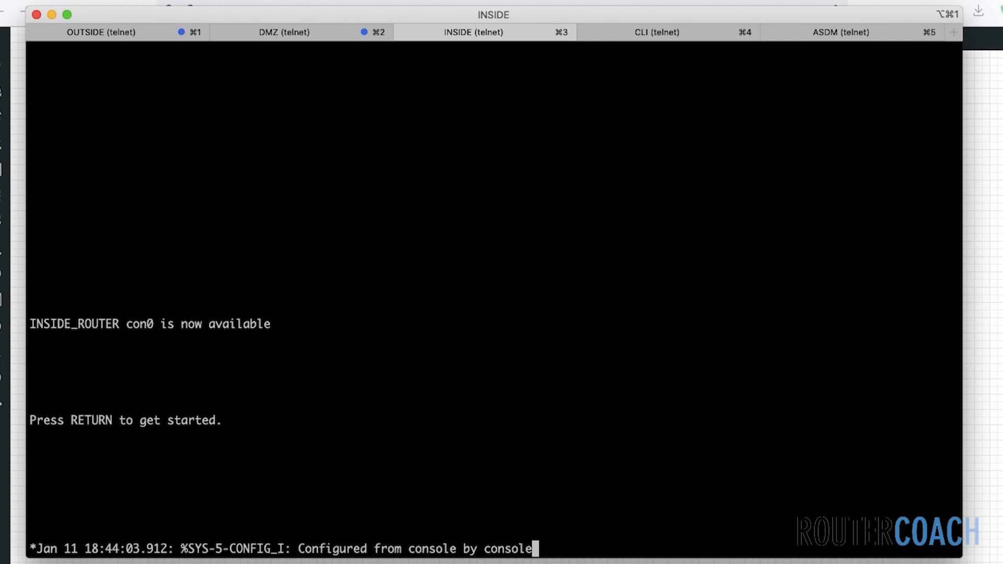
# Step: Enable the inside router console and list its interfaces with 'sh ip int brief'
pyautogui.press('Return')
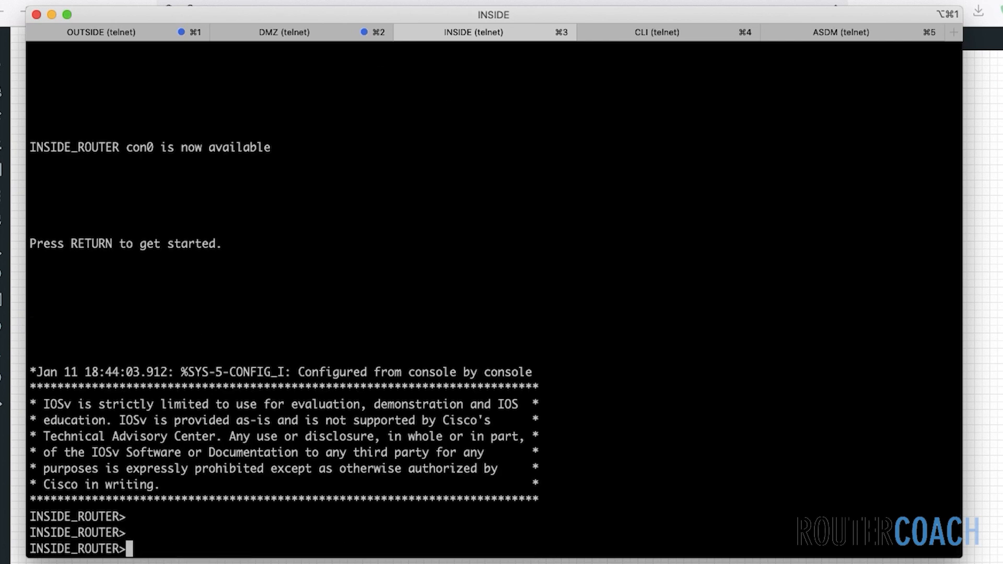
pyautogui.write('sh ip int brief')
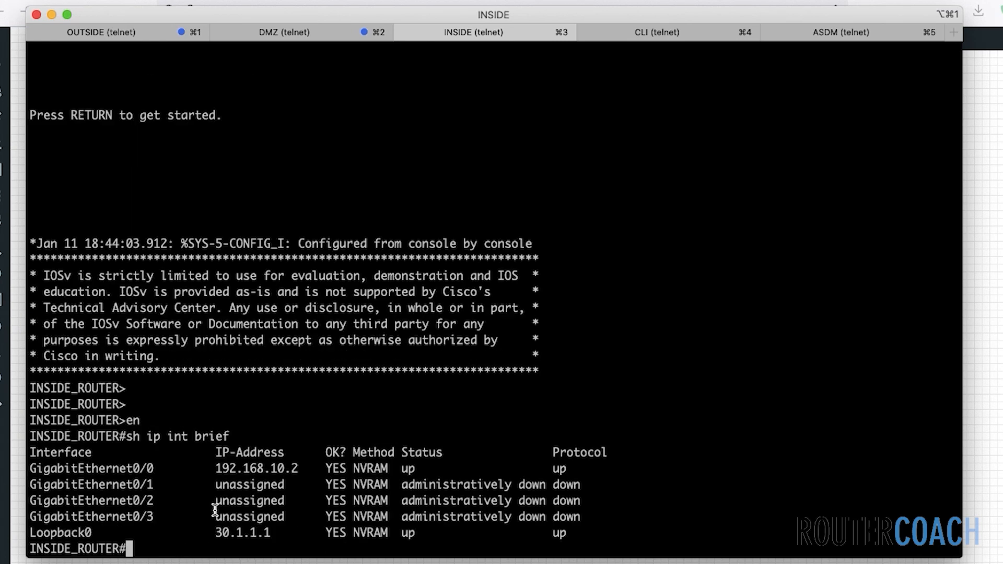
pyautogui.moveTo(606, 355)
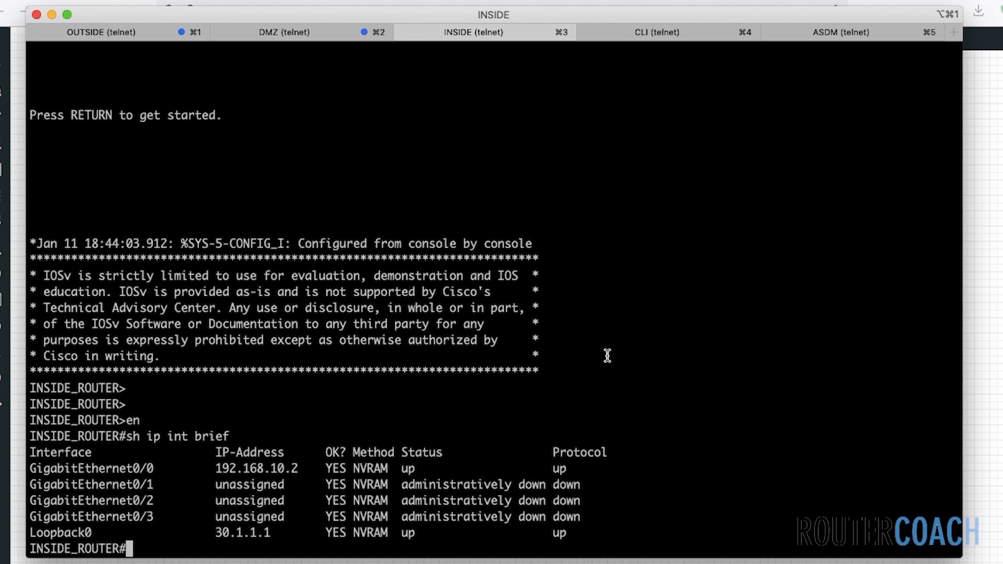
# Step: Ping 10.1.1.2 sourced from 30.1.1.1 and get 100 percent success
pyautogui.write('ping 10.1')
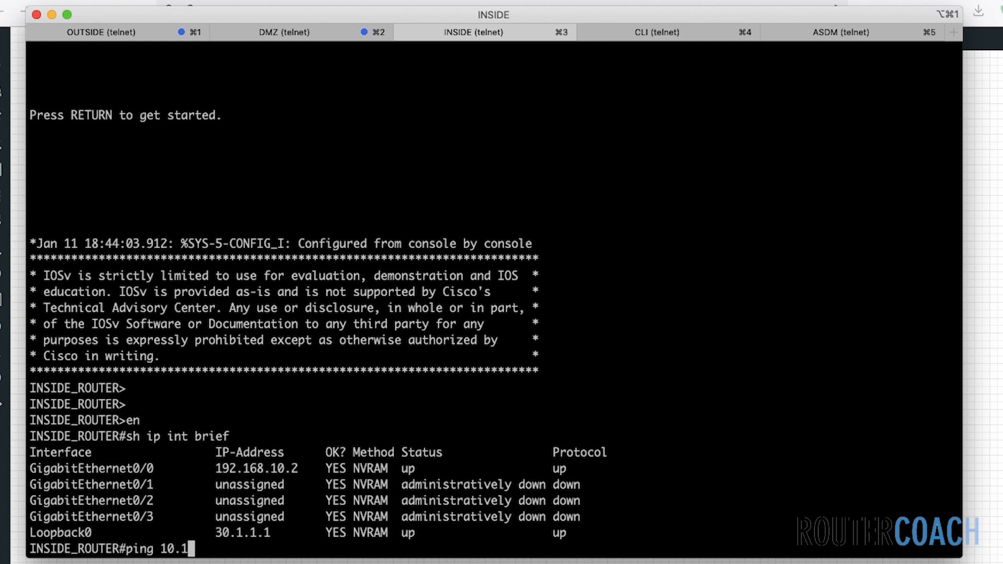
pyautogui.write('.1.2')
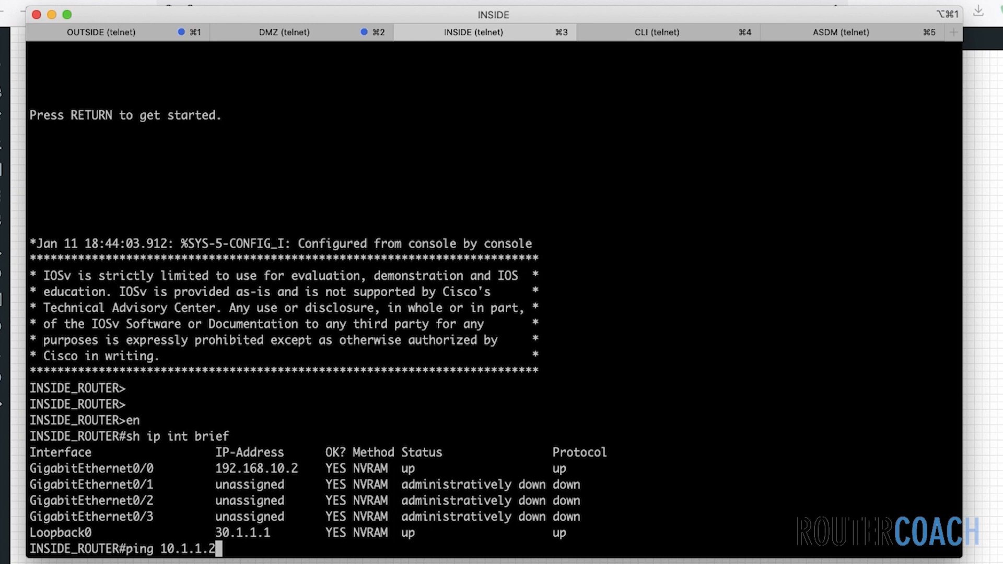
pyautogui.write('so')
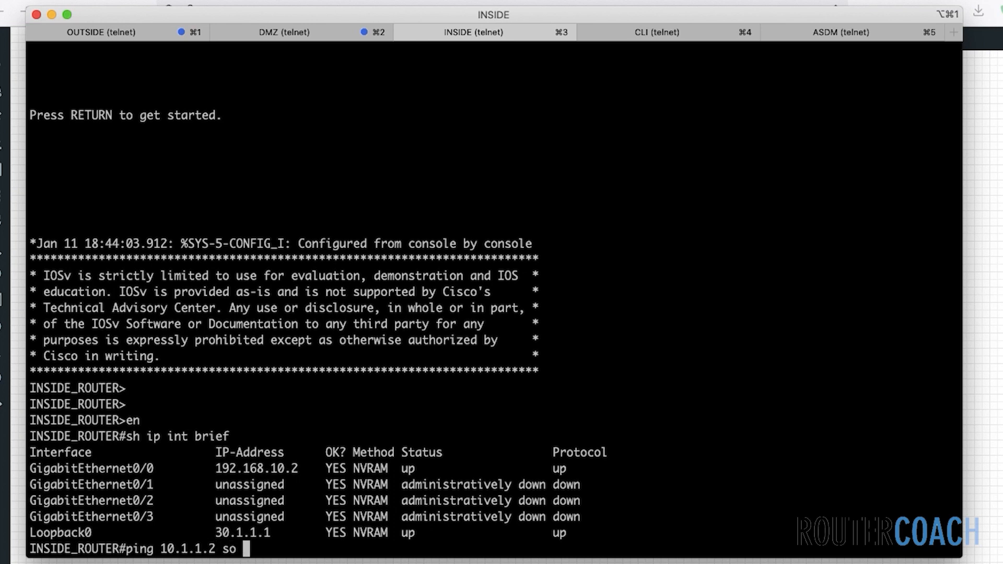
pyautogui.write('30.1.1.1')
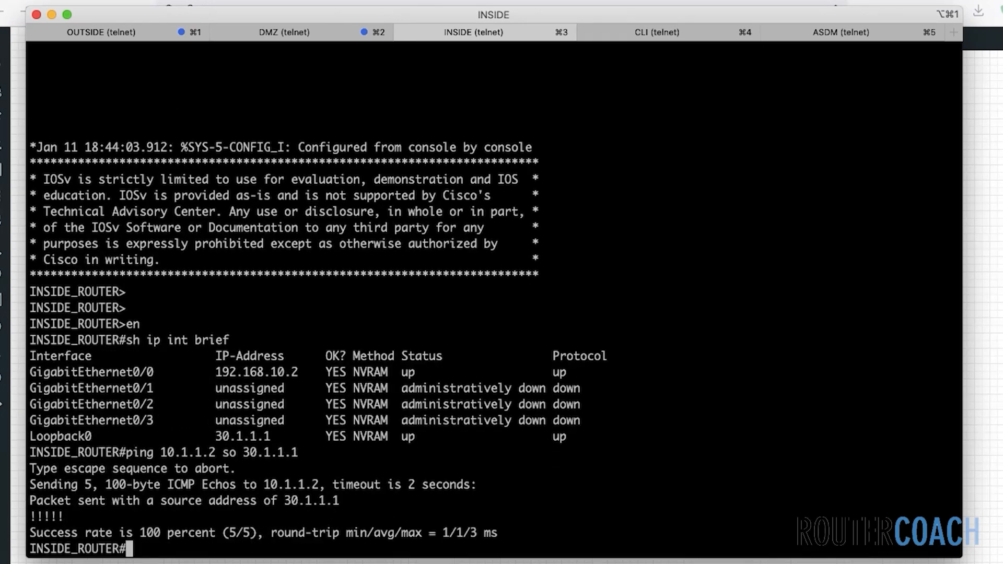
# Step: Add Loopback2 30.1.1.2/32 and Loopback3 30.1.1.3/32 on the inside router and confirm both up
pyautogui.write('conf t')
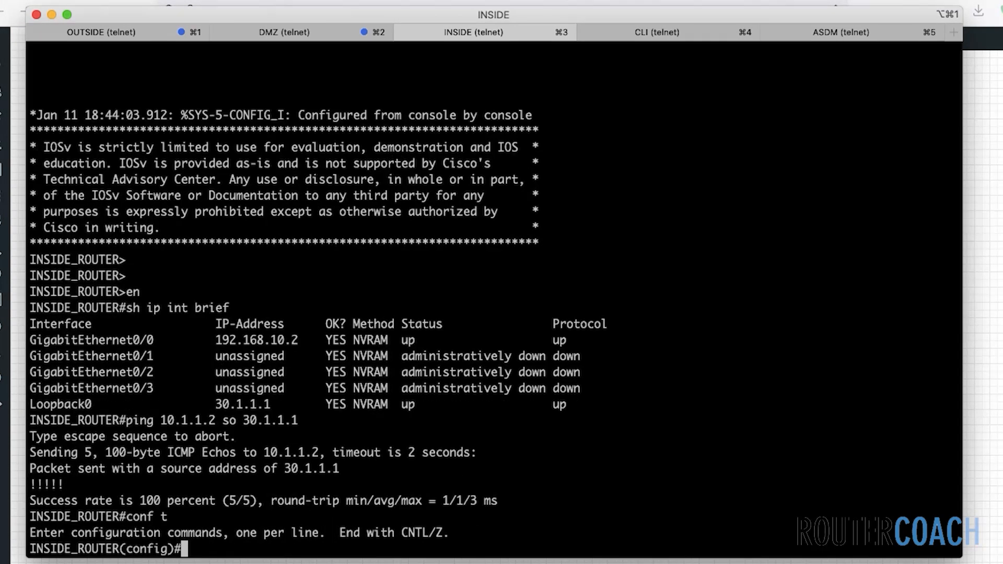
pyautogui.write('int')
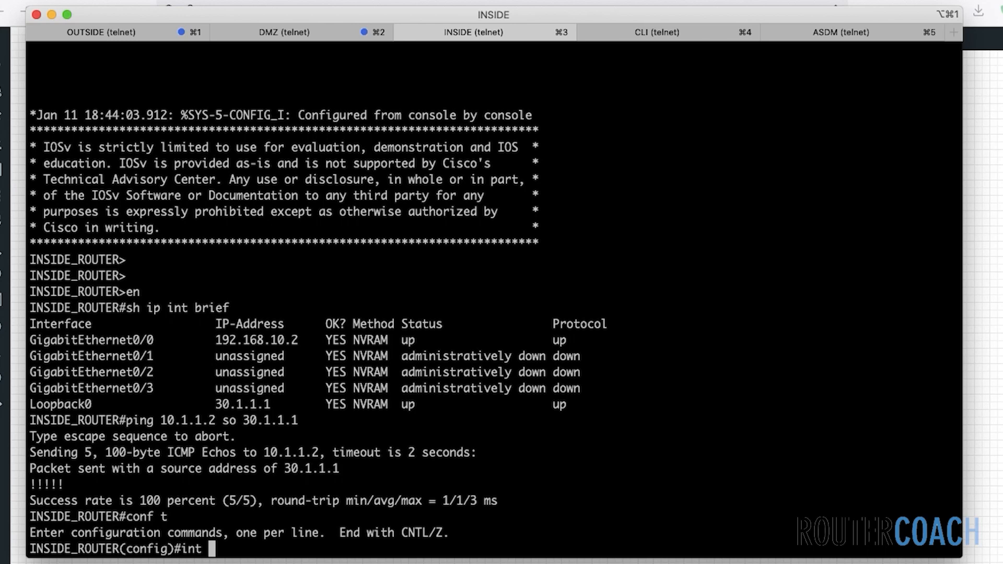
pyautogui.write('lo2')
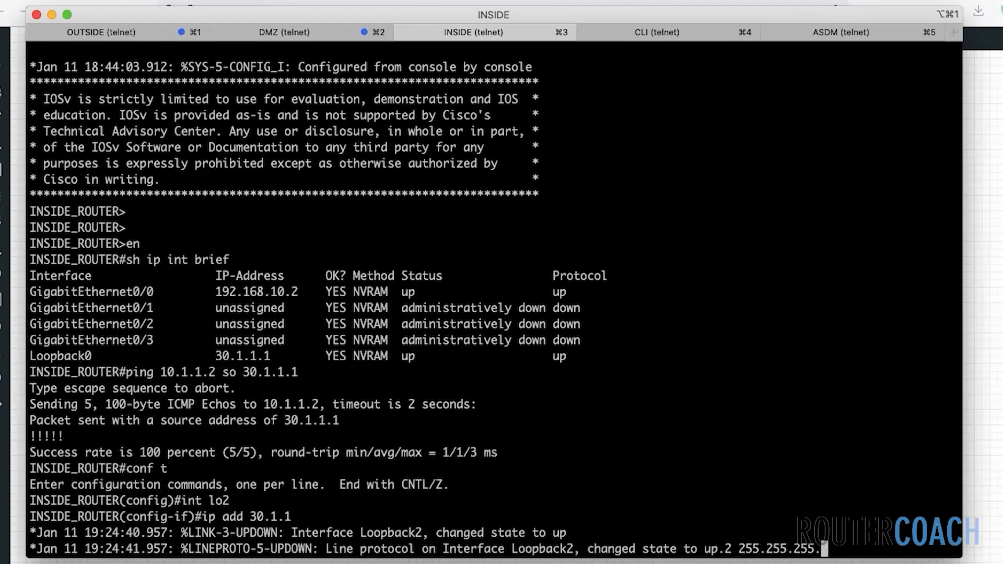
pyautogui.write('int lo3')
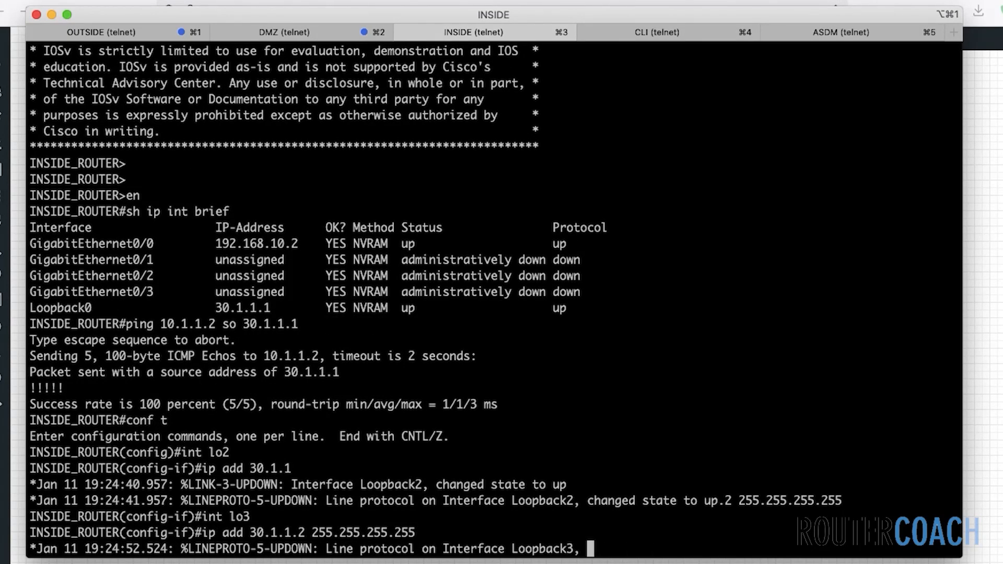
pyautogui.write('int lo2')
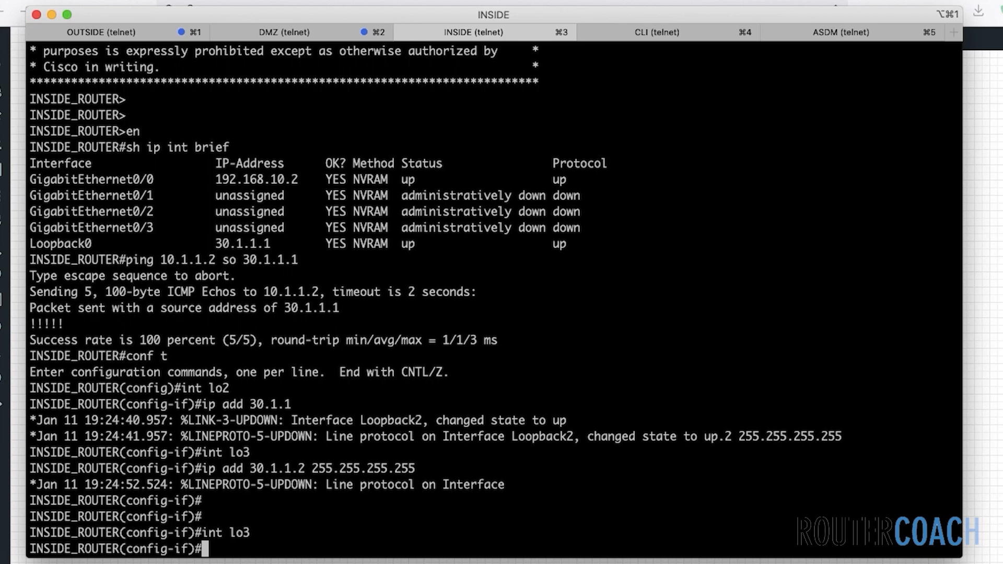
pyautogui.write('ip add 30.1.1.2 255.255.255.255')
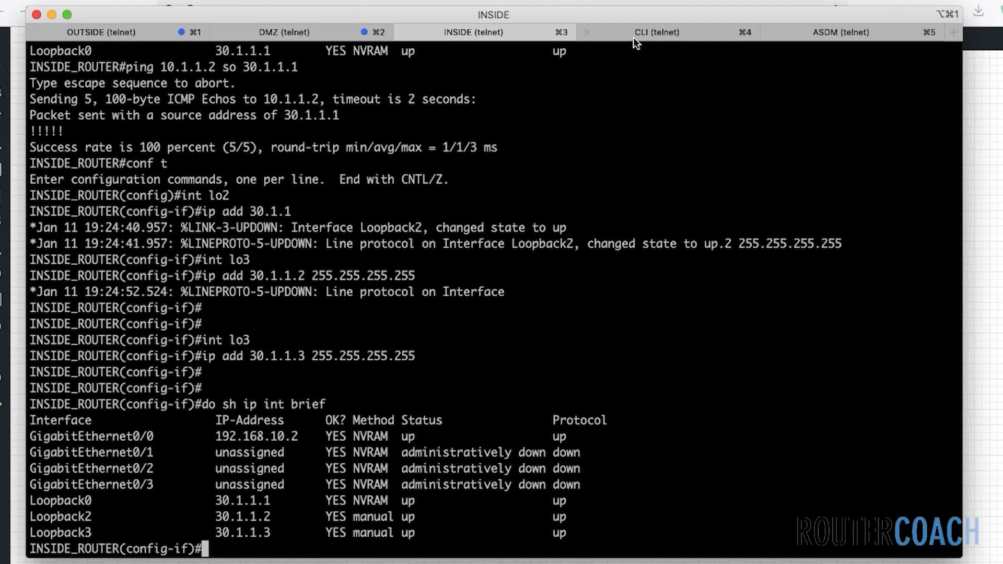
# Step: Switch through the session tabs to the firewall CLI and show its empty running NAT config
pyautogui.click(654, 32)
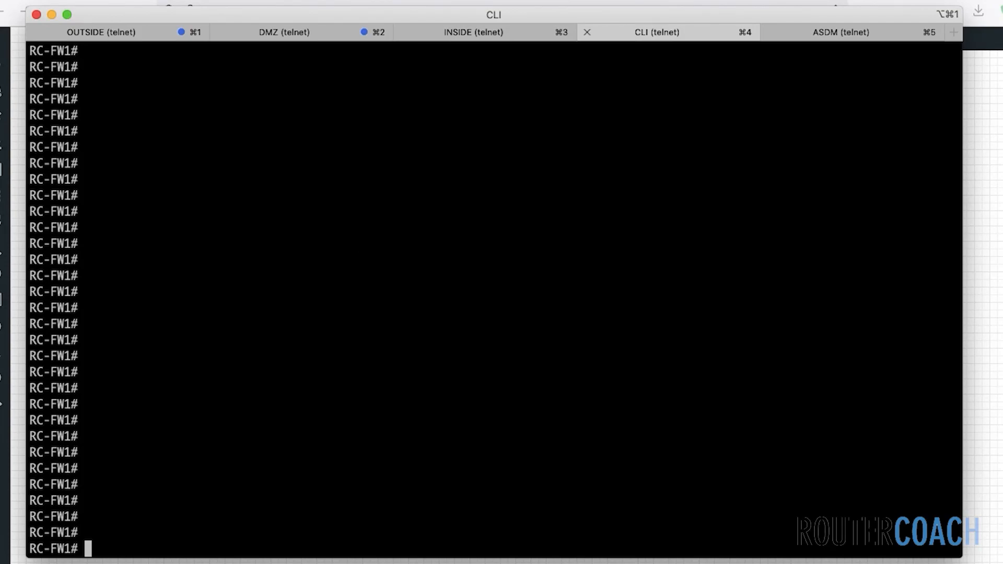
pyautogui.click(472, 31)
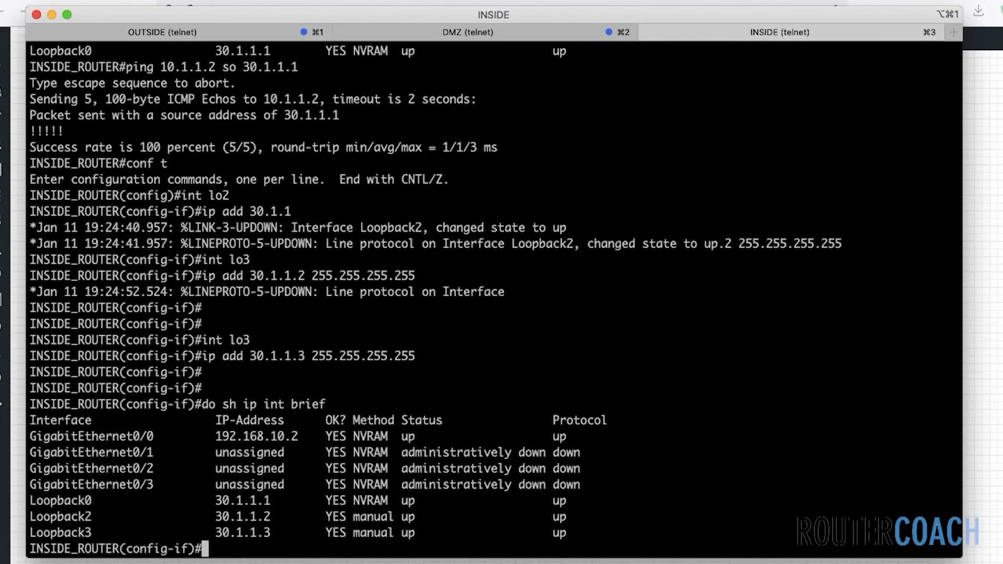
pyautogui.click(466, 32)
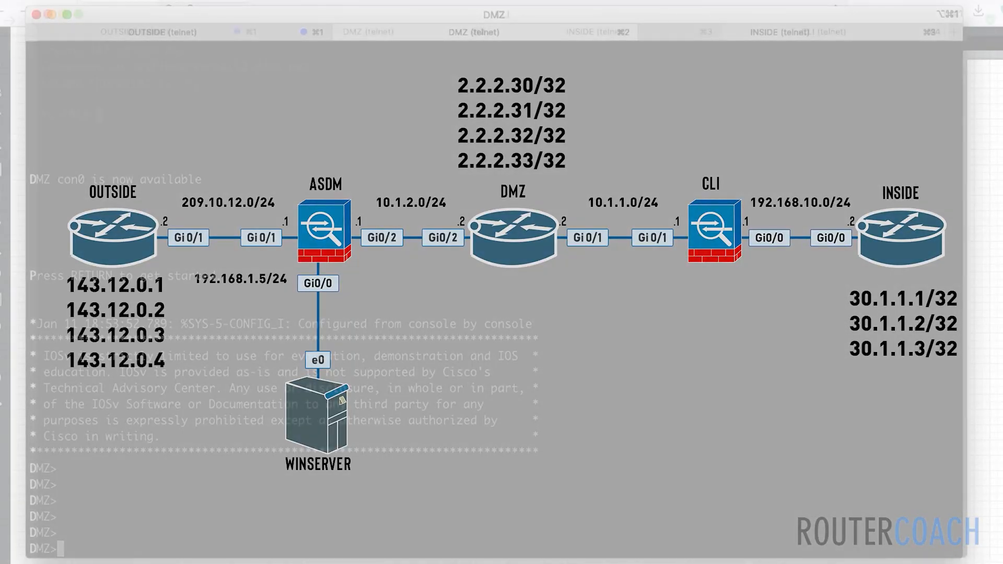
pyautogui.click(820, 32)
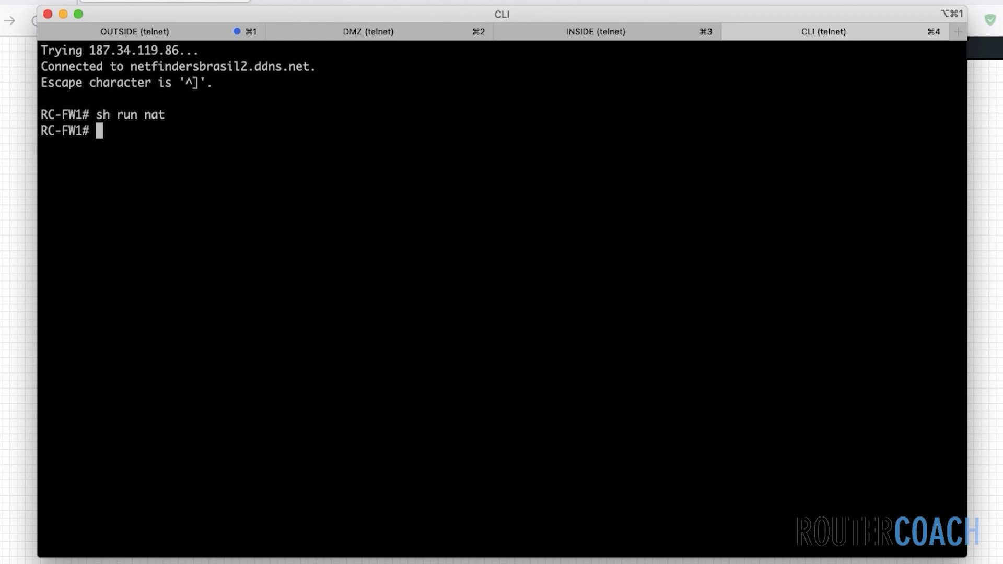
# Step: Show existing objects, then create network object inside-LAN on the firewall
pyautogui.write('sh run object')
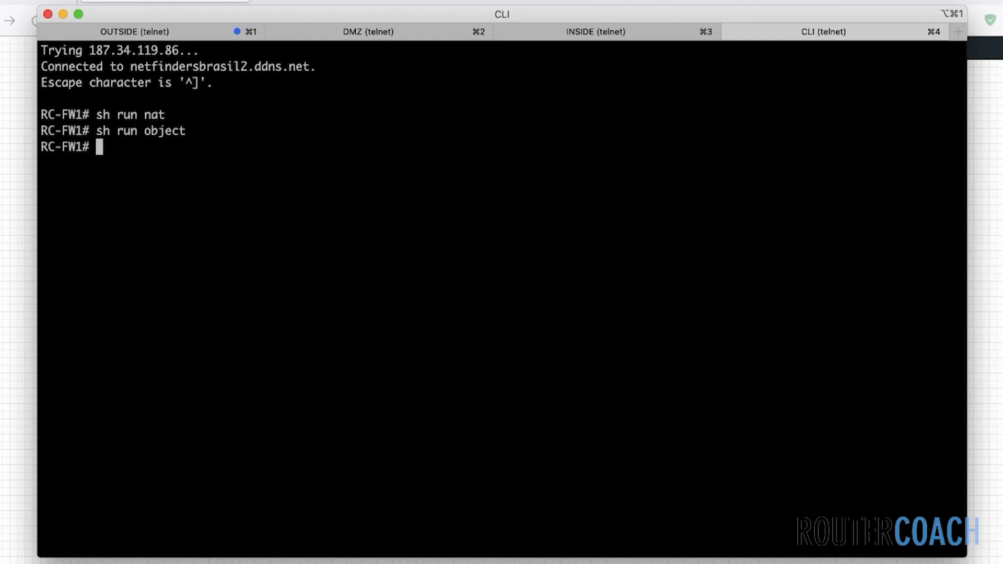
pyautogui.write('conf t')
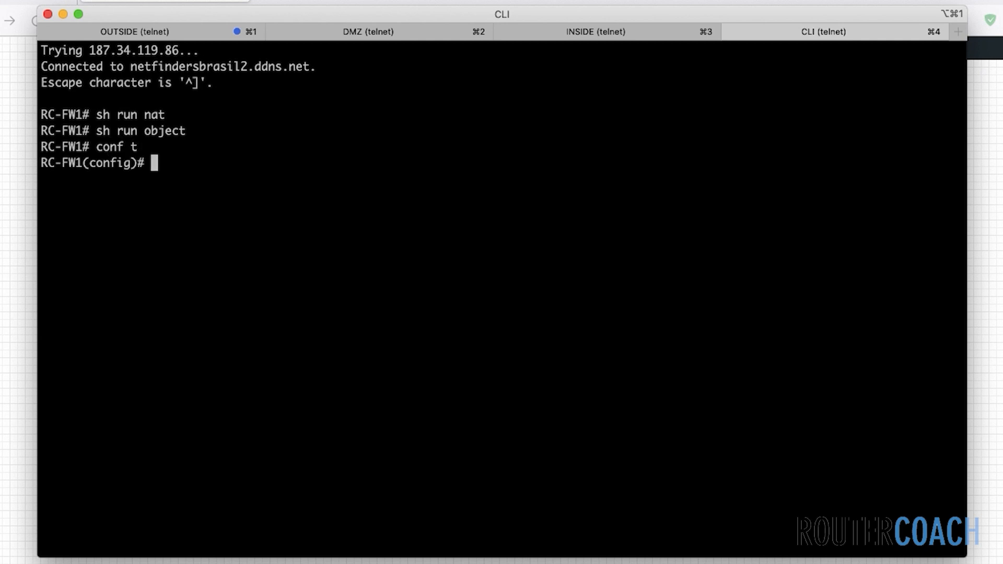
pyautogui.write('object')
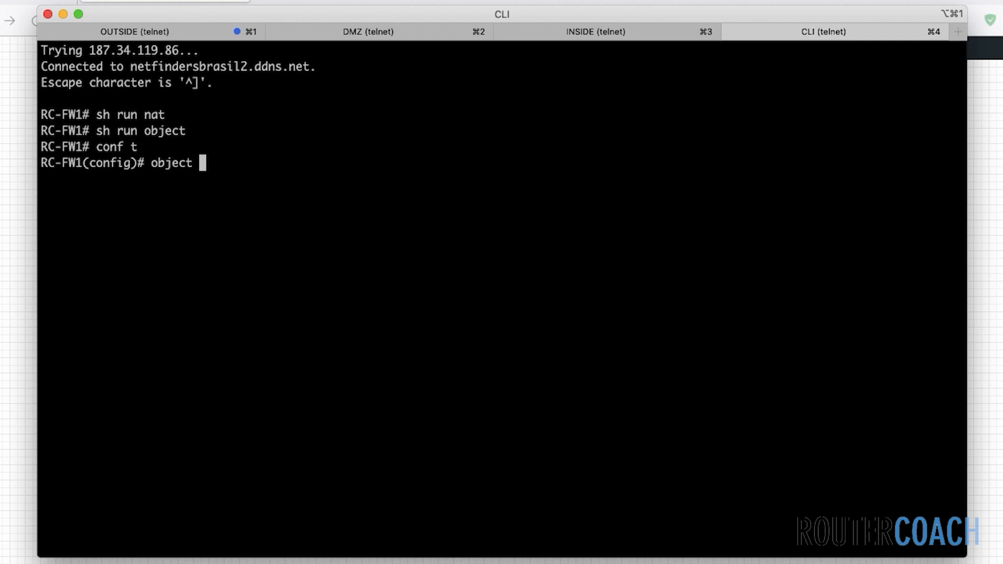
pyautogui.write('ne')
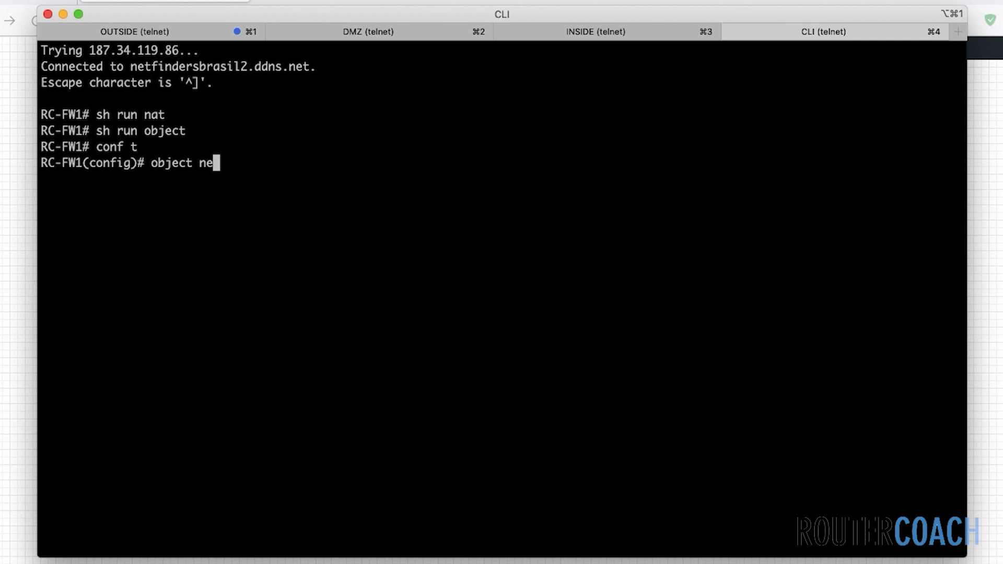
pyautogui.write('twork i')
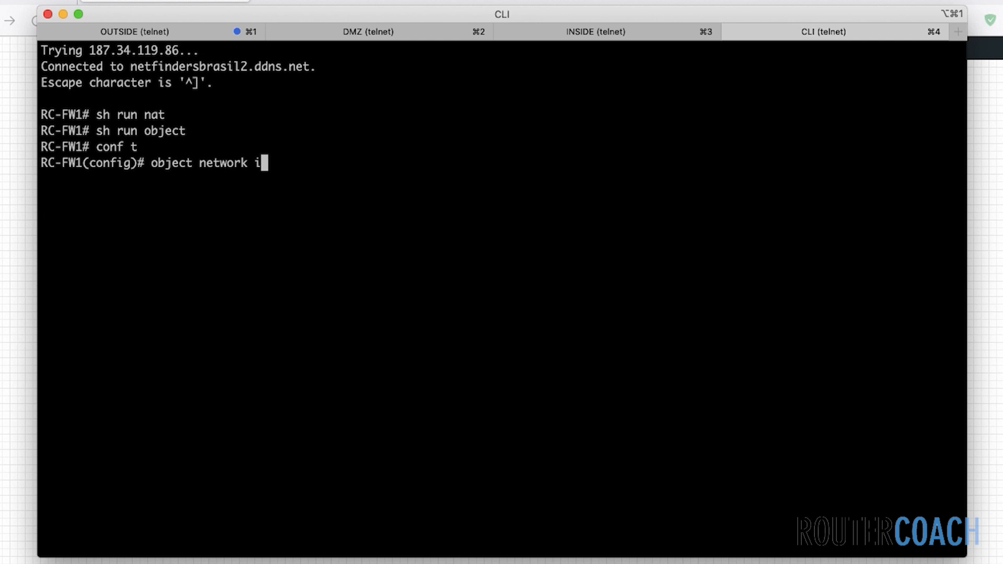
pyautogui.write('nside-LAN')
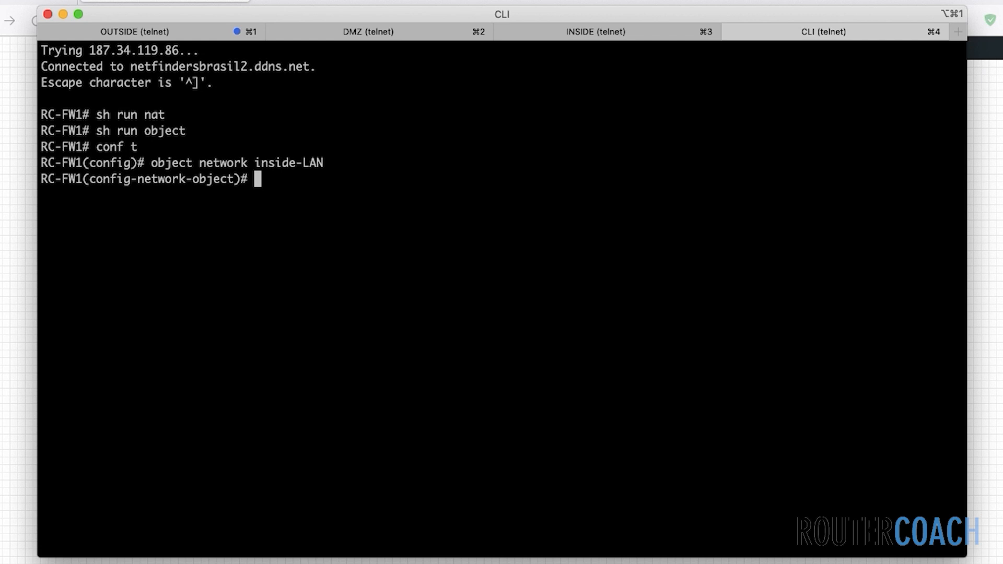
# Step: Define inside-LAN as subnet 30.1.1.0 with mask 255.255.255.248
pyautogui.write('subnet')
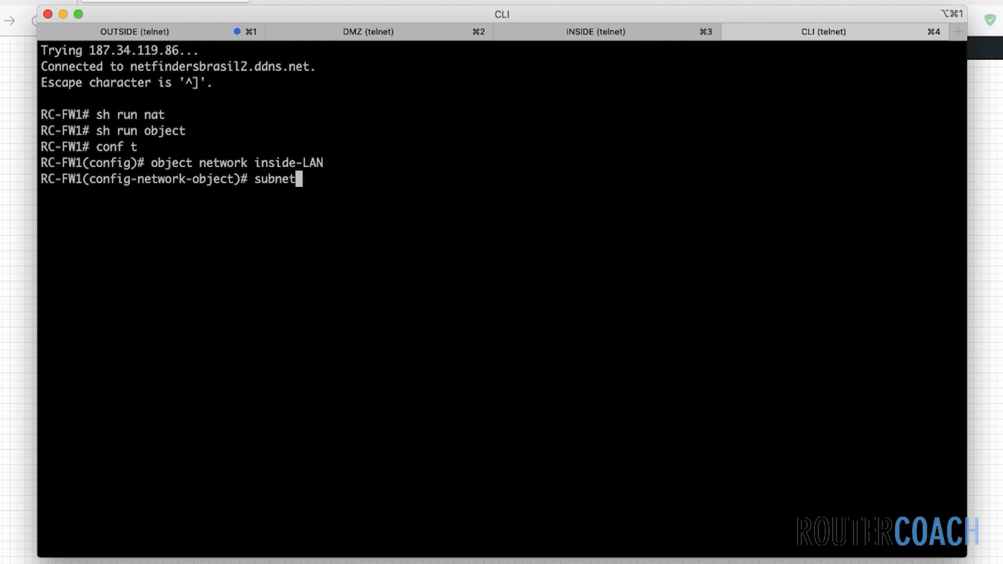
pyautogui.write('30.1.1.0')
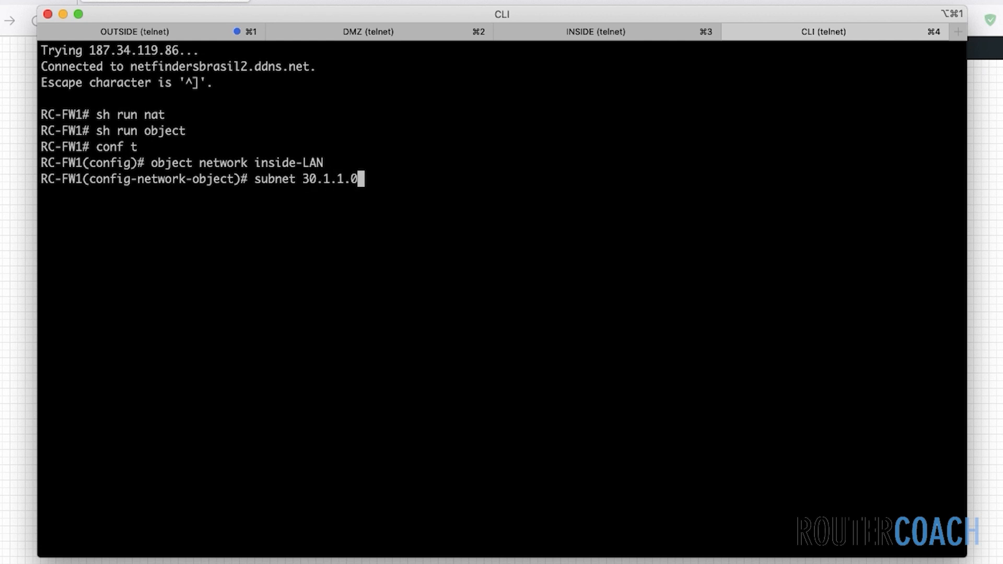
pyautogui.write('255.255.2')
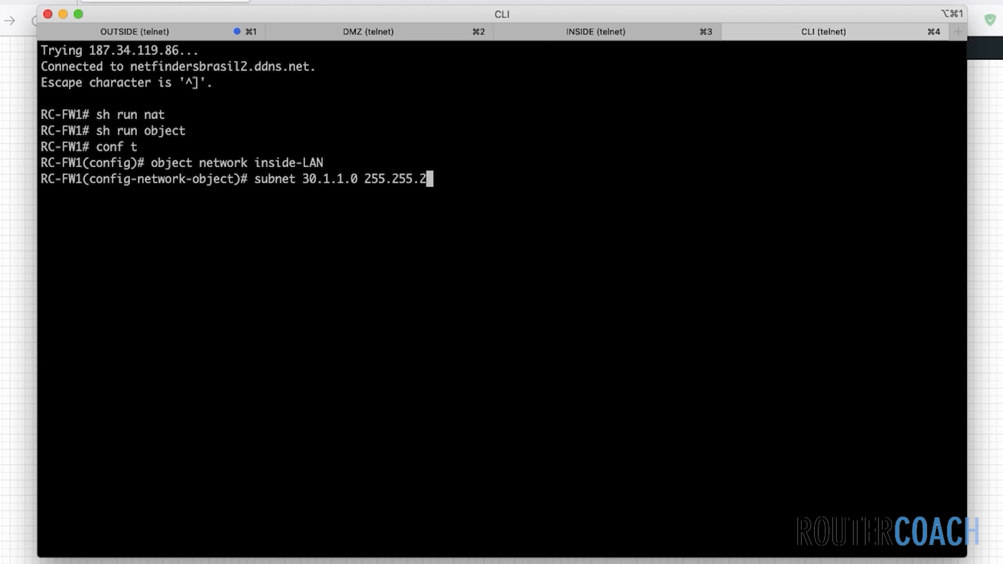
pyautogui.write('55.')
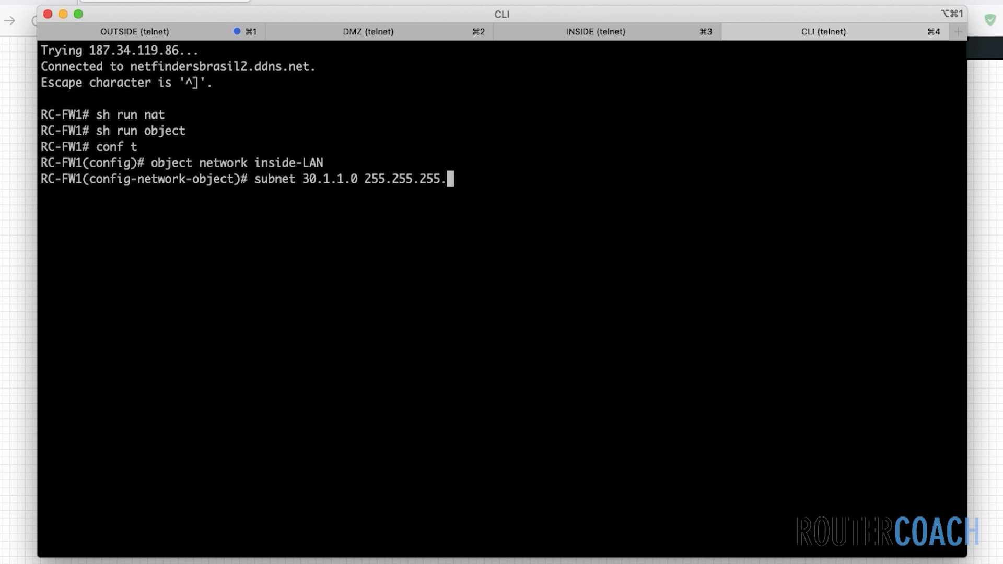
pyautogui.write('248')
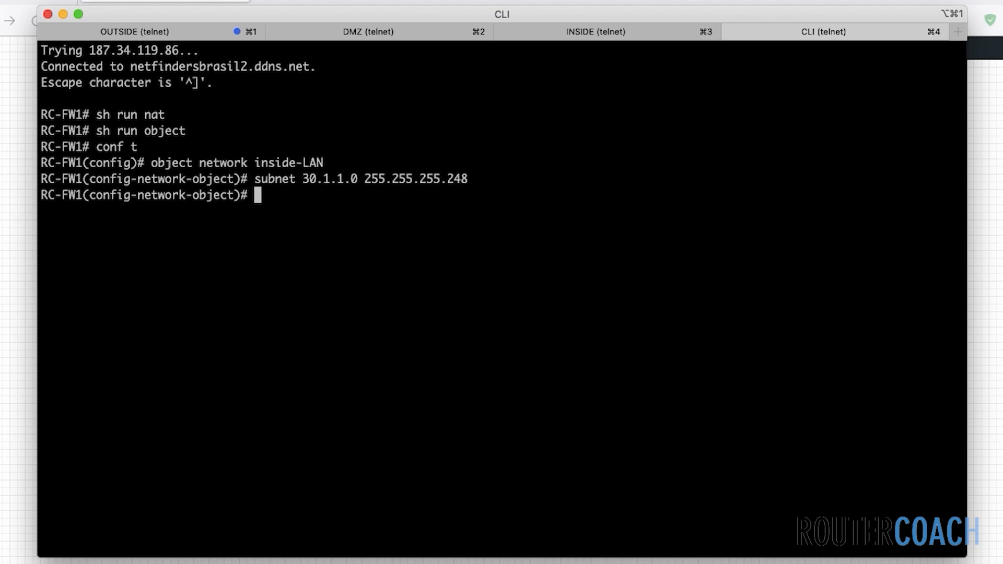
# Step: Add 'nat (inside,DMZ) dynamic interface' under the inside-LAN object
pyautogui.write('nat (in')
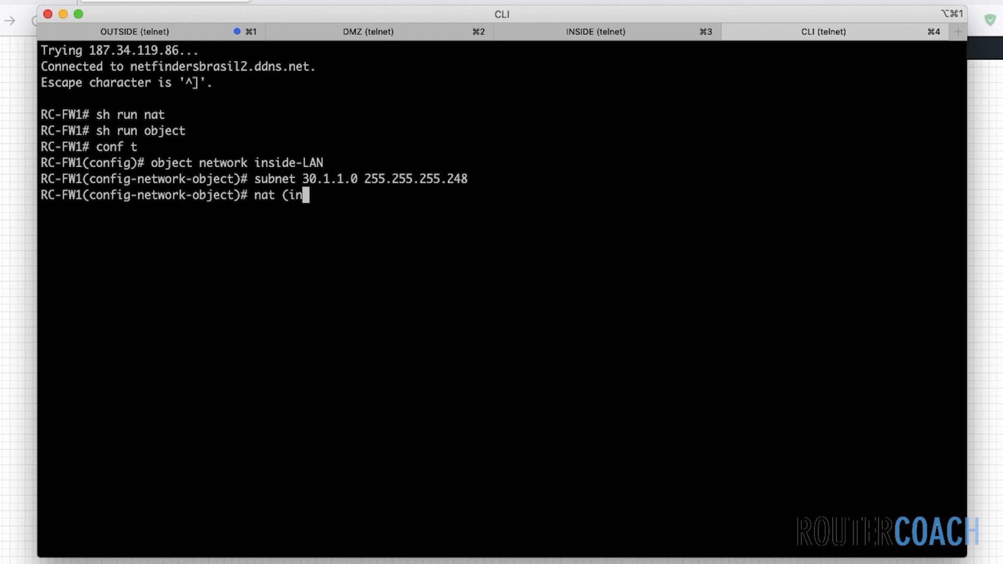
pyautogui.write('side,D')
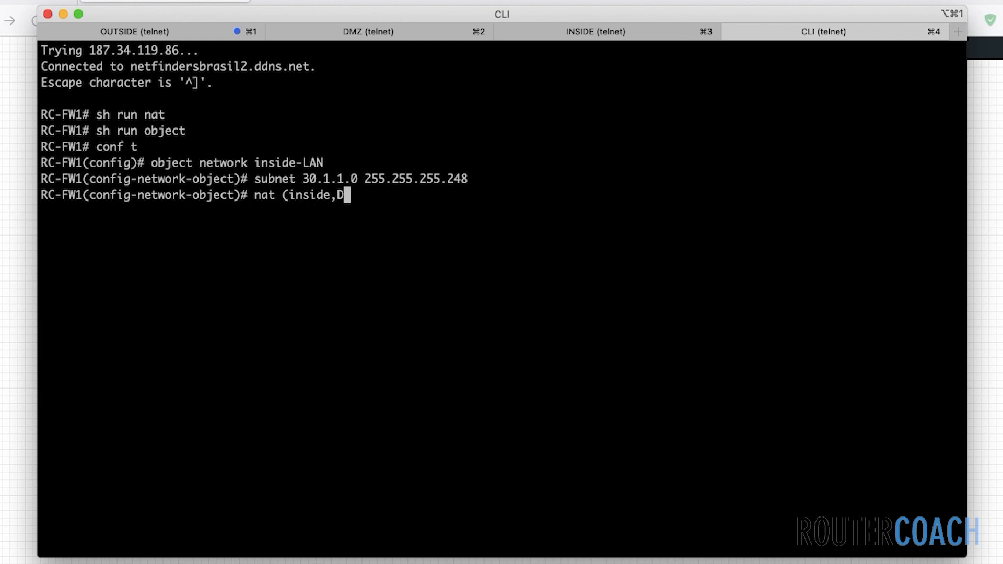
pyautogui.write('MZ) dynamic')
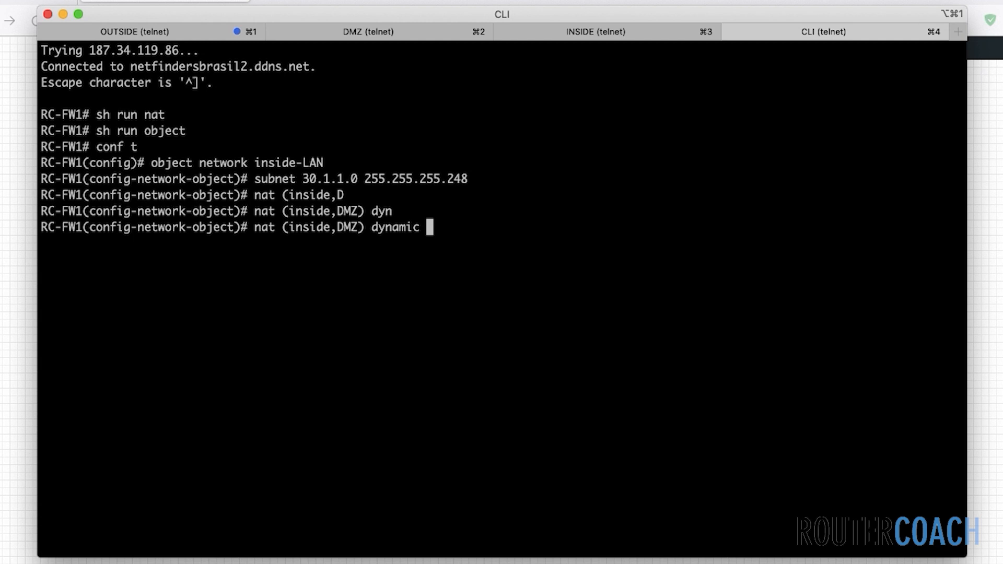
pyautogui.write('i')
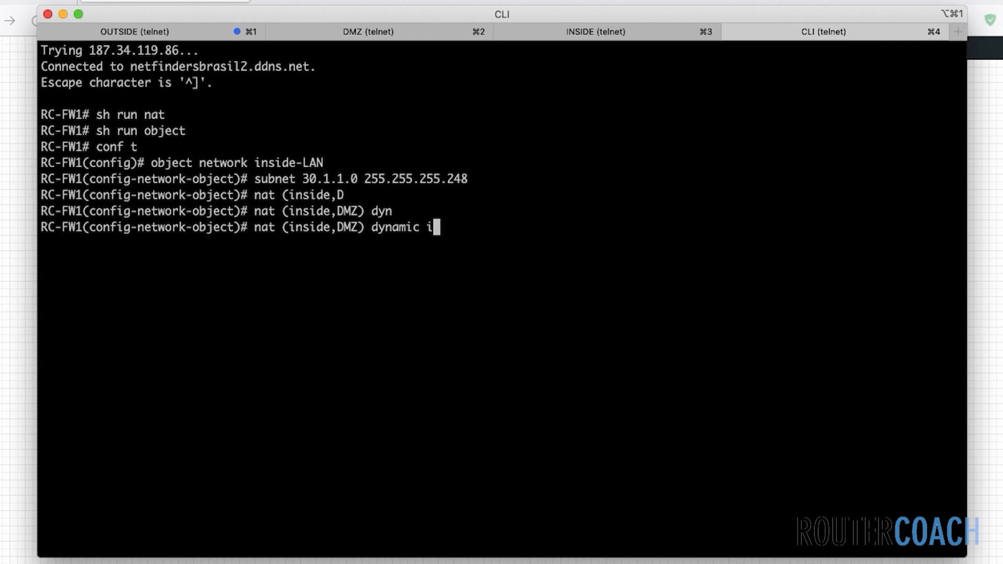
pyautogui.write('nterface')
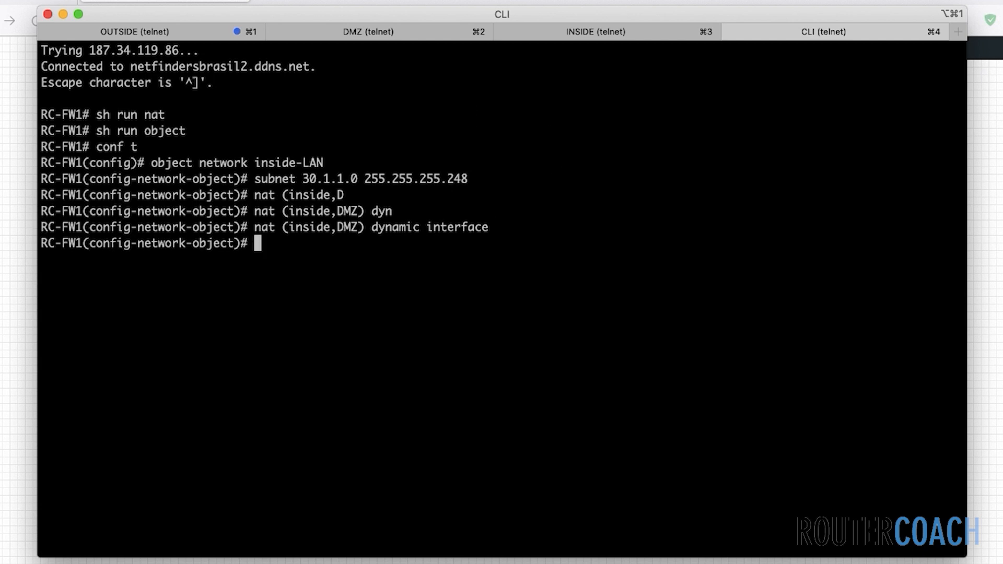
# Step: Check 'sh xlate' shows 0 translations in use
pyautogui.write('sh xlate')
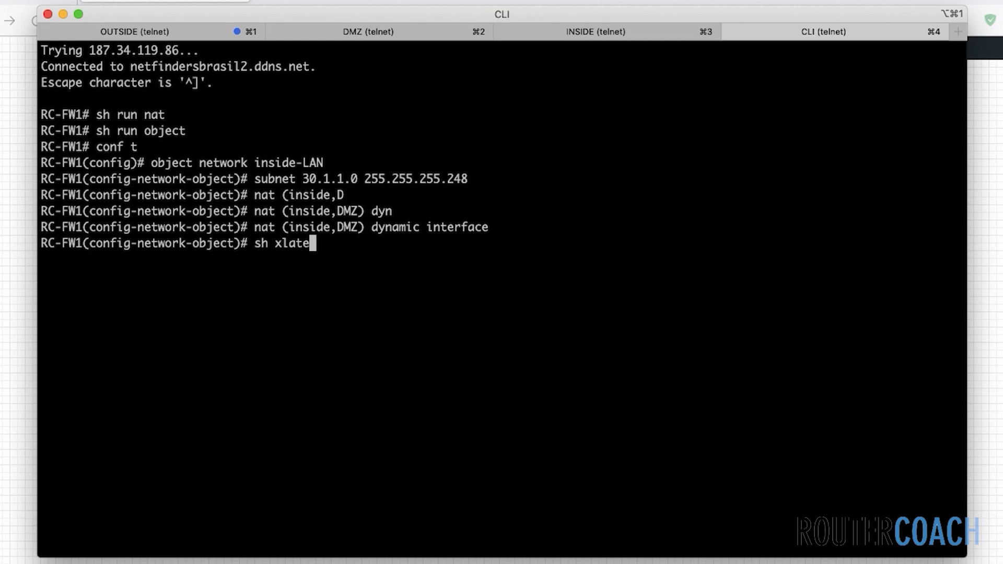
pyautogui.press('Return')
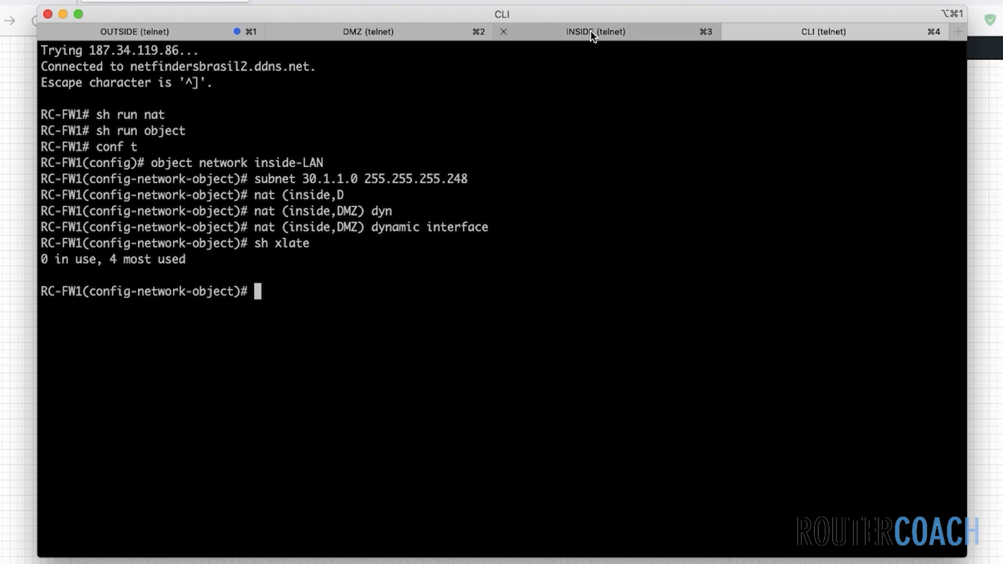
# Step: From the inside router ping 10.1.1.2 sourced from 30.1.1.1 and 30.1.1.2, then return to the firewall
pyautogui.click(596, 31)
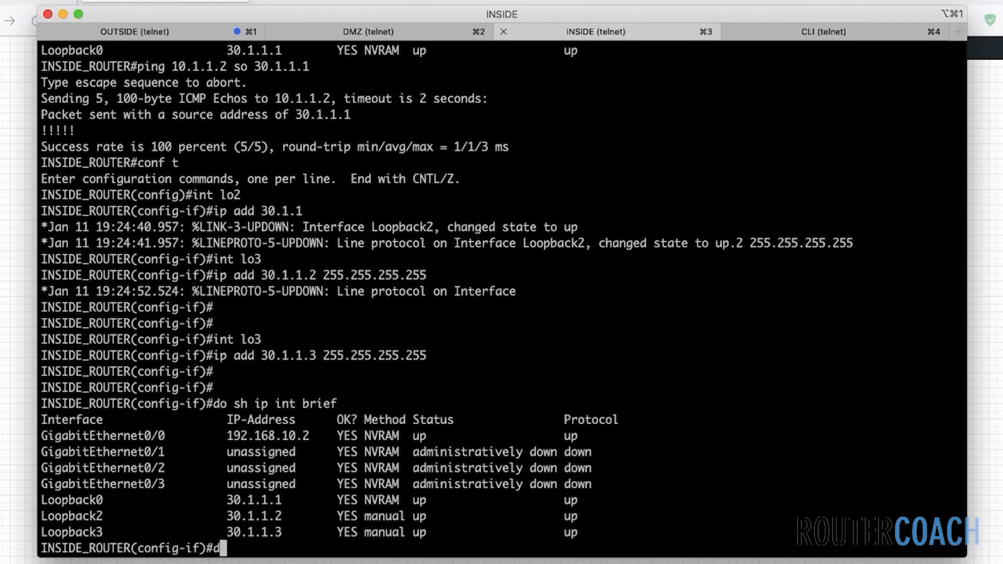
pyautogui.write('o')
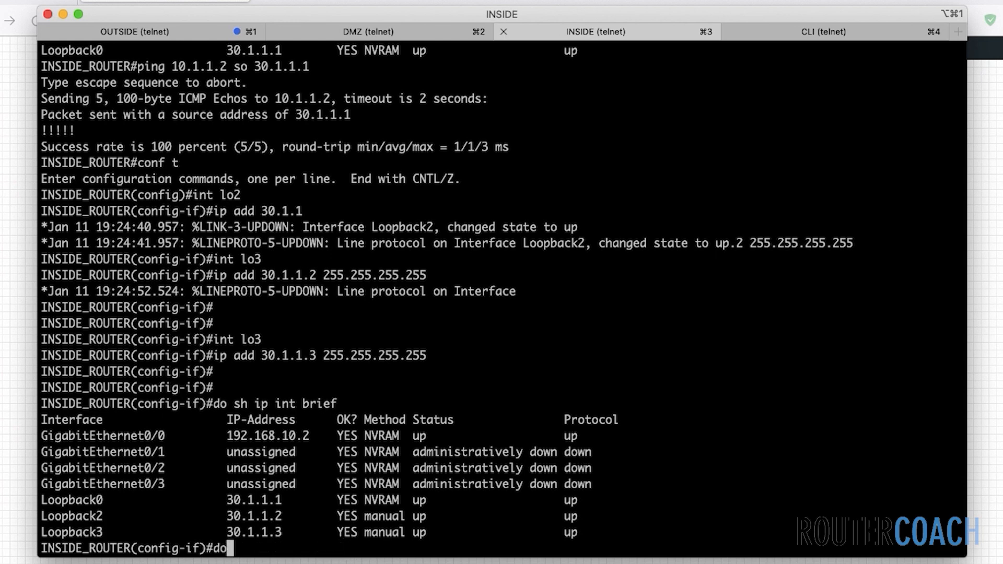
pyautogui.write('ping 10')
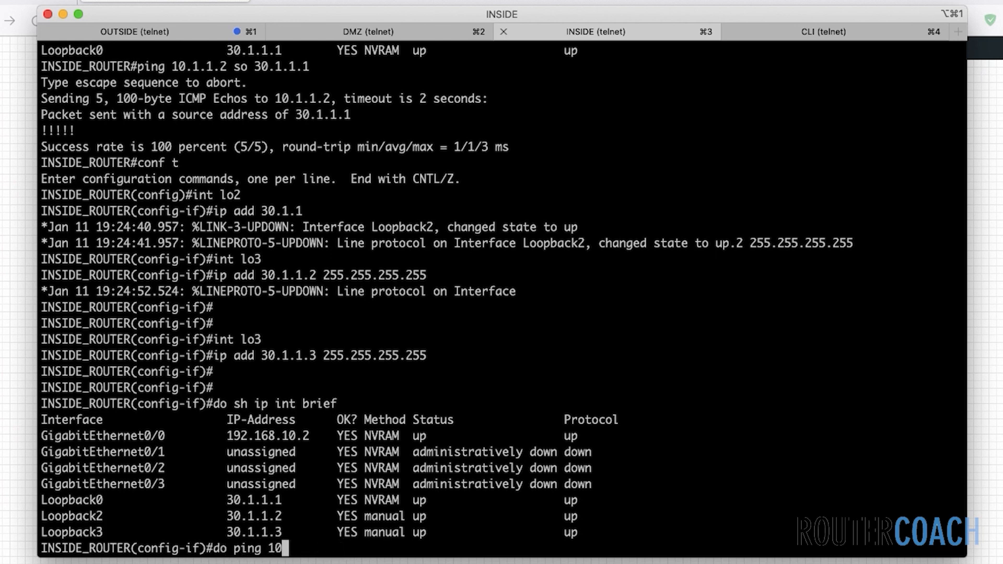
pyautogui.write('.1.1.2 so')
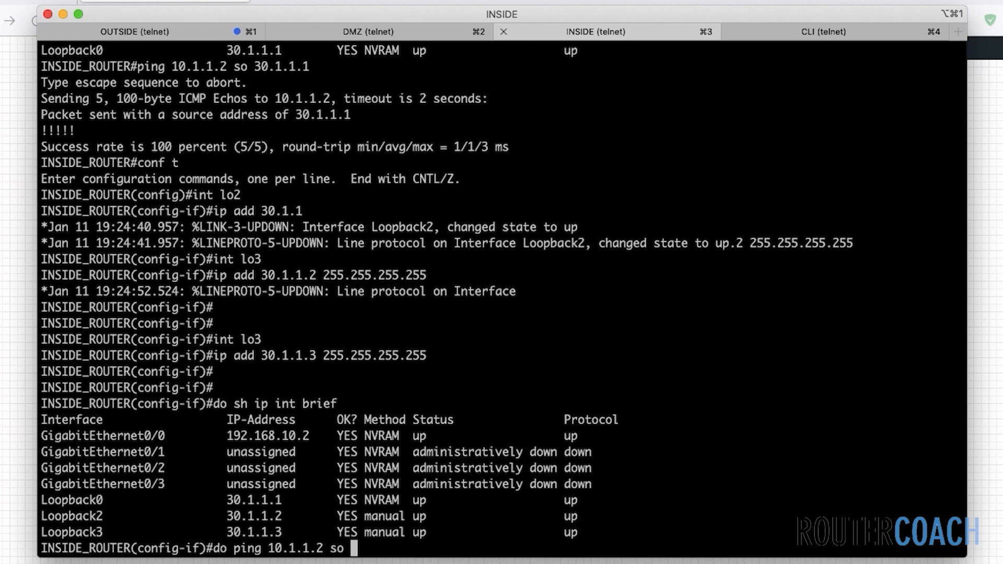
pyautogui.write('30.1.1.')
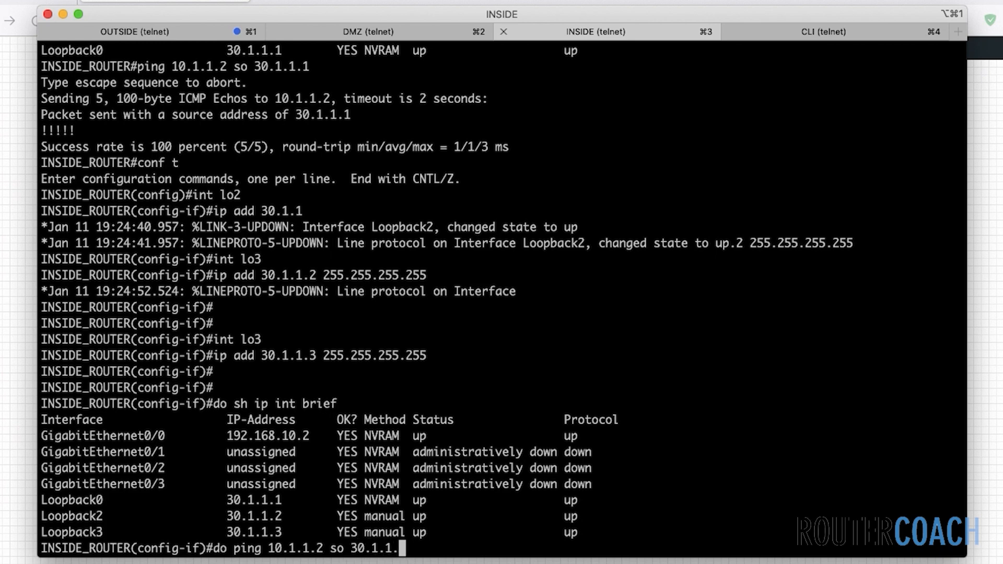
pyautogui.press('Enter')
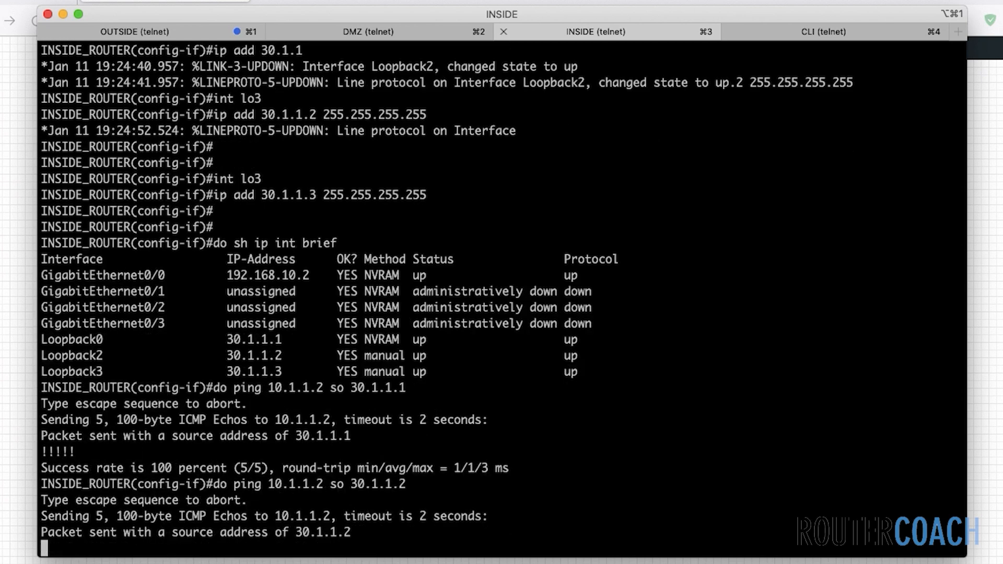
pyautogui.click(824, 31)
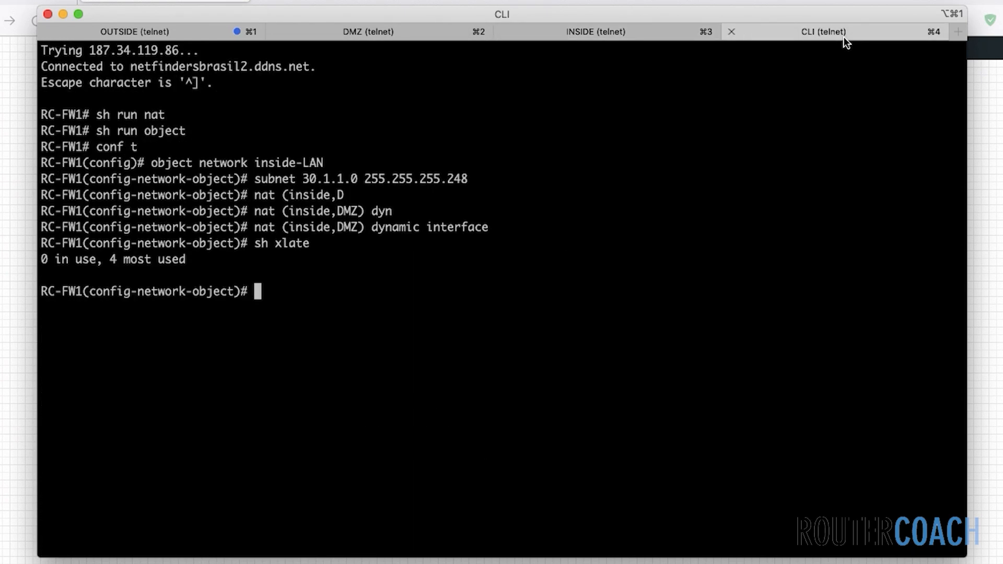
# Step: Run 'sh xlate' showing 30.1.1.2 translated, and trigger a 30.1.1.3-sourced ping from the inside router
pyautogui.write('sh x')
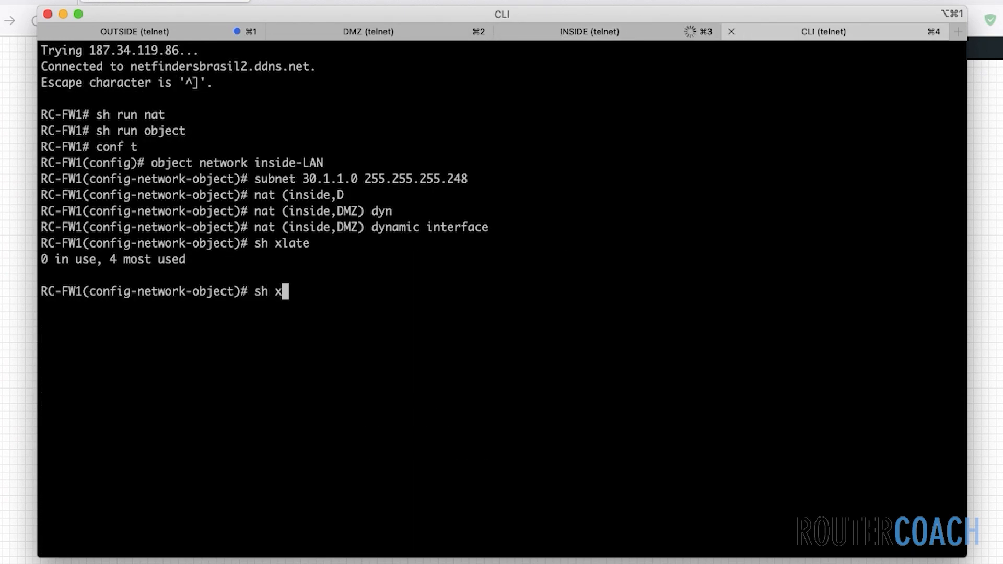
pyautogui.write('late')
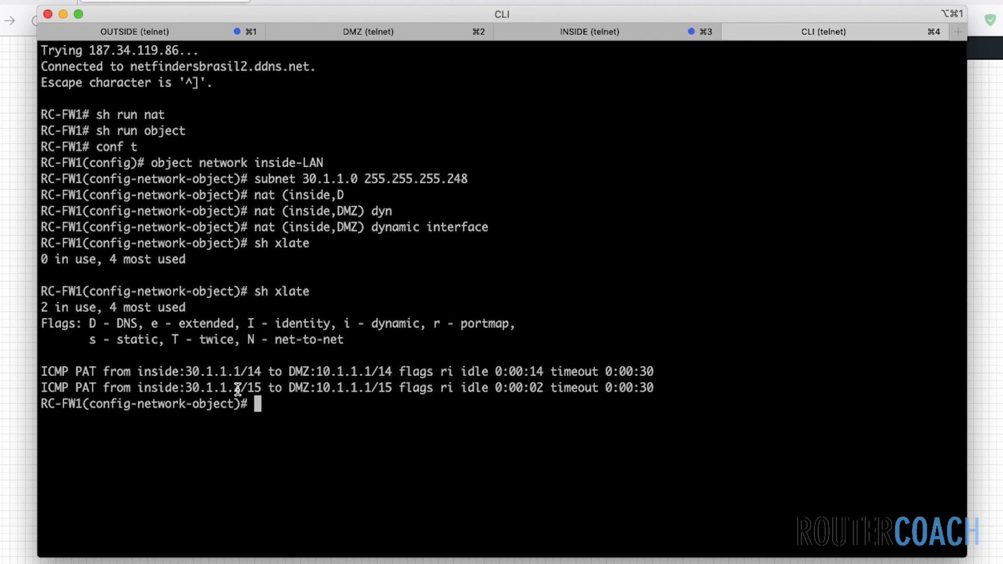
pyautogui.doubleClick(211, 387)
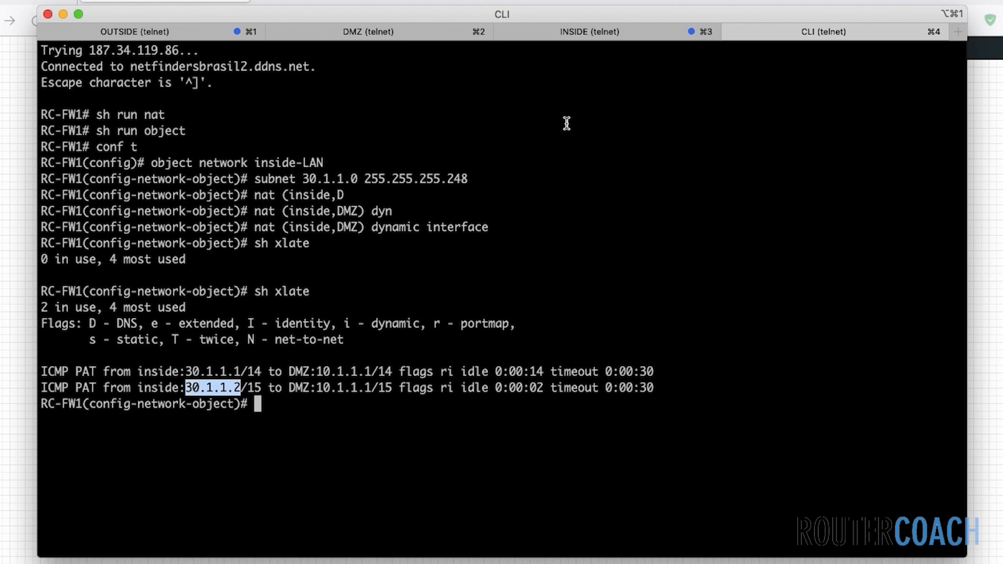
pyautogui.moveTo(598, 31)
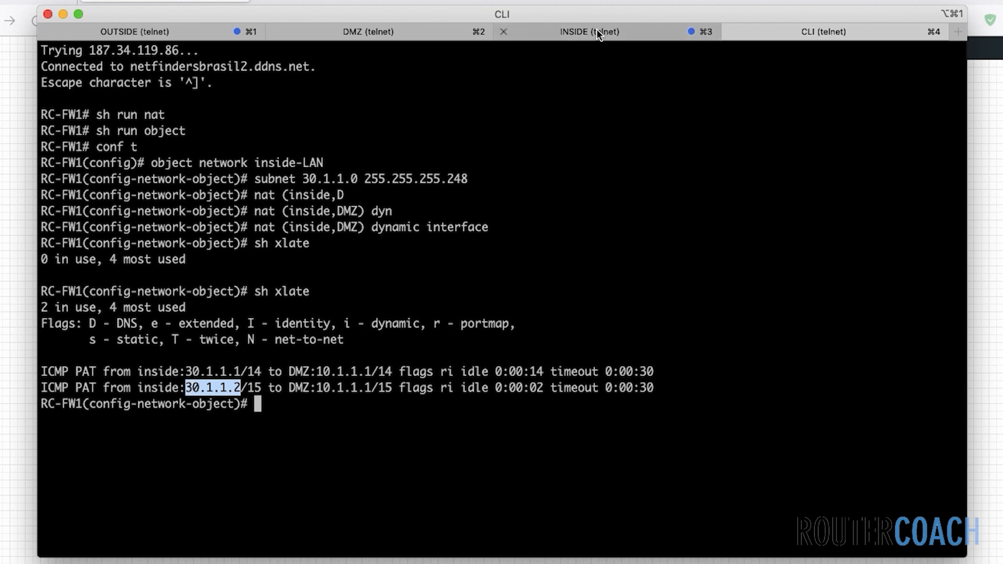
pyautogui.click(589, 31)
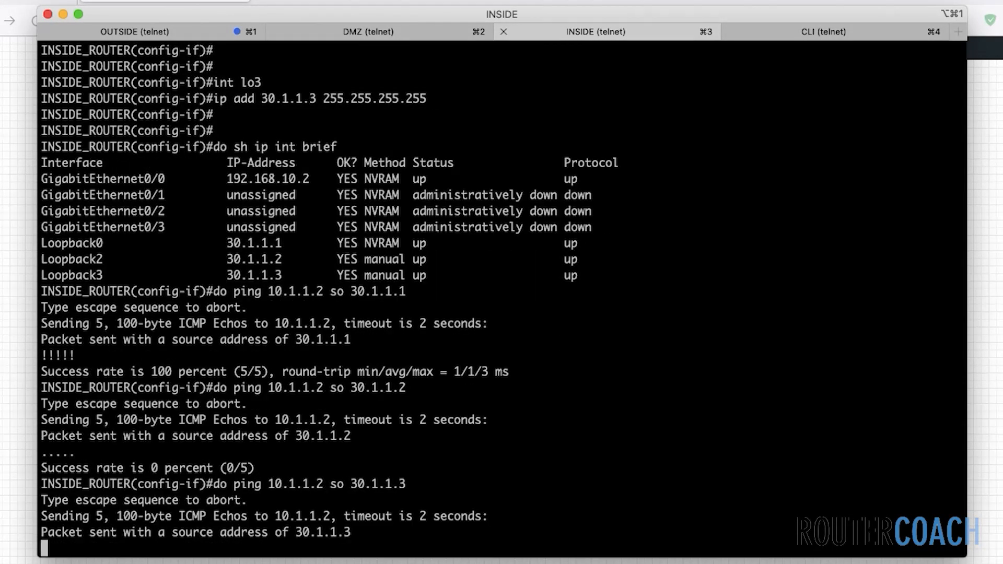
pyautogui.click(823, 32)
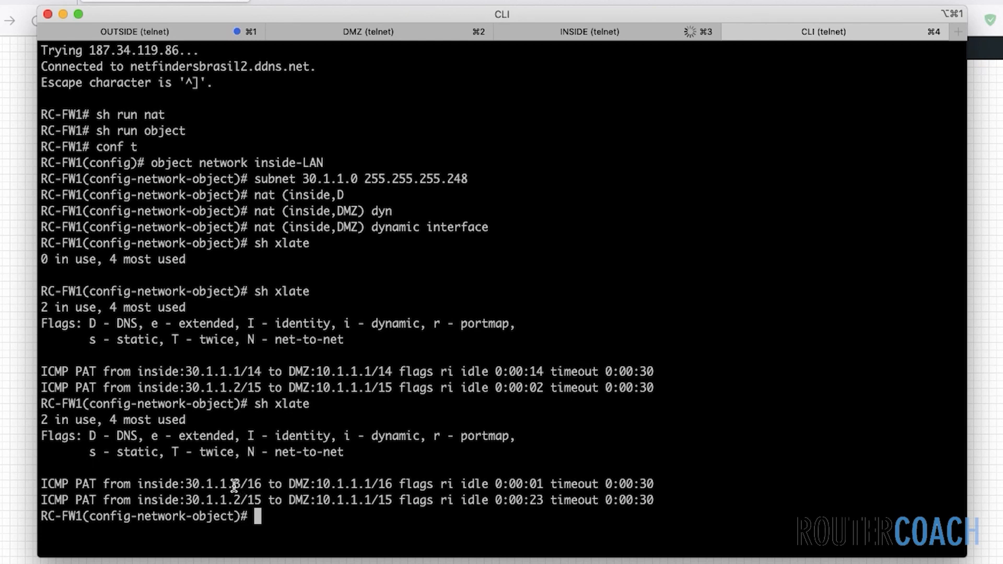
pyautogui.moveTo(303, 525)
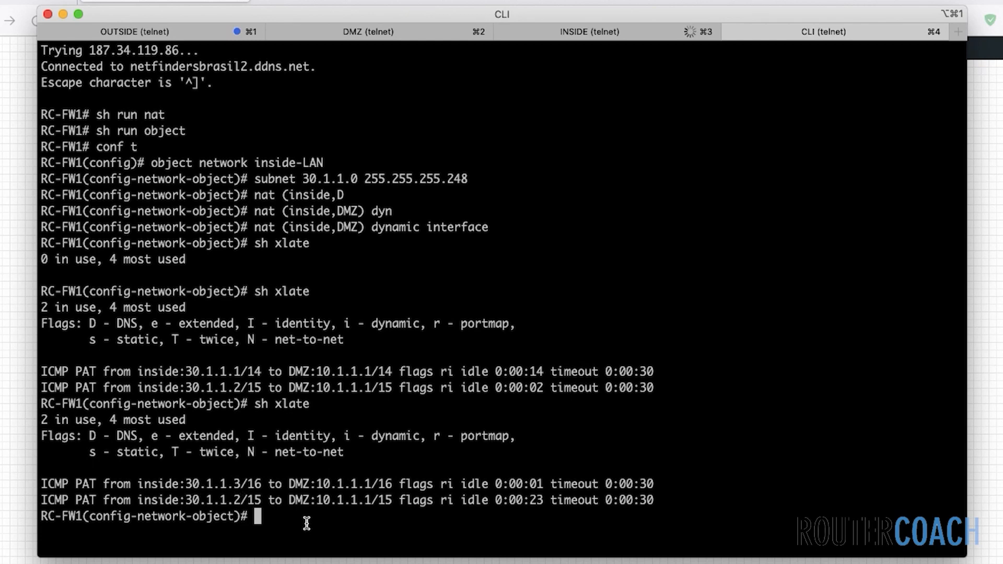
pyautogui.moveTo(178, 525)
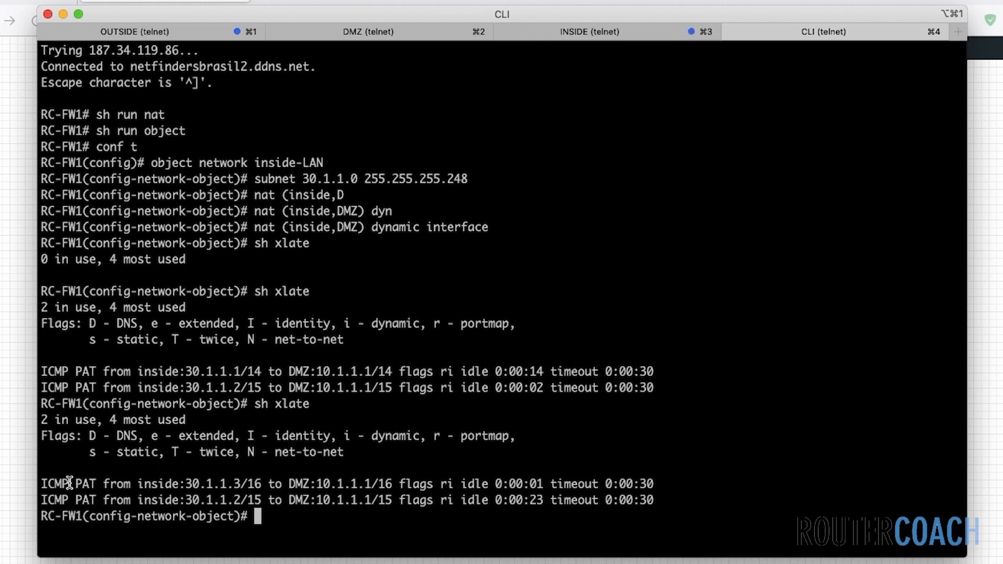
# Step: Highlight the ICMP PAT entries to 10.1.1.1 with ri dynamic flags, then go to the inside router
pyautogui.doubleClick(56, 483)
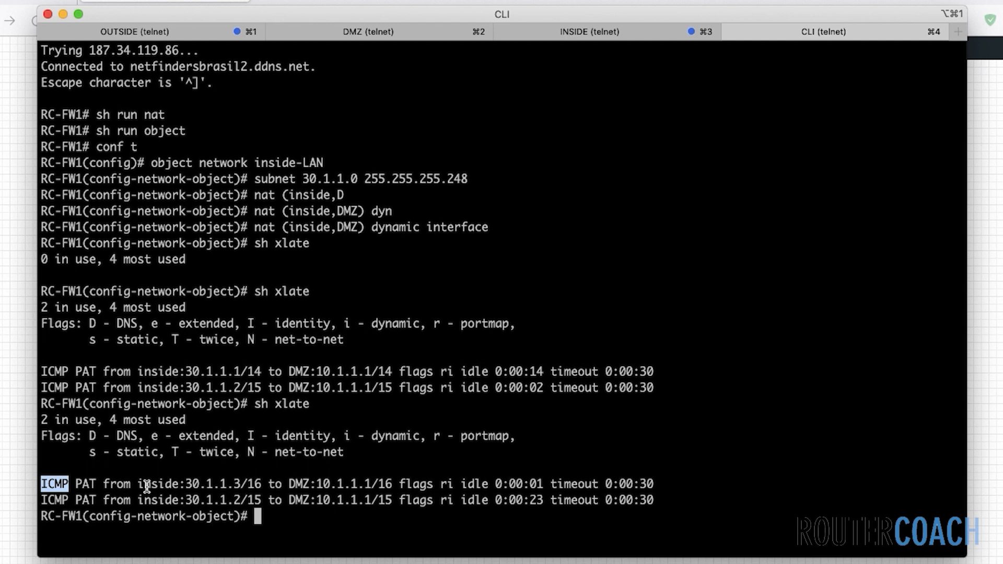
pyautogui.doubleClick(208, 484)
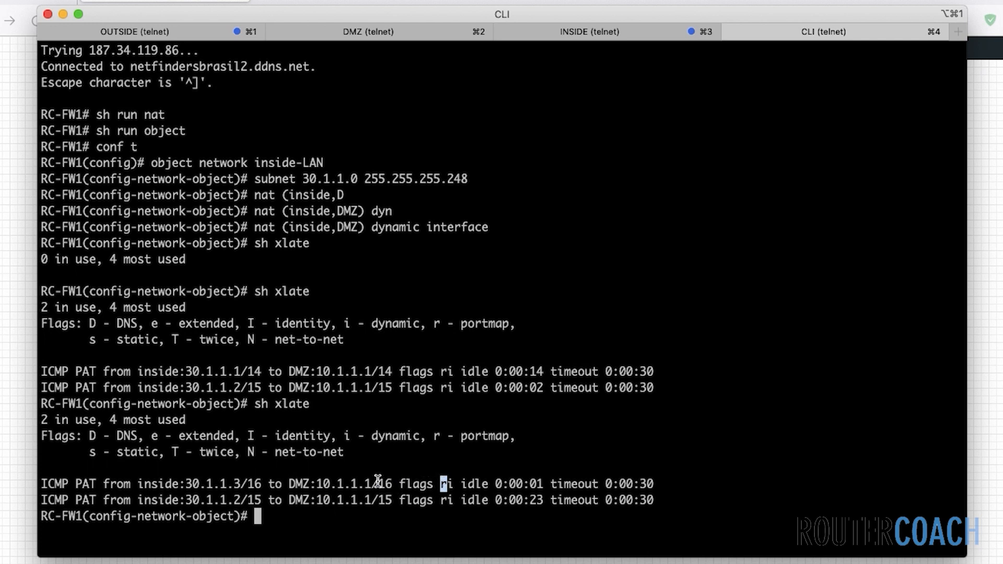
pyautogui.moveTo(448, 498)
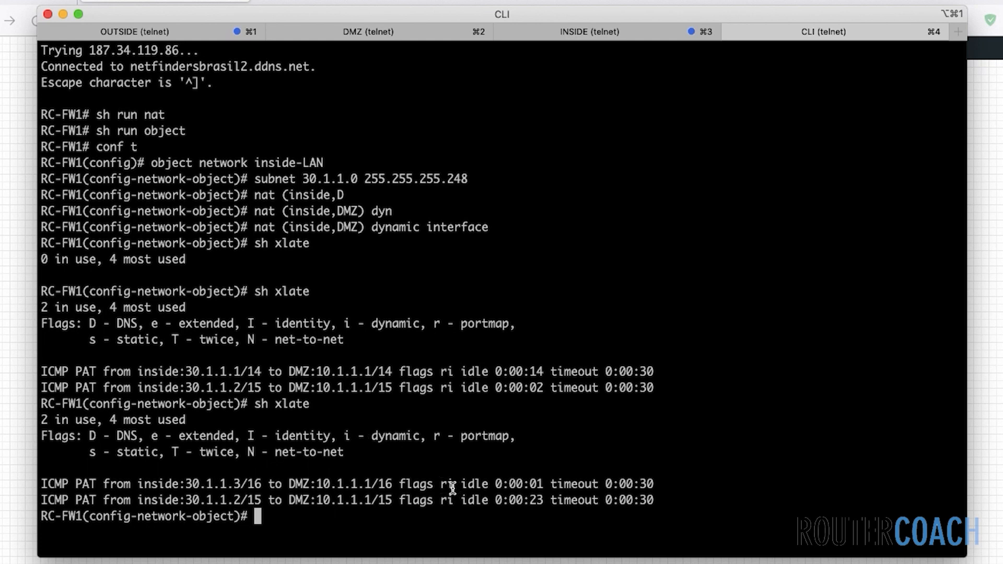
pyautogui.doubleClick(348, 436)
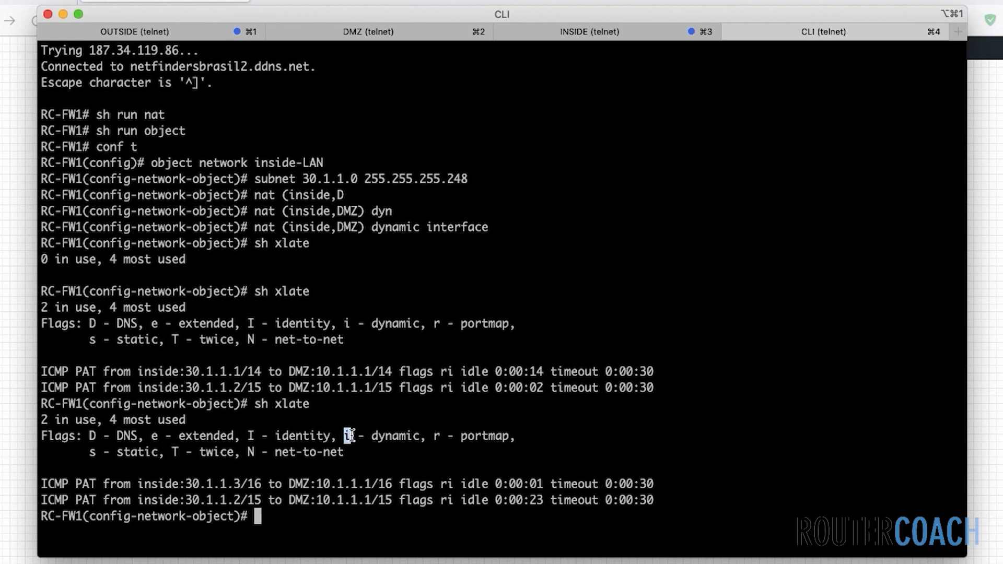
pyautogui.moveTo(583, 51)
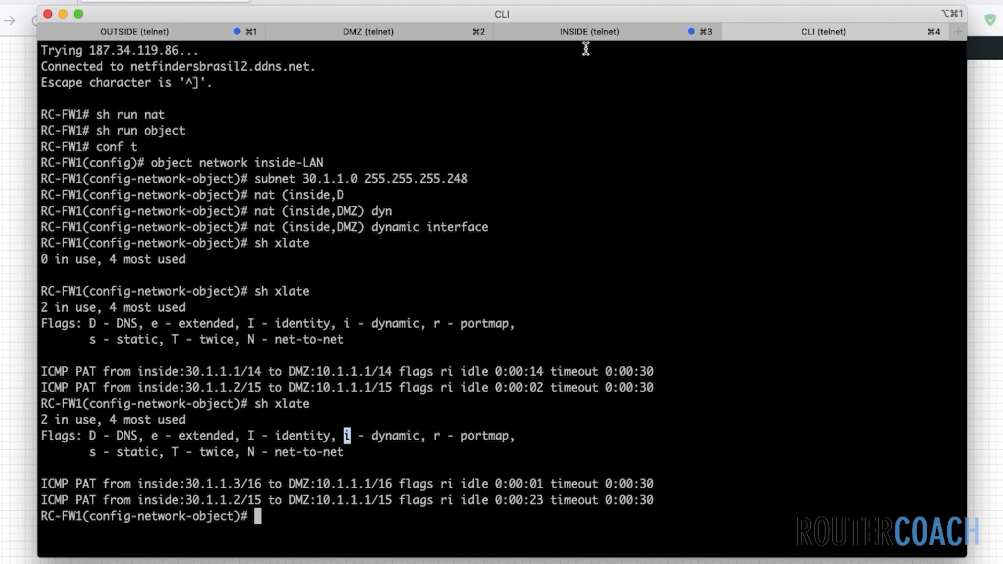
pyautogui.click(591, 31)
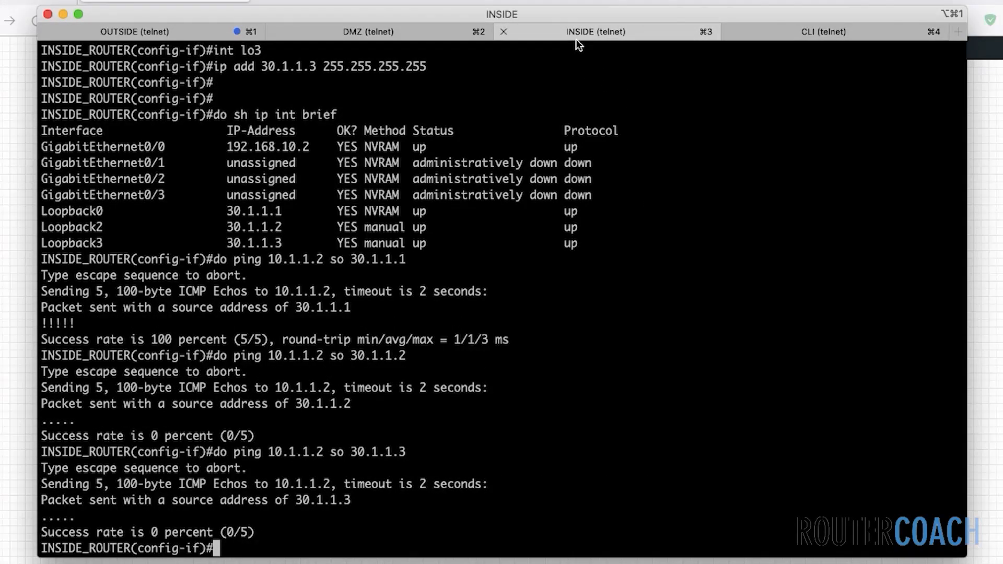
pyautogui.moveTo(579, 40)
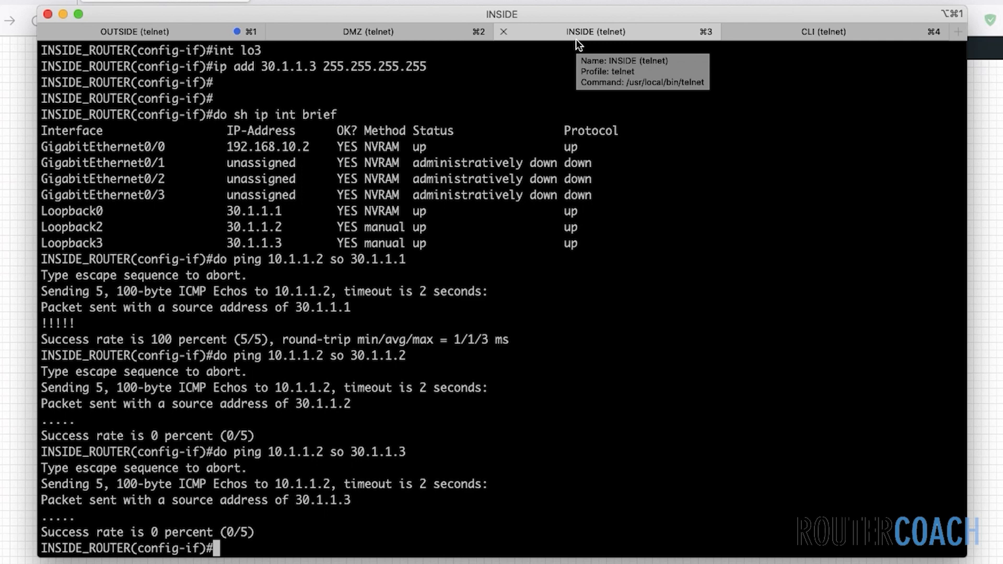
# Step: Display 'sh run access-list' on the ASA showing TEST, PING and DMZ-INSIDE, then return to the inside router
pyautogui.click(825, 31)
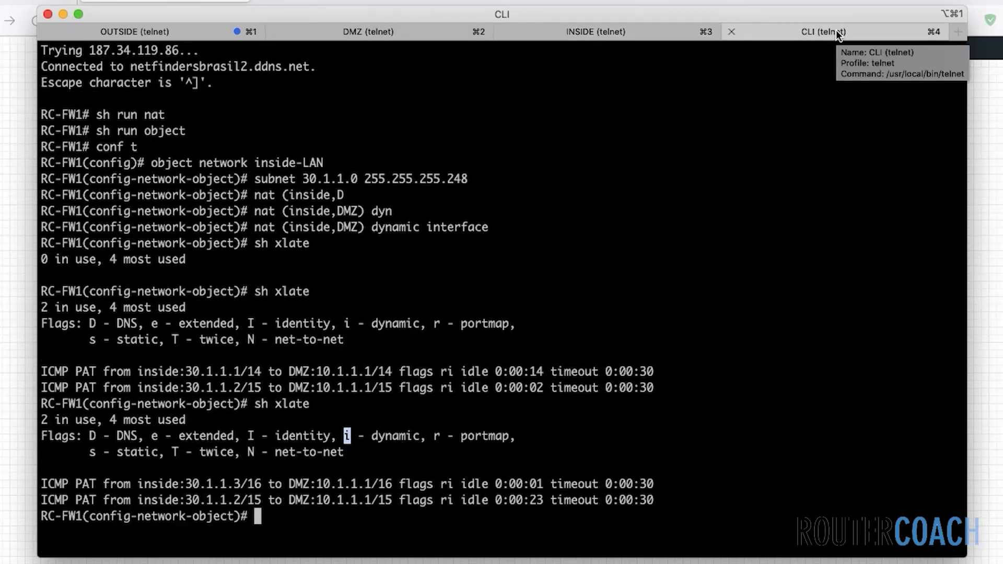
pyautogui.write('sh')
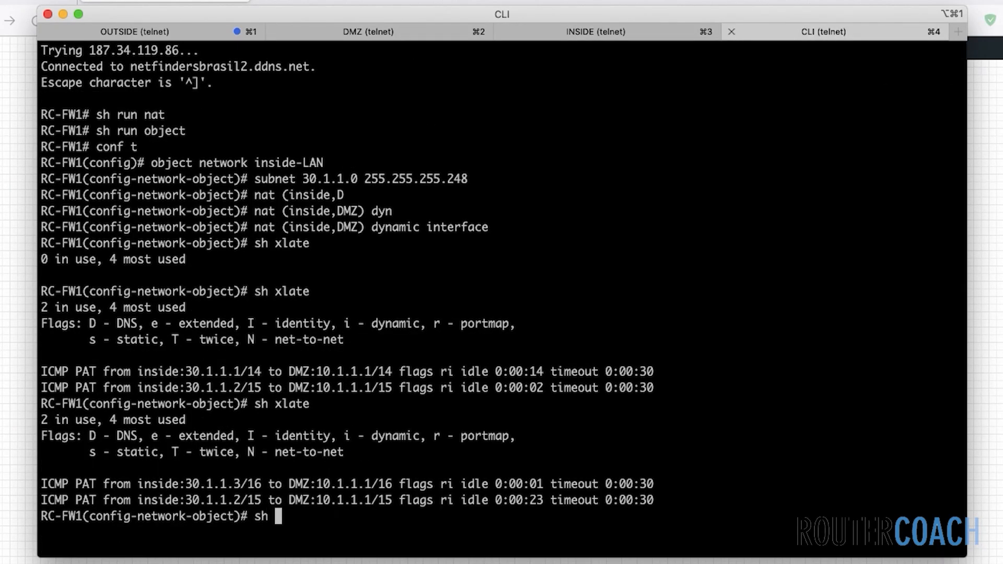
pyautogui.write('run access-l')
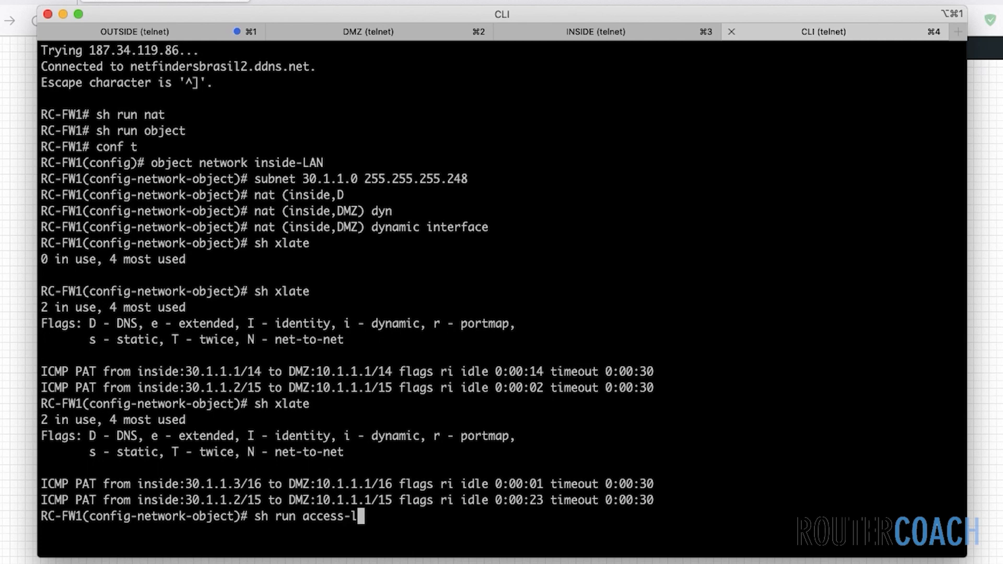
pyautogui.press('Return')
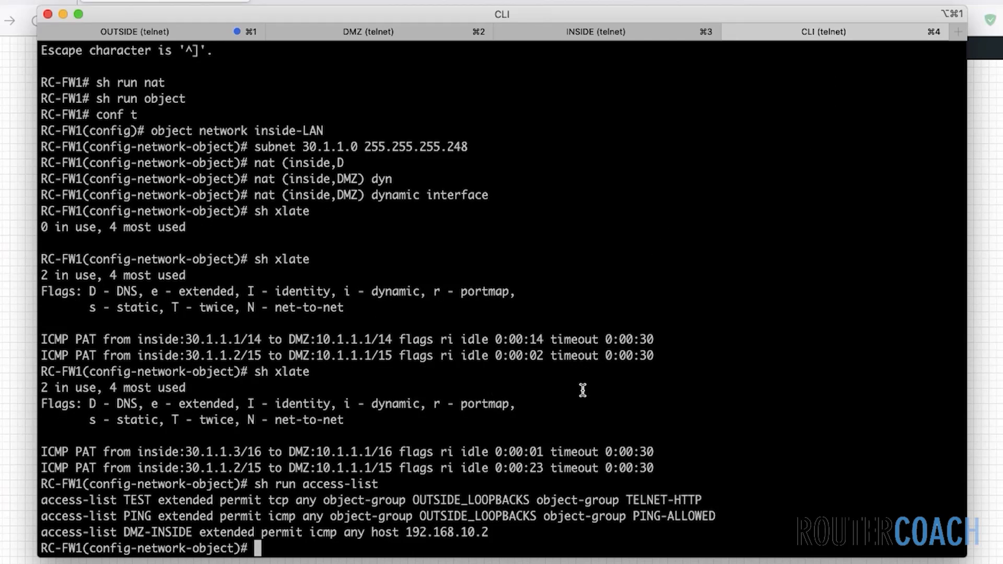
pyautogui.moveTo(587, 69)
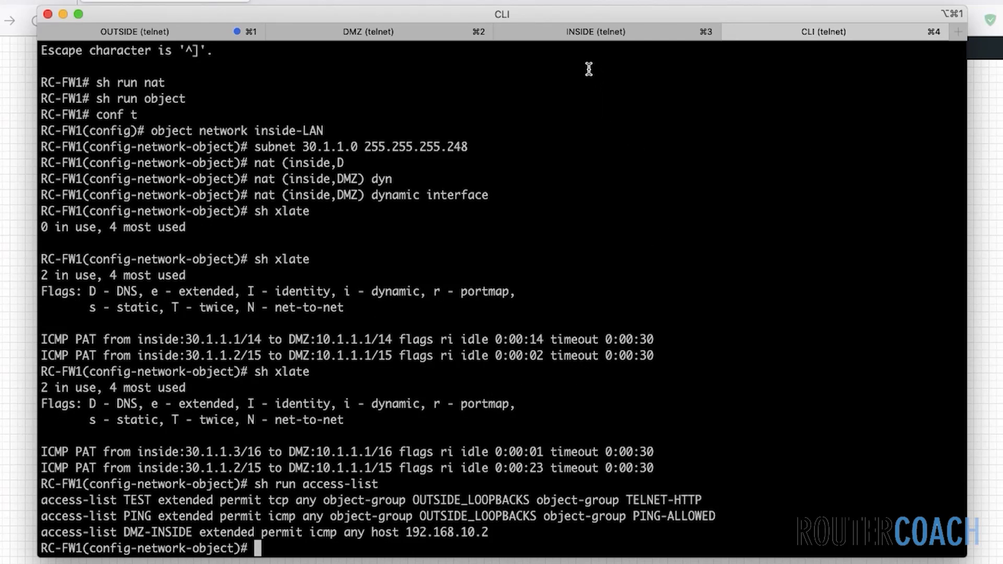
pyautogui.click(595, 31)
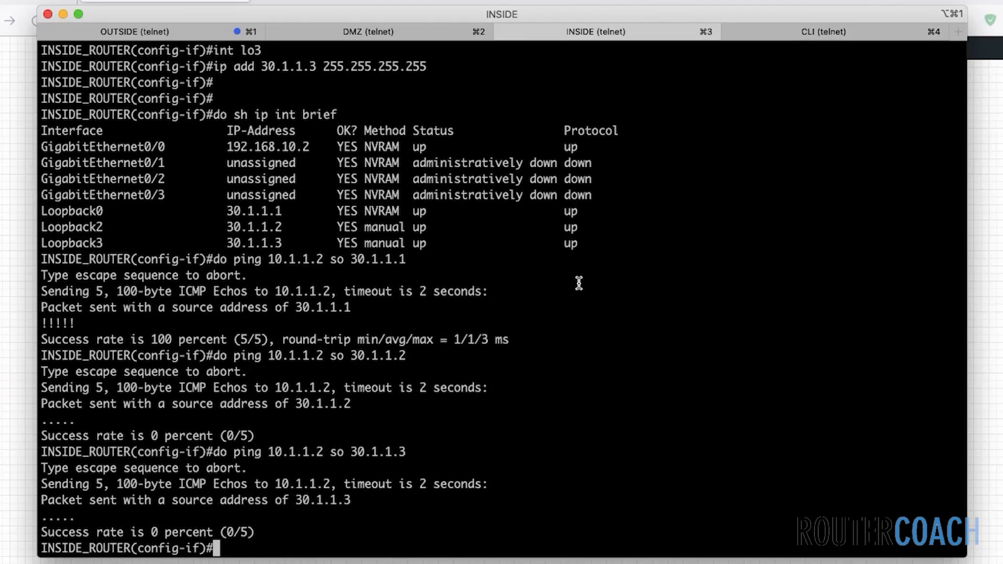
# Step: Show 'do sh run | s router eigrp' and highlight the 30.1.1.1 network statement
pyautogui.write('do sh run |')
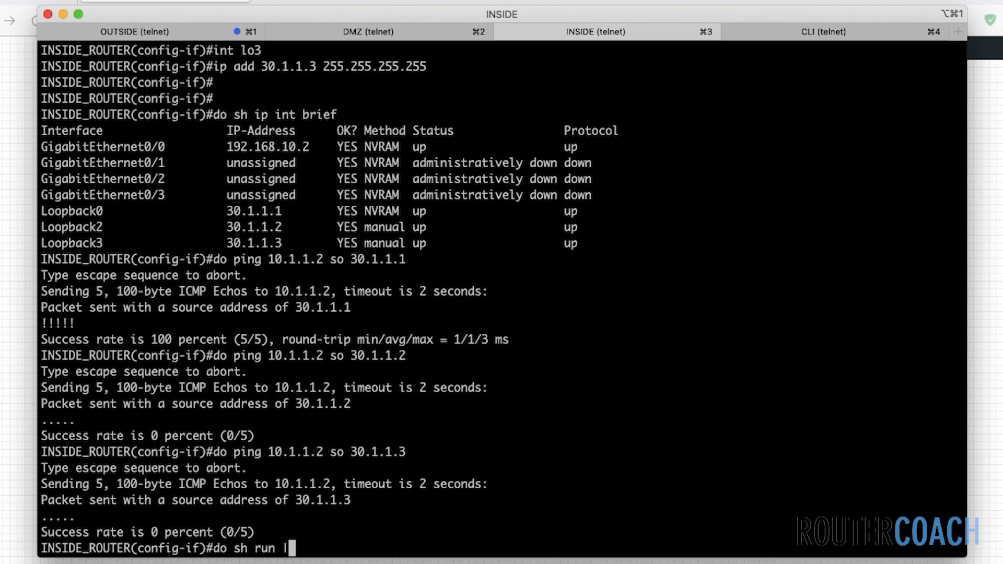
pyautogui.write('s router')
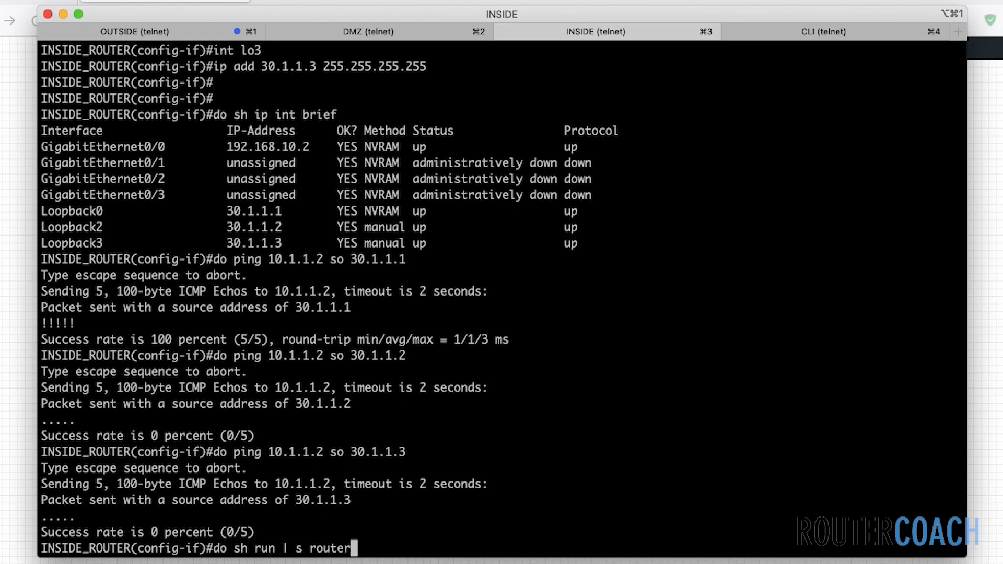
pyautogui.press('Enter')
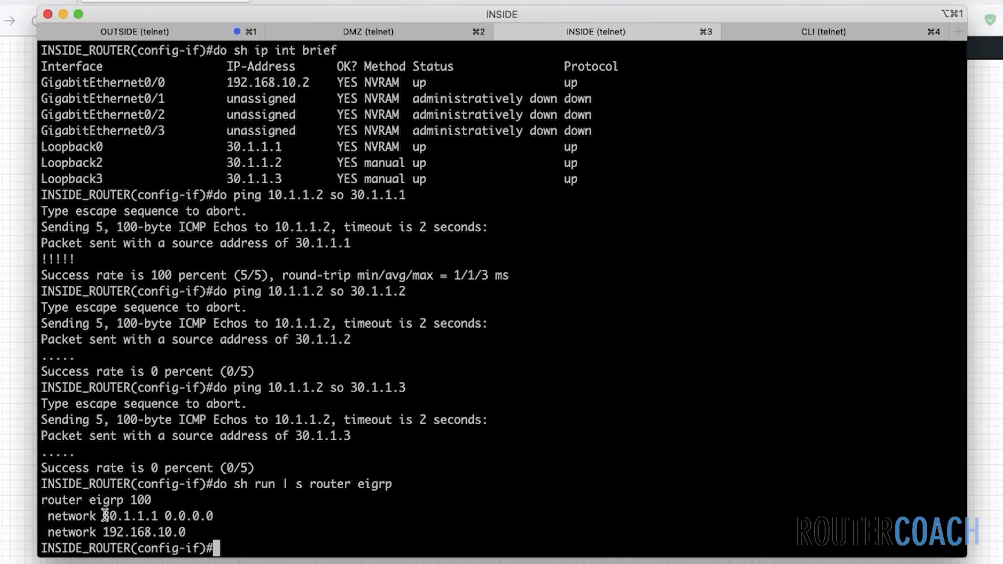
pyautogui.moveTo(99, 516); pyautogui.dragTo(218, 516)
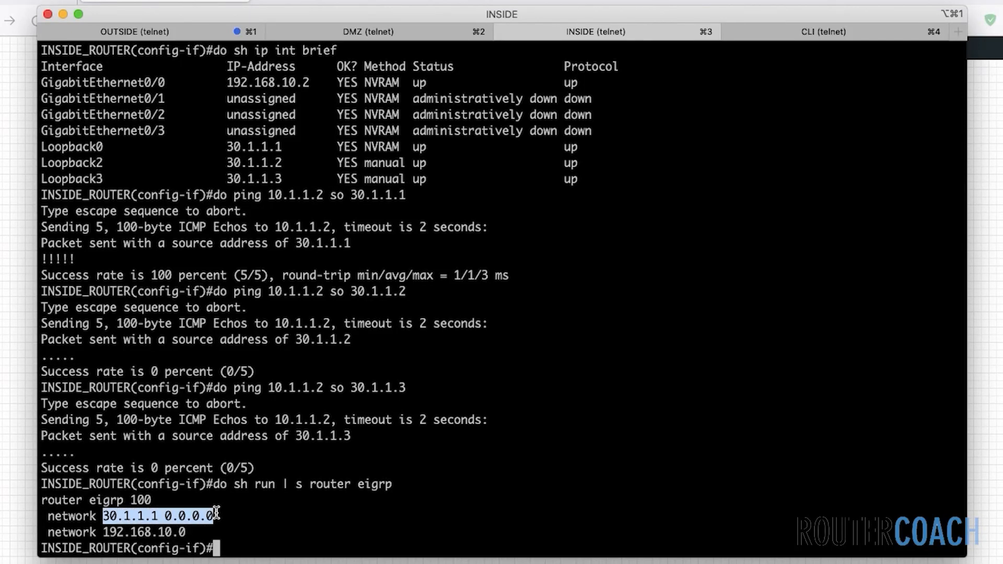
# Step: Enter 'router eigrp 100' configuration mode on the inside router
pyautogui.click(284, 558)
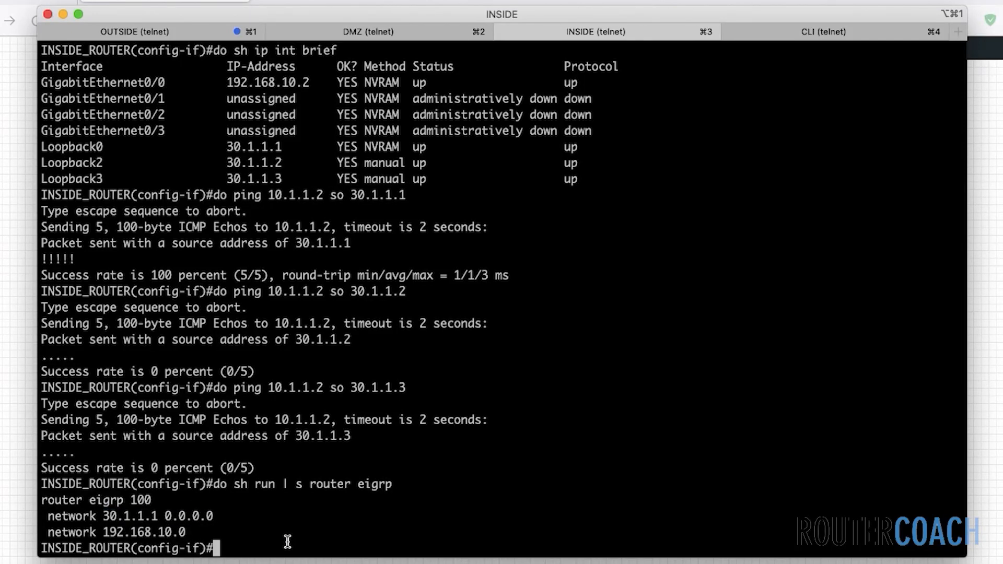
pyautogui.write('router eigrp 100')
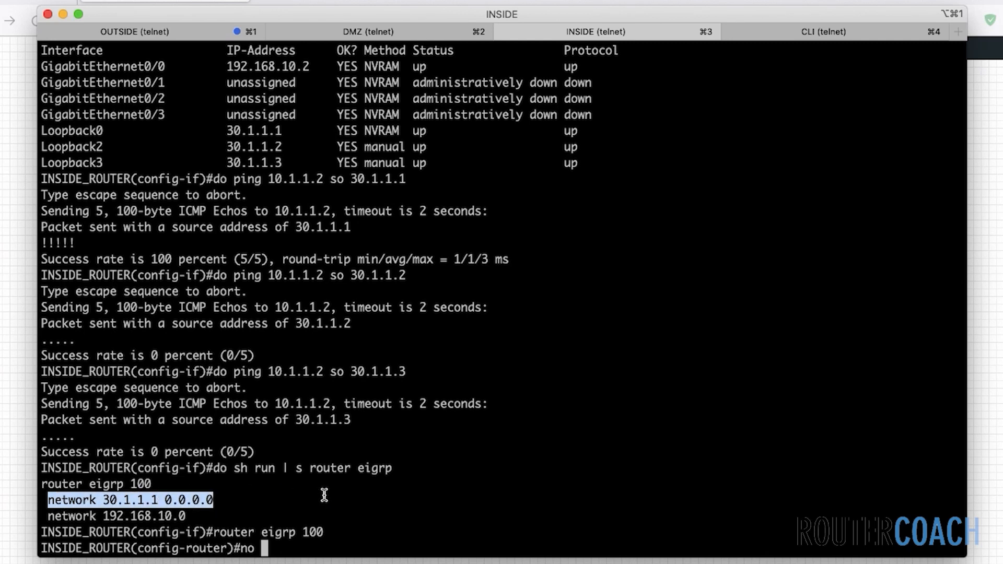
# Step: Replace 'network 30.1.1.1 0.0.0.0' with 'network 30.1.1.0 0.0.0.255' under EIGRP 100
pyautogui.write('network 30.1.1.1 0.0.0.0')
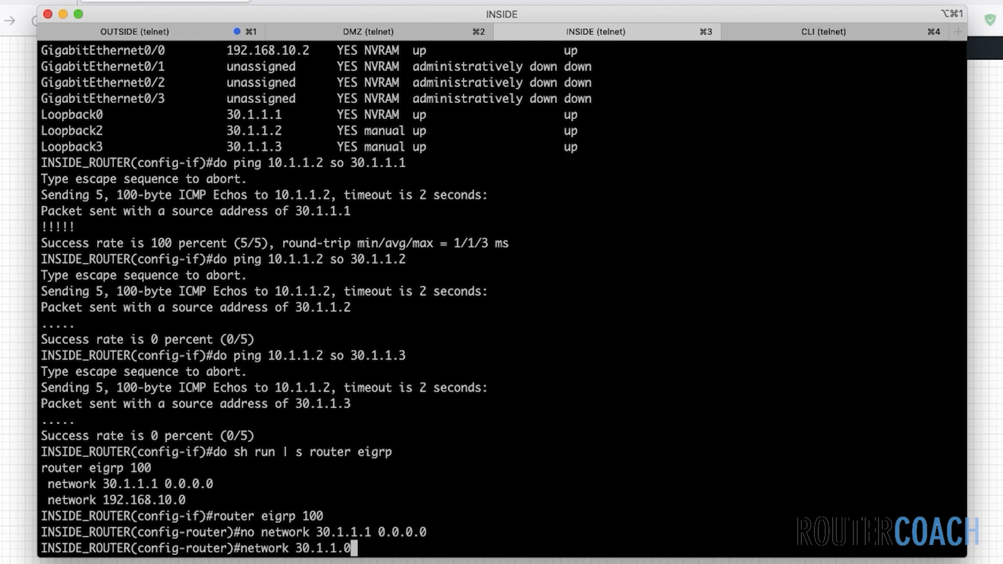
pyautogui.write('0.0.0.255')
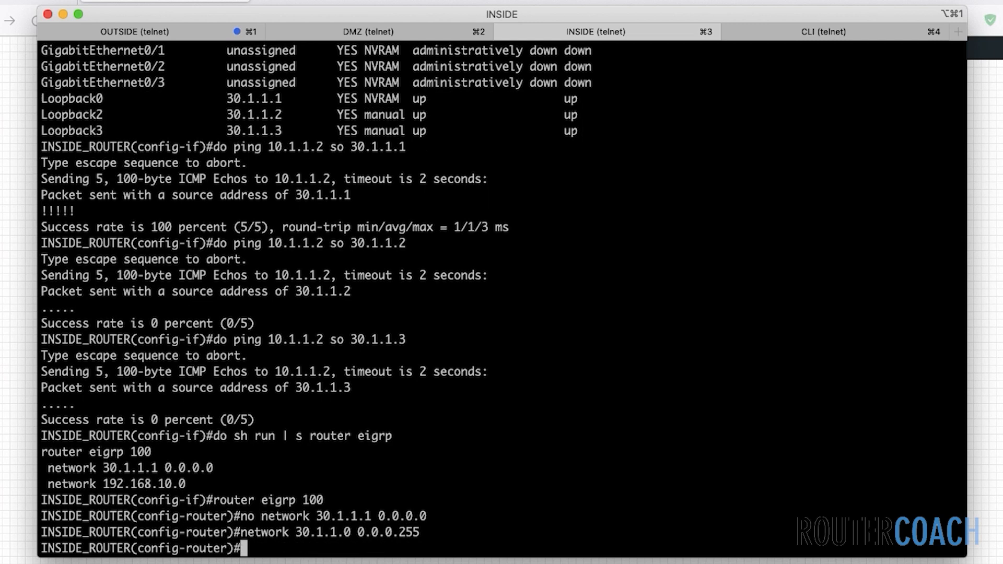
pyautogui.moveTo(438, 385)
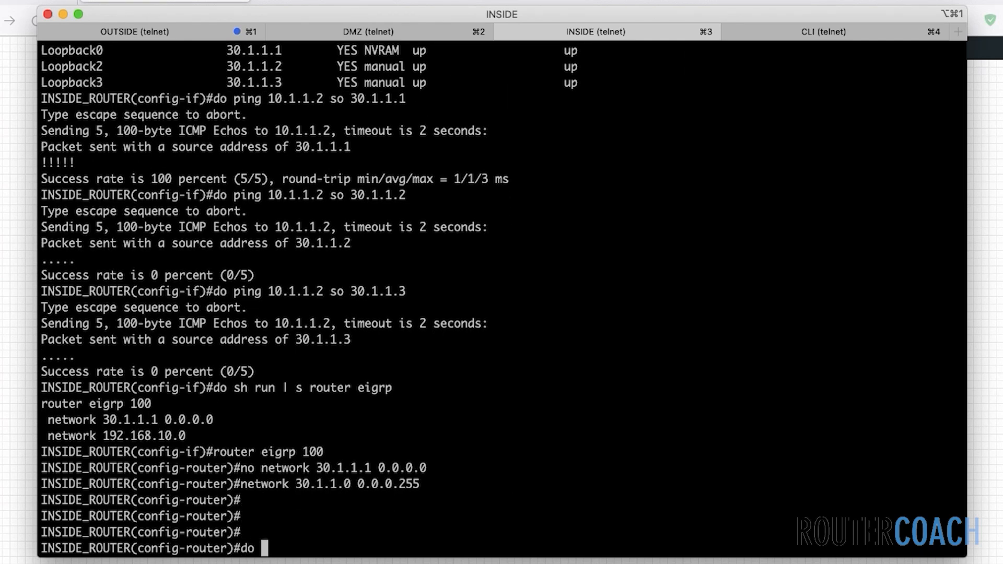
# Step: Ping 10.1.1.2 sourced from 30.1.1.1 and 30.1.1.3 at 100 percent, then return to the firewall session
pyautogui.write('ping')
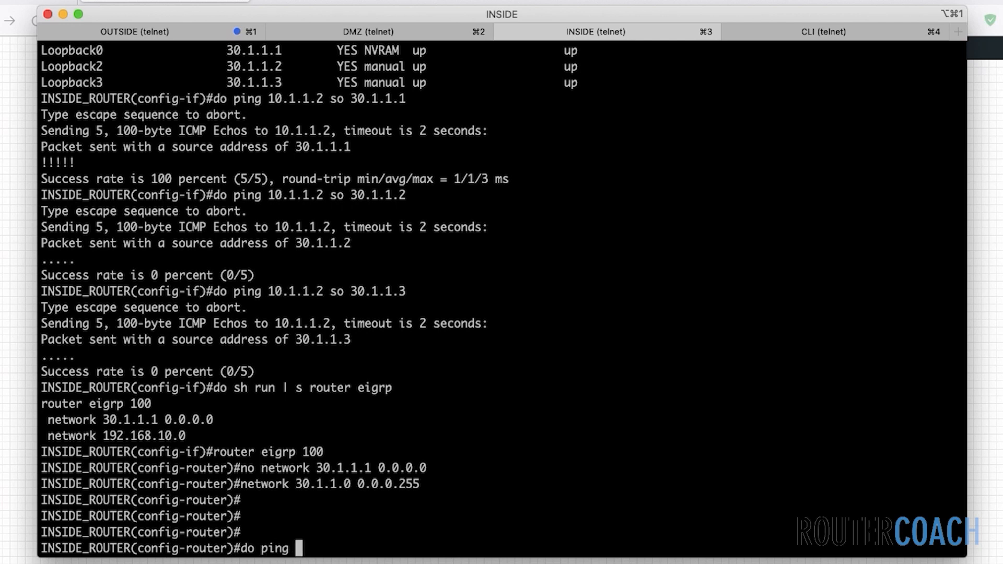
pyautogui.write('10.1.1.2')
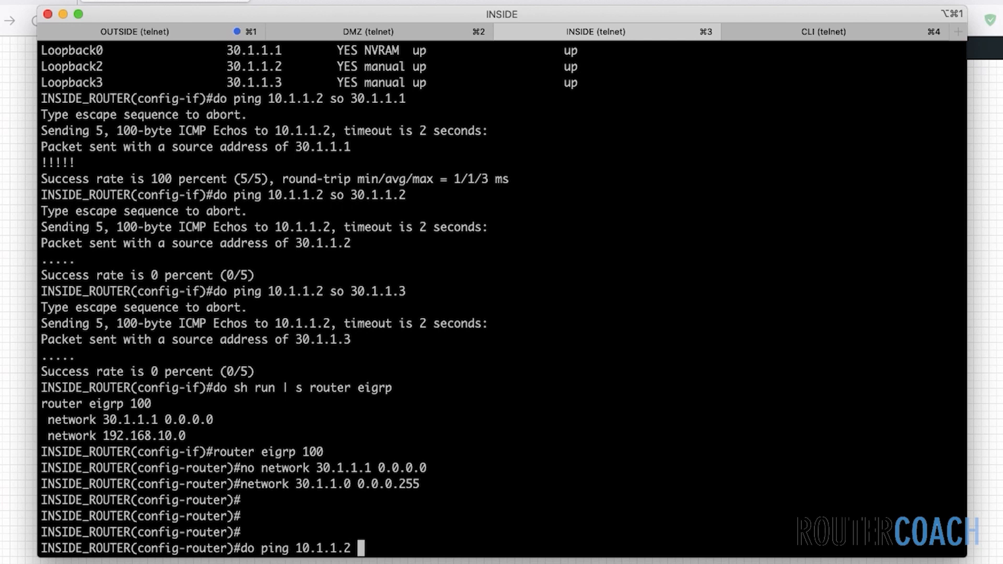
pyautogui.write('so 30.1.1.1')
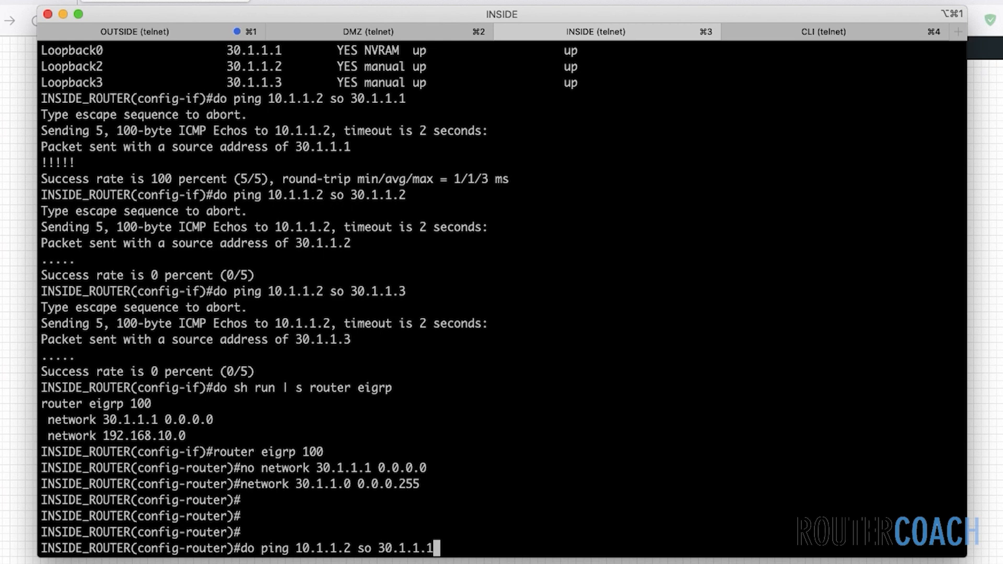
pyautogui.press('Return')
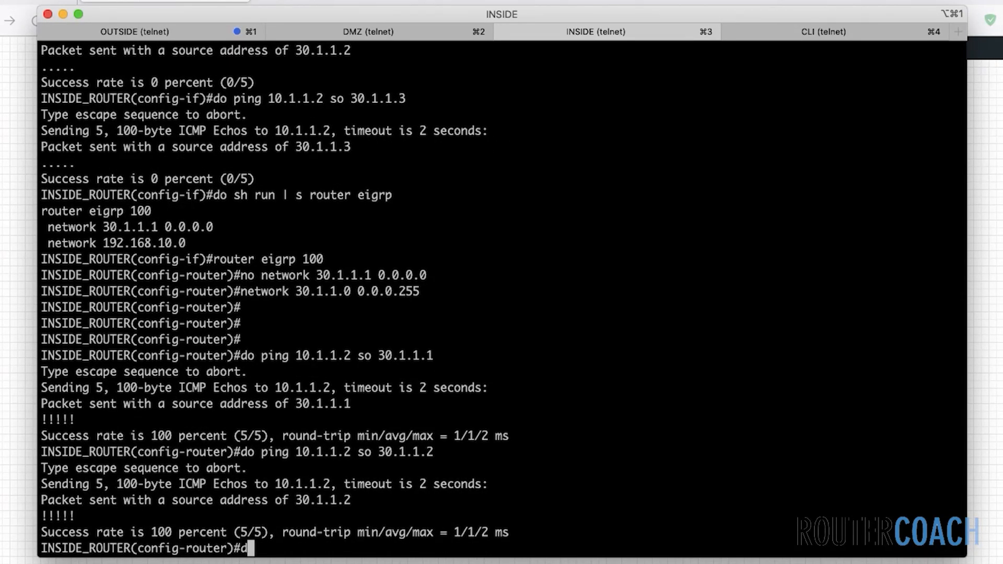
pyautogui.write('o ping 10.1.1.2 so 30.1.1.3')
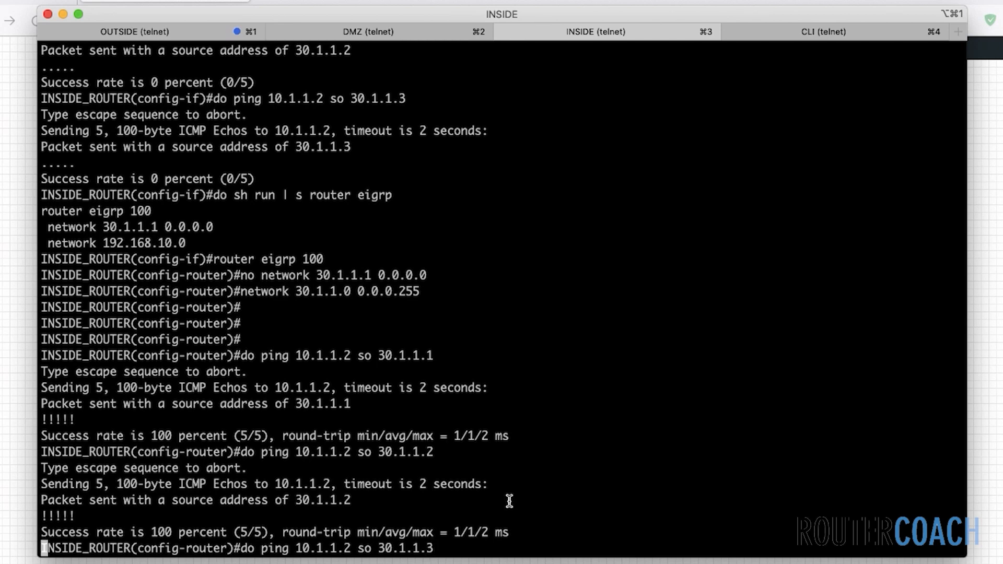
pyautogui.press('Enter')
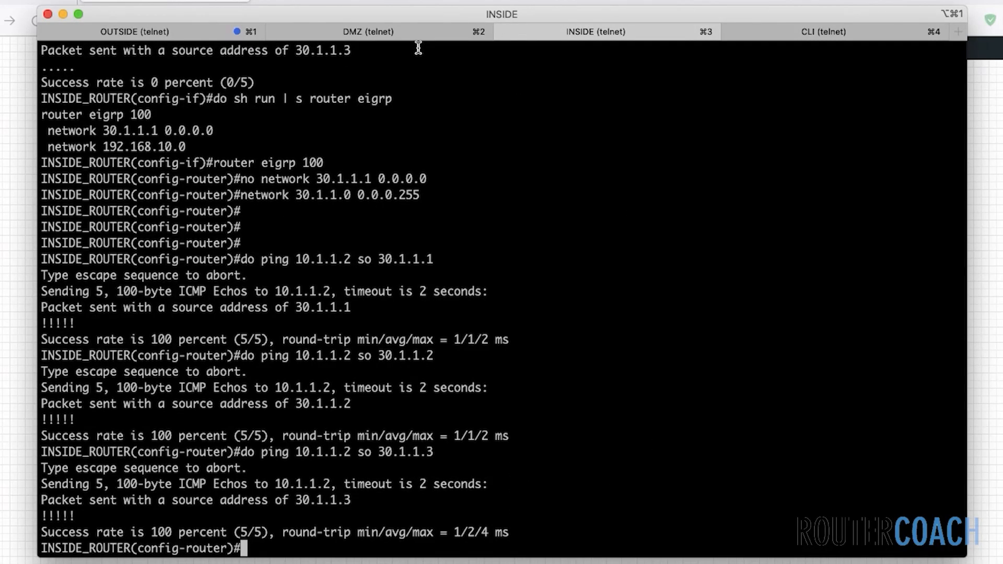
pyautogui.click(821, 32)
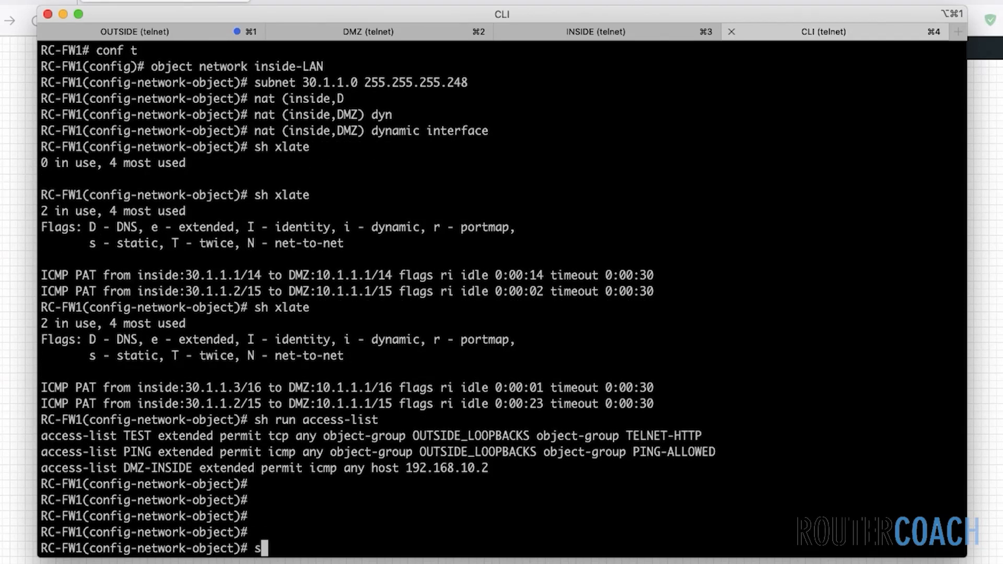
# Step: Run 'sh xlate' showing three ICMP PAT entries for 30.1.1.1-3 to 10.1.1.1
pyautogui.write('sh xlate')
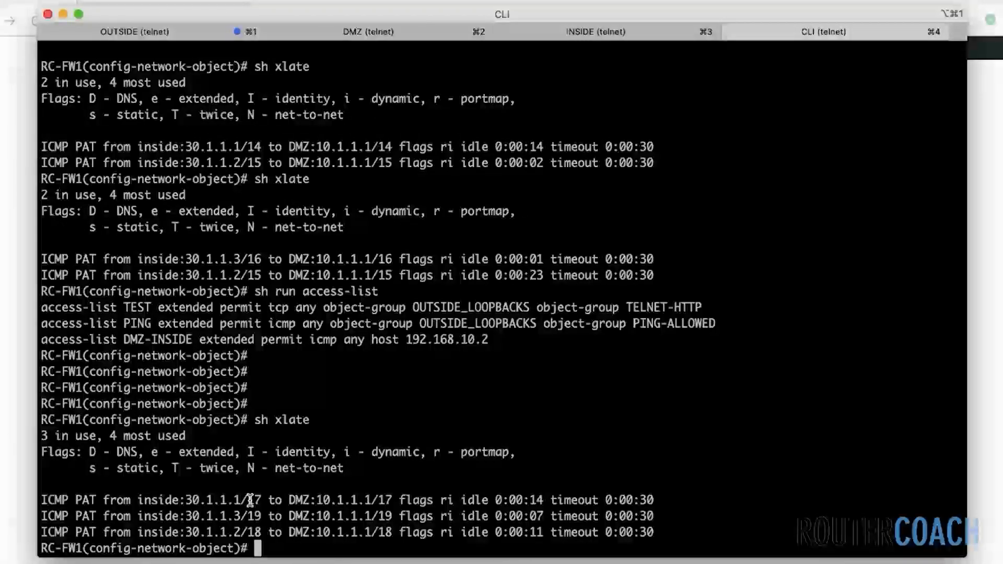
pyautogui.doubleClick(255, 500)
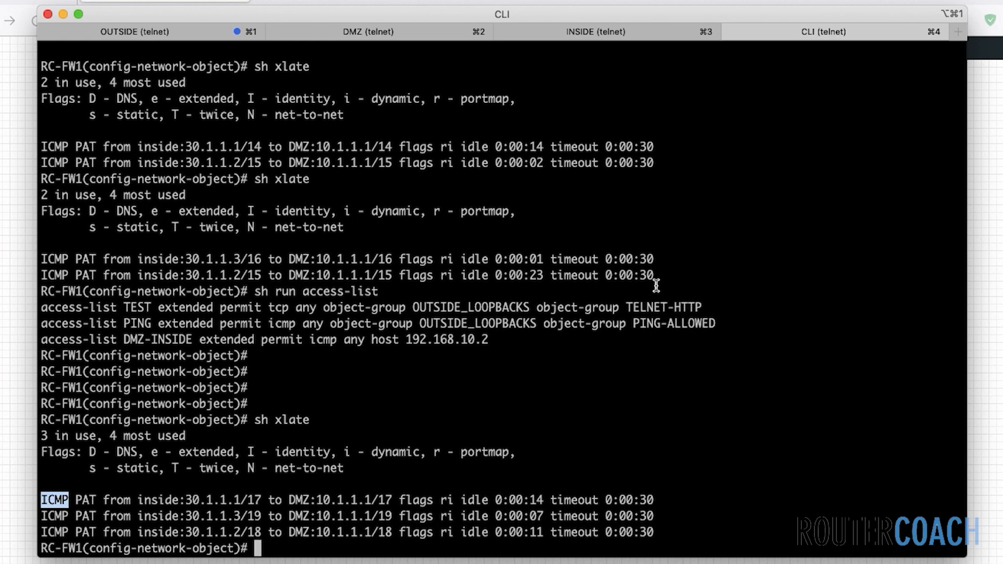
pyautogui.moveTo(618, 41)
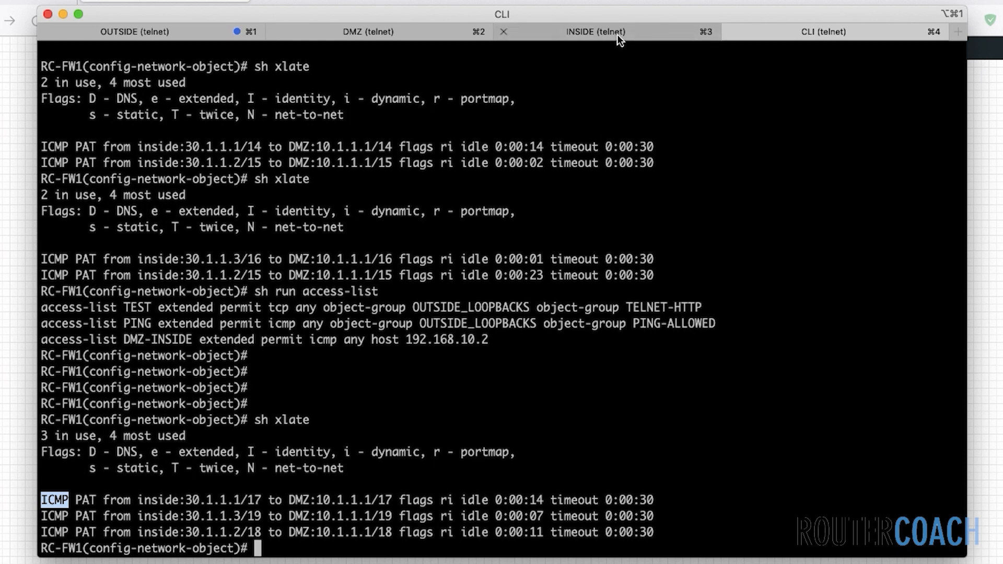
# Step: Exit config on the inside router and attempt telnet 10.1.1.2 from loopback 0, which is refused
pyautogui.click(597, 32)
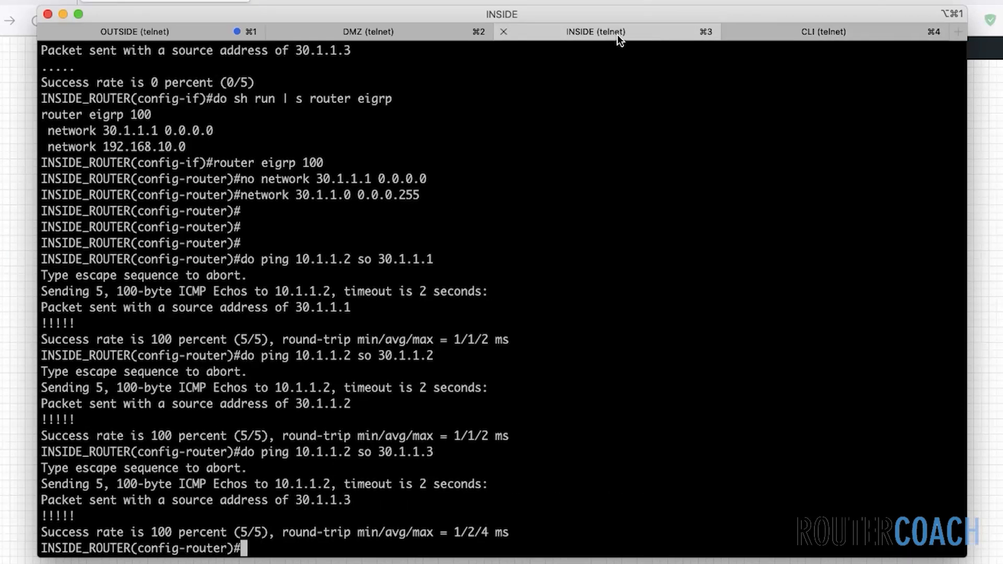
pyautogui.moveTo(617, 41)
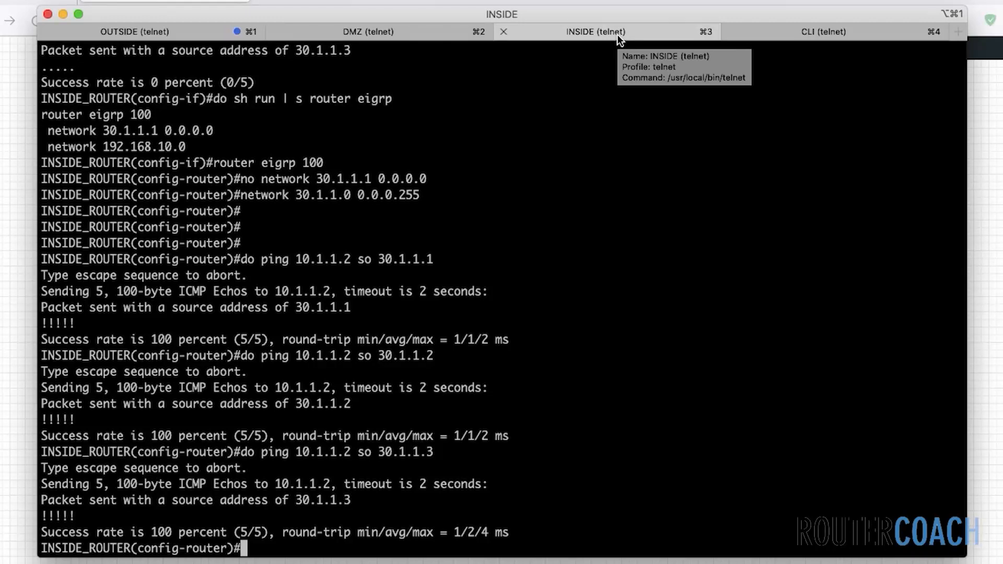
pyautogui.write('exit')
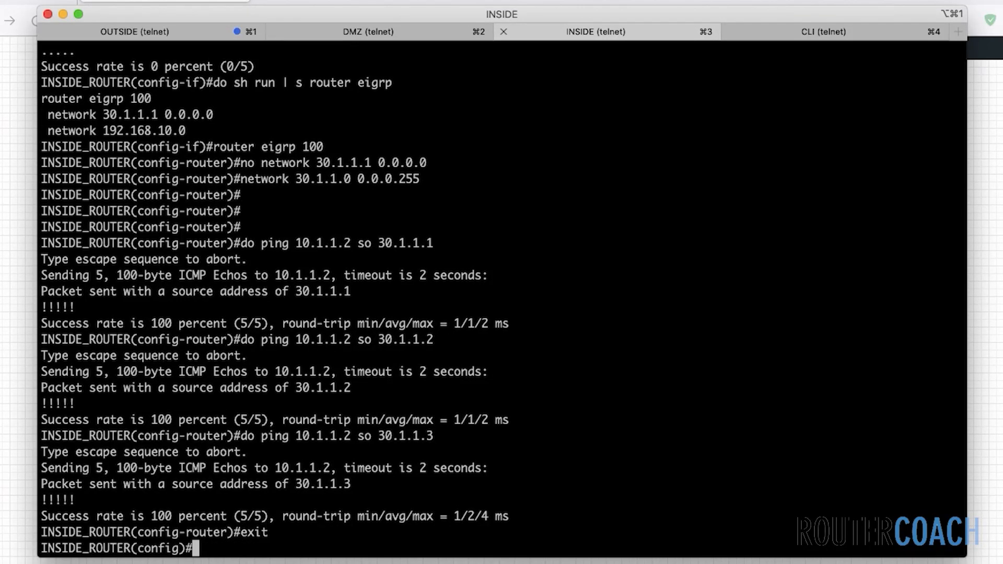
pyautogui.write('exit')
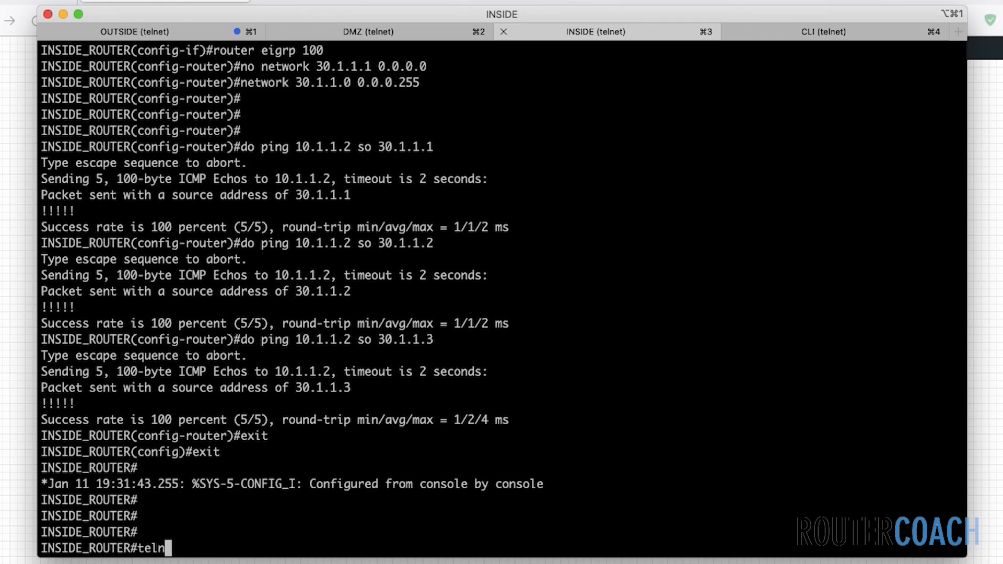
pyautogui.write('et 10.1.')
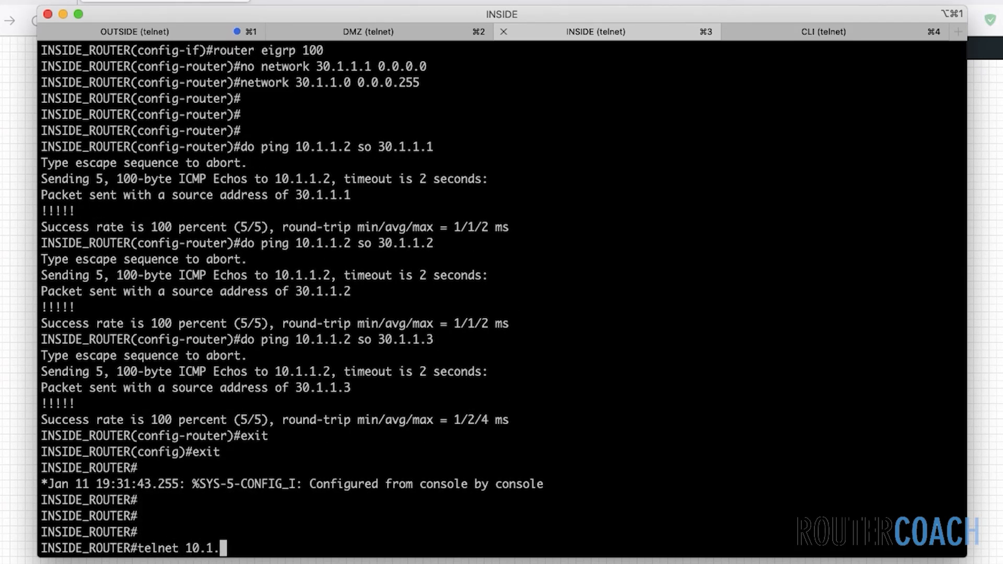
pyautogui.write('1.2 /so lo0')
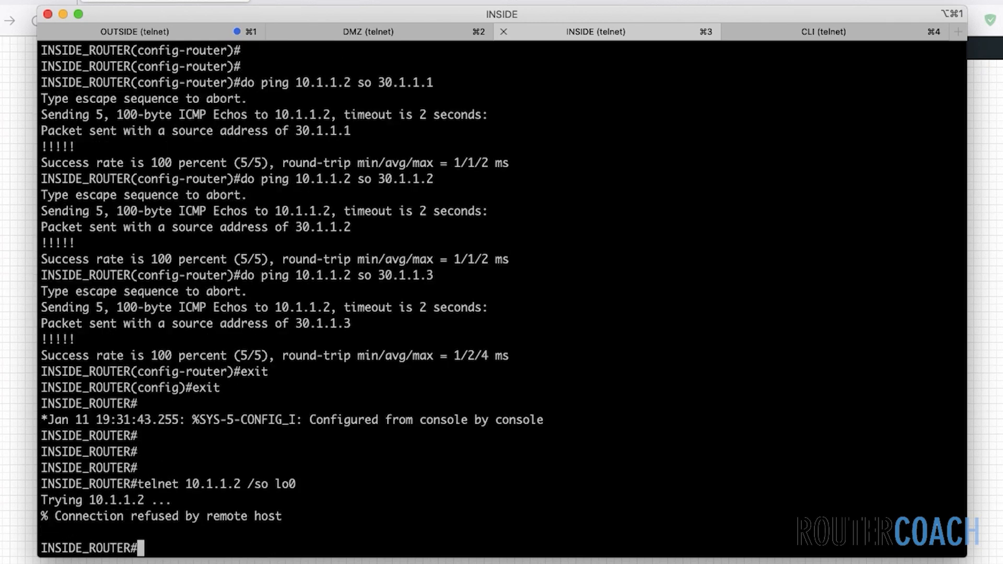
pyautogui.click(367, 32)
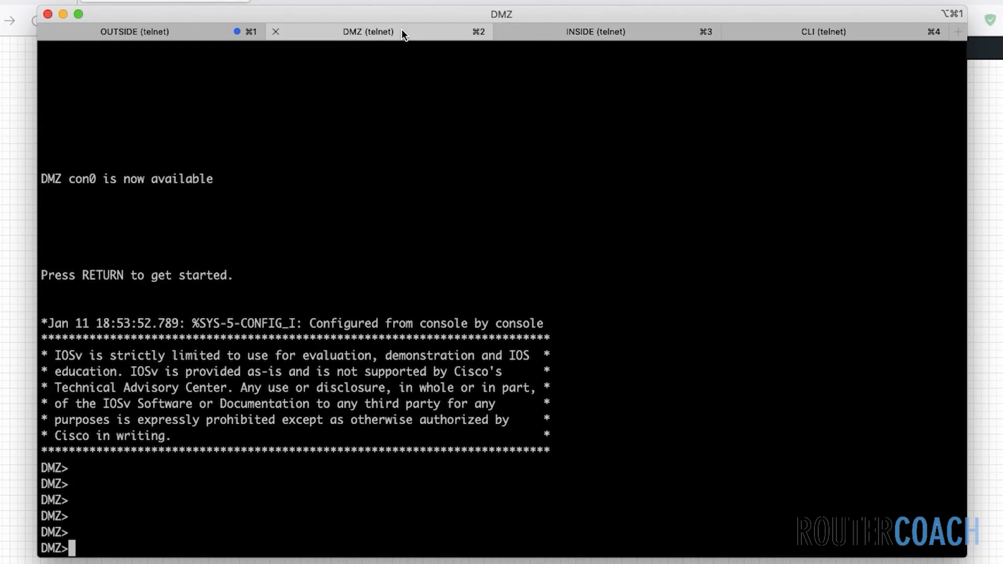
pyautogui.write('en')
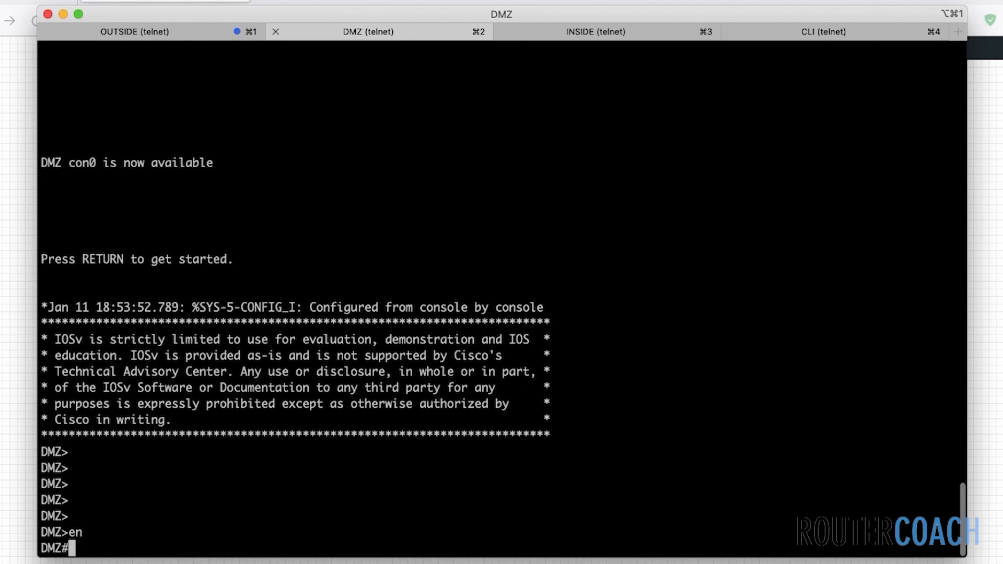
pyautogui.write('conf t')
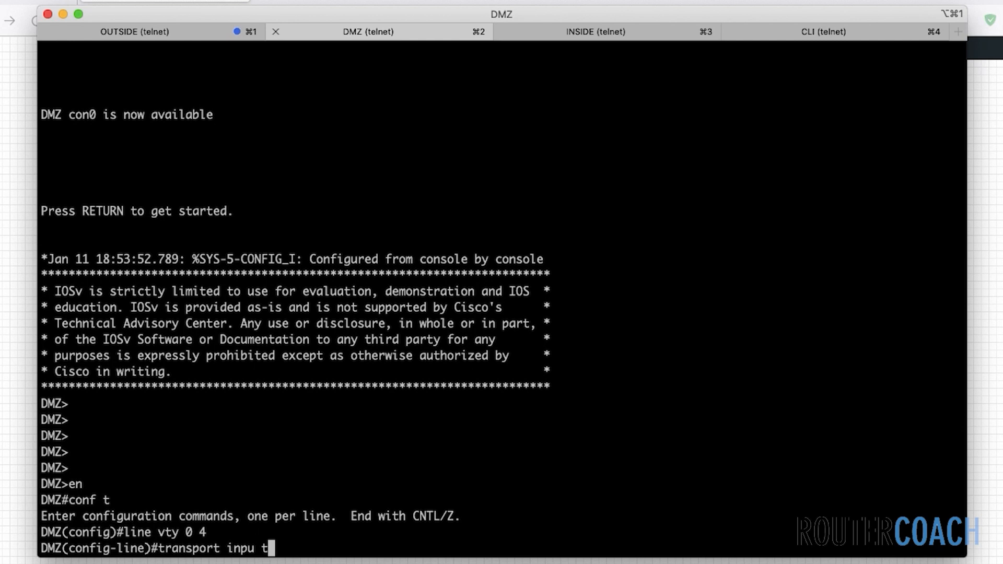
pyautogui.write('elnet')
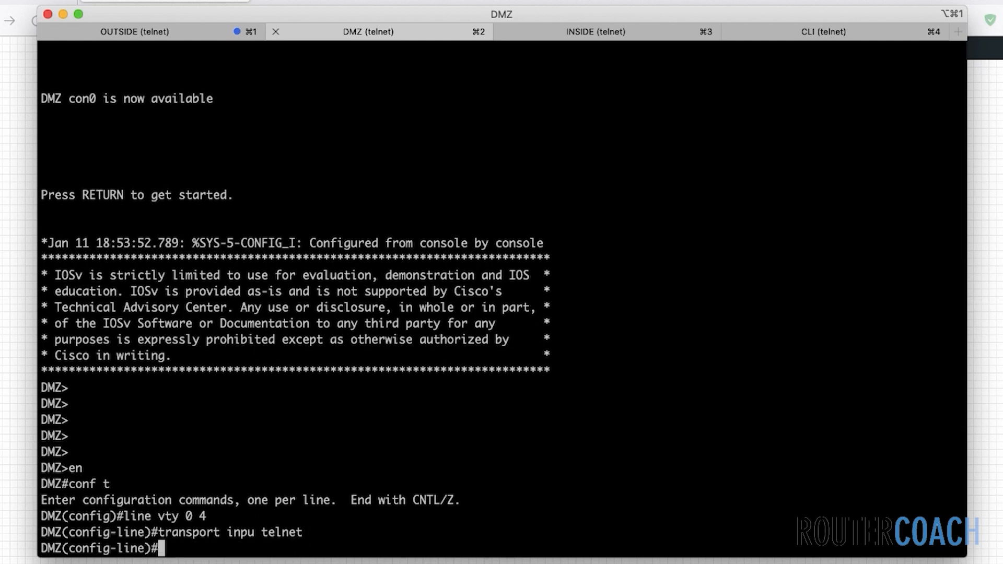
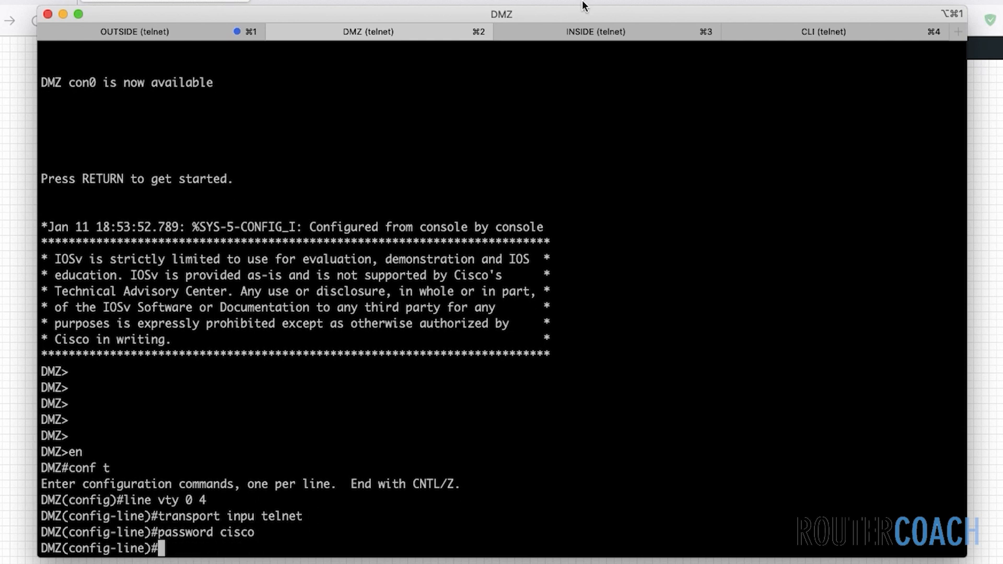
pyautogui.click(596, 32)
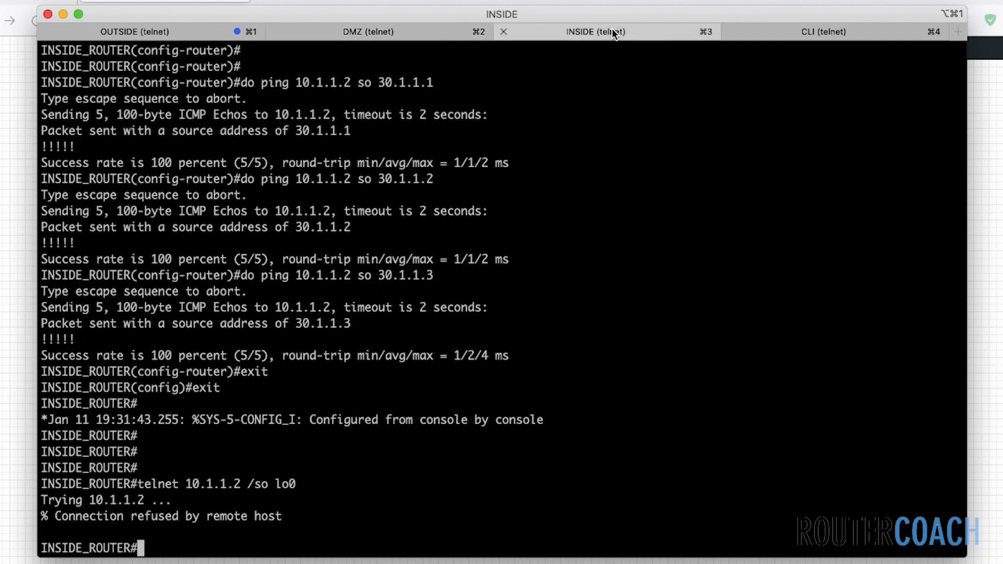
# Step: Telnet 10.1.1.2 /so lo0 from the inside router, reaching the password prompt
pyautogui.write('telnet 10.1.1.2 /so lo0')
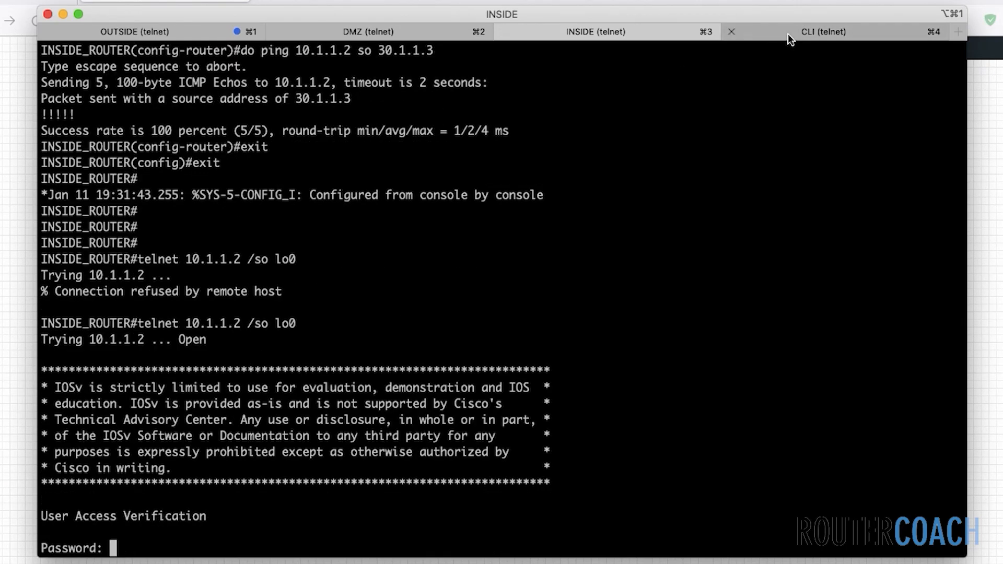
pyautogui.click(828, 31)
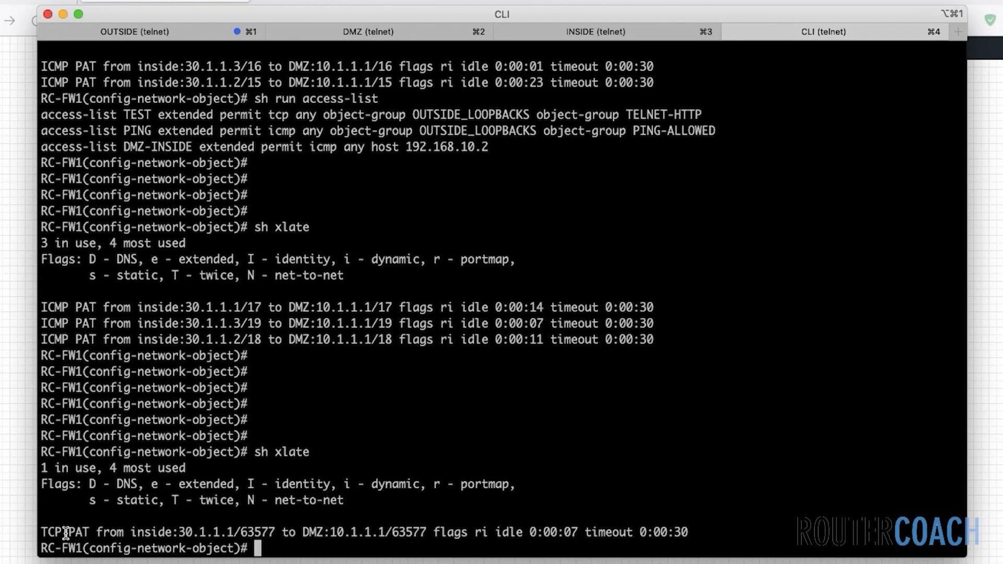
# Step: Highlight TCP and translated port 63577 in the firewall's xlate output
pyautogui.doubleClick(51, 544)
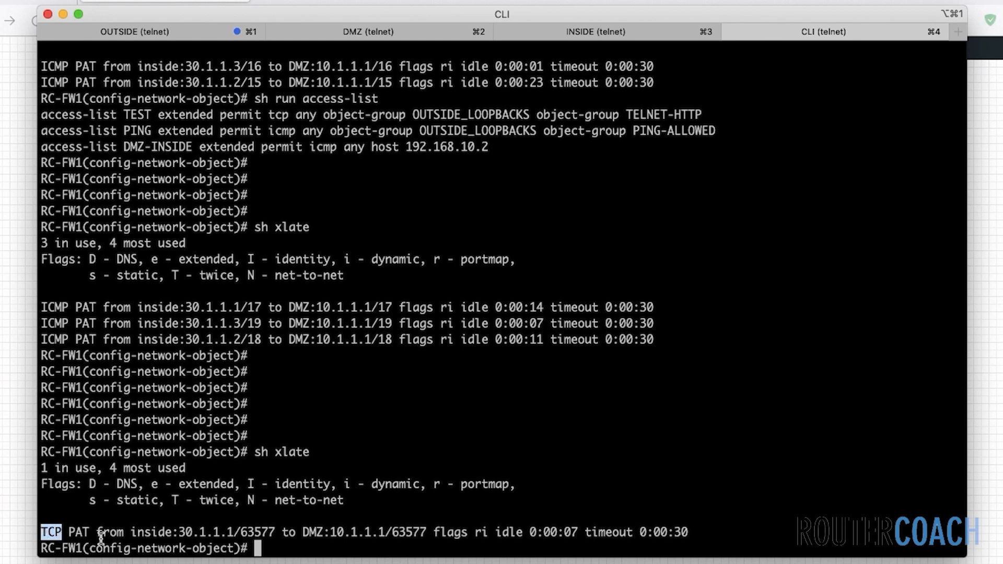
pyautogui.moveTo(188, 539)
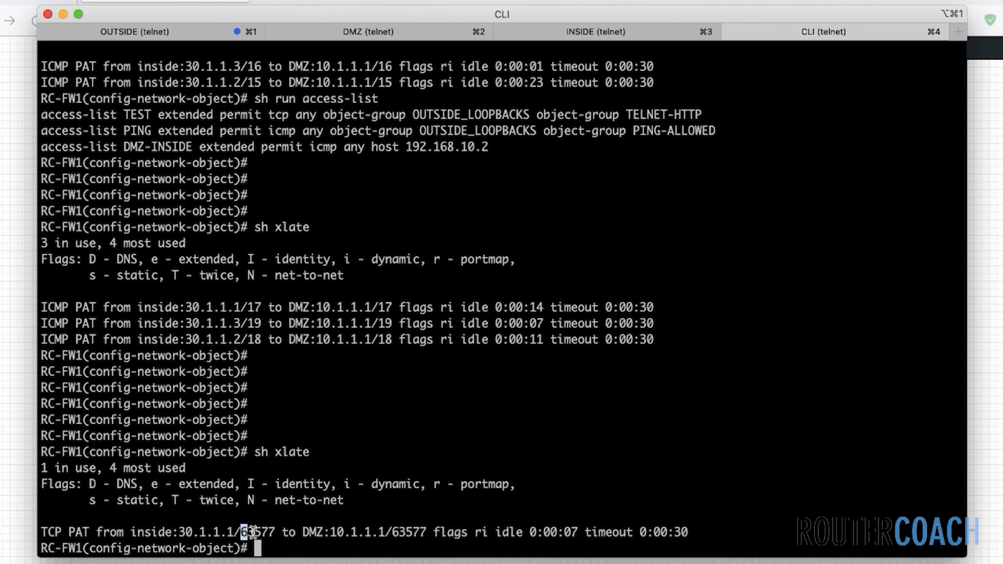
pyautogui.doubleClick(255, 531)
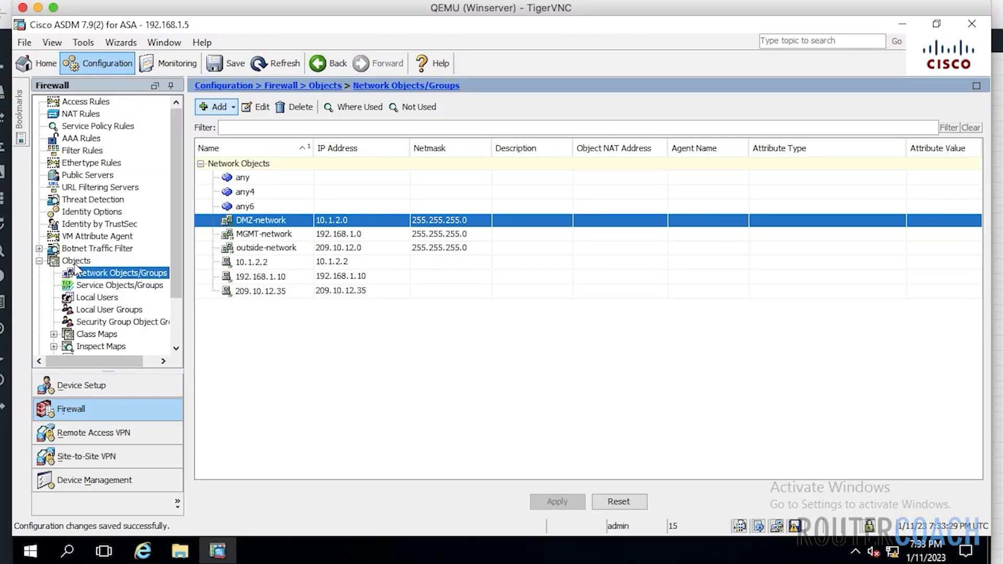
# Step: Start adding a new network object from Network Objects/Groups
pyautogui.click(117, 272)
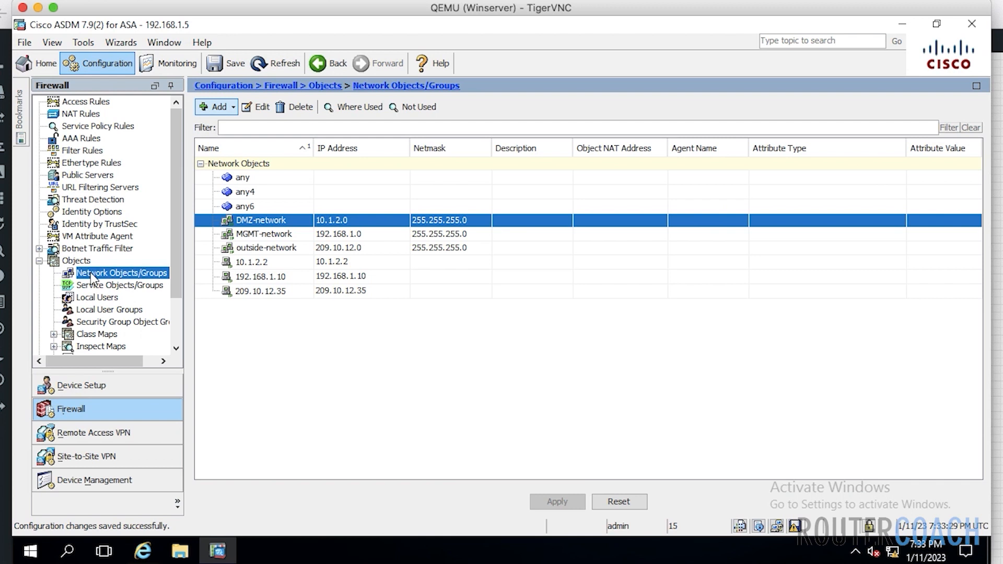
pyautogui.moveTo(223, 119)
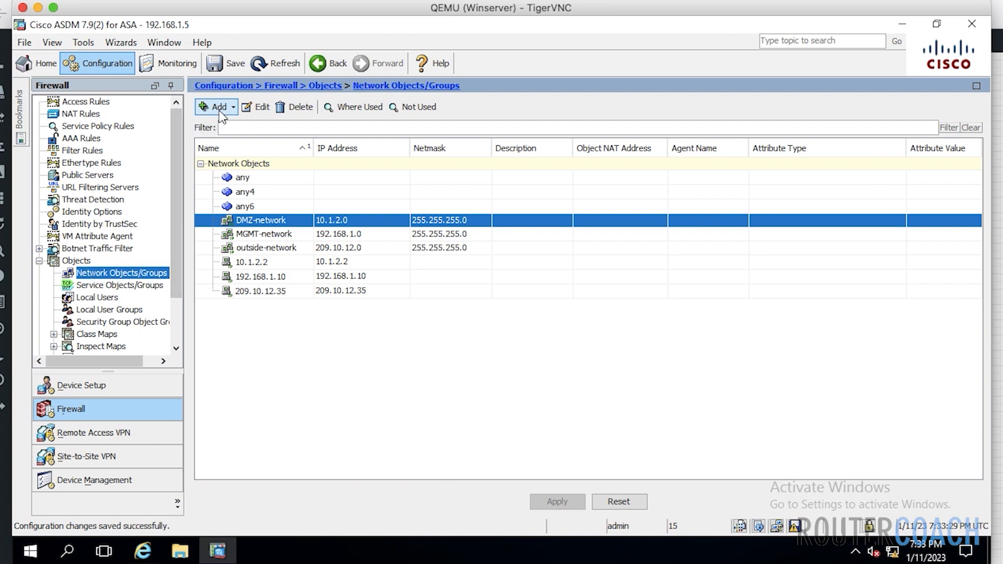
pyautogui.click(216, 106)
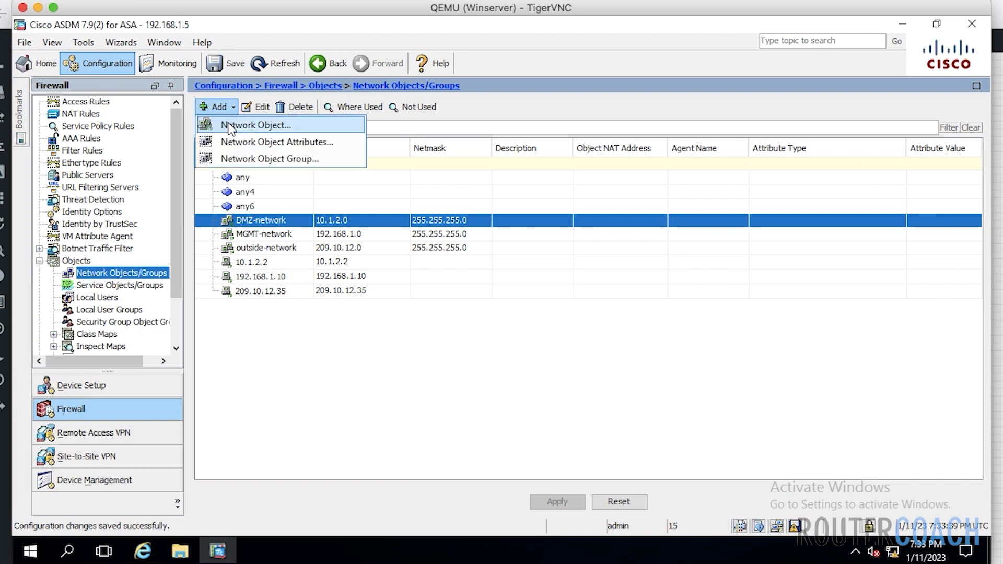
pyautogui.click(254, 125)
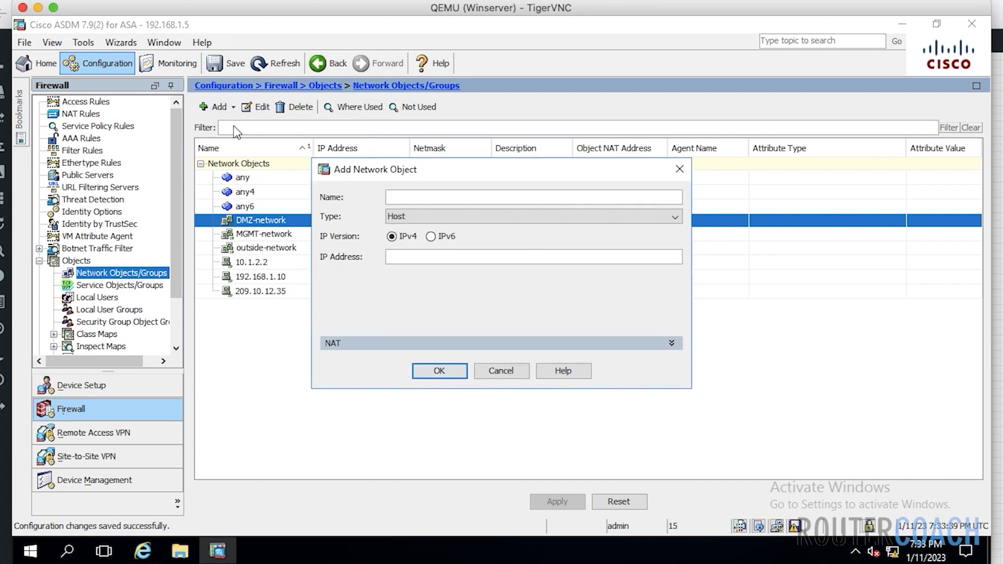
pyautogui.moveTo(477, 284)
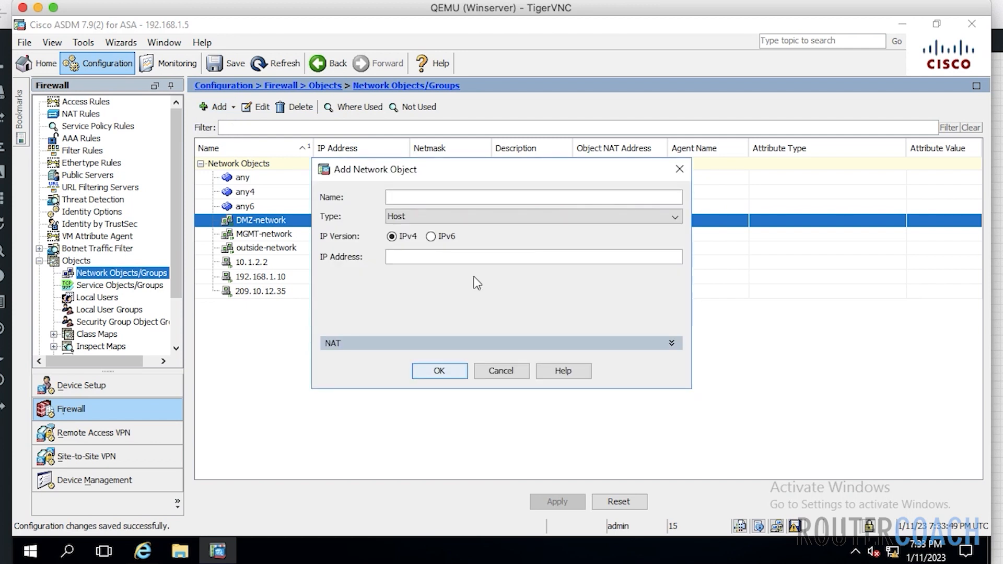
# Step: Enter name DMZ-LAN, type Network, IP address 2.2.2.0 with mask 255.255.255.0
pyautogui.write('DMZ-LAN')
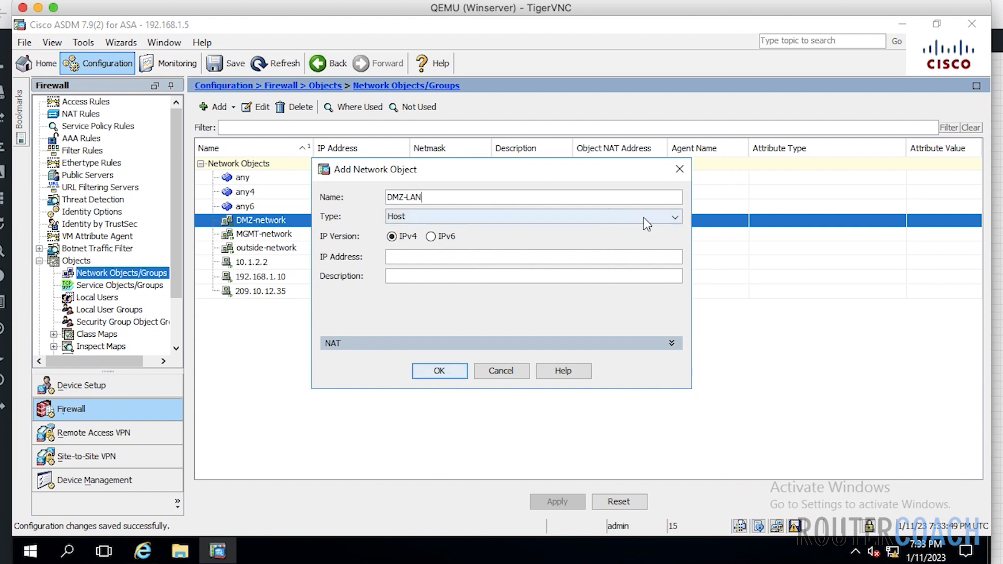
pyautogui.click(672, 217)
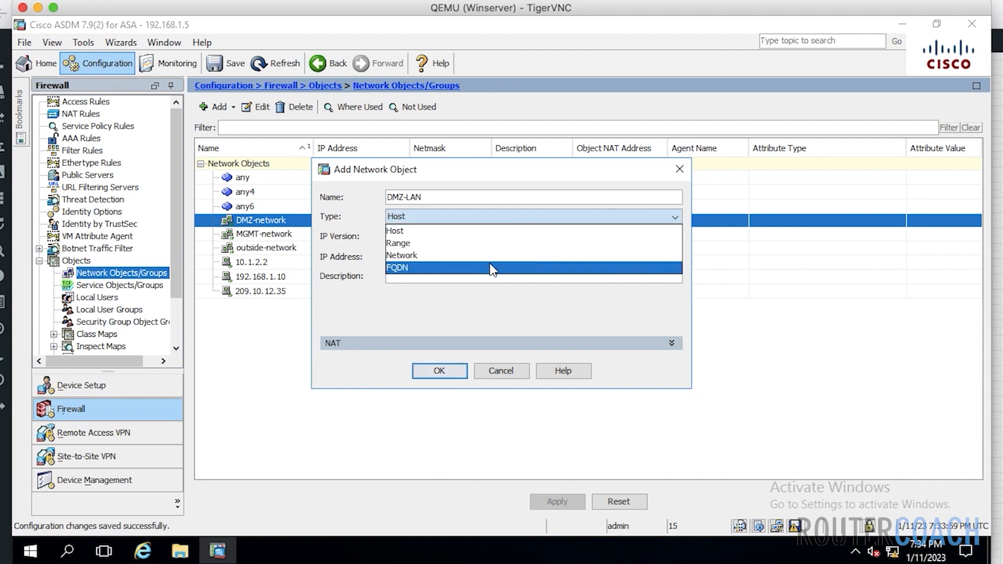
pyautogui.click(401, 255)
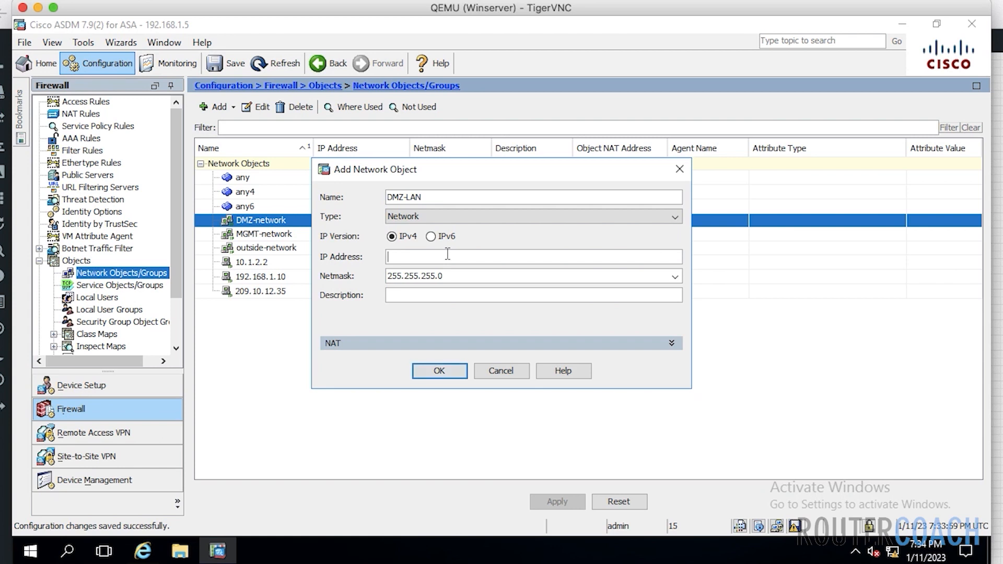
pyautogui.write('2.')
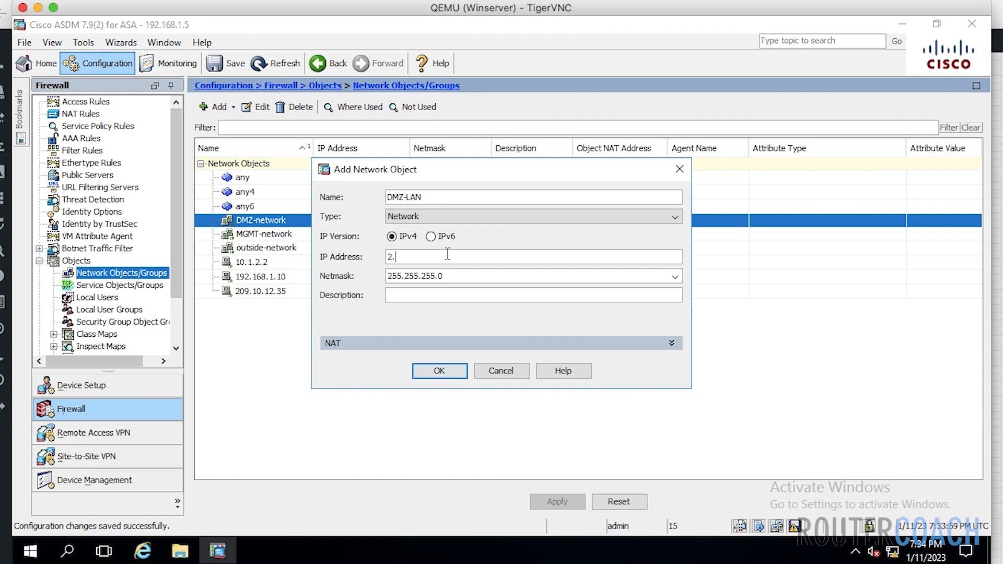
pyautogui.write('2.2.')
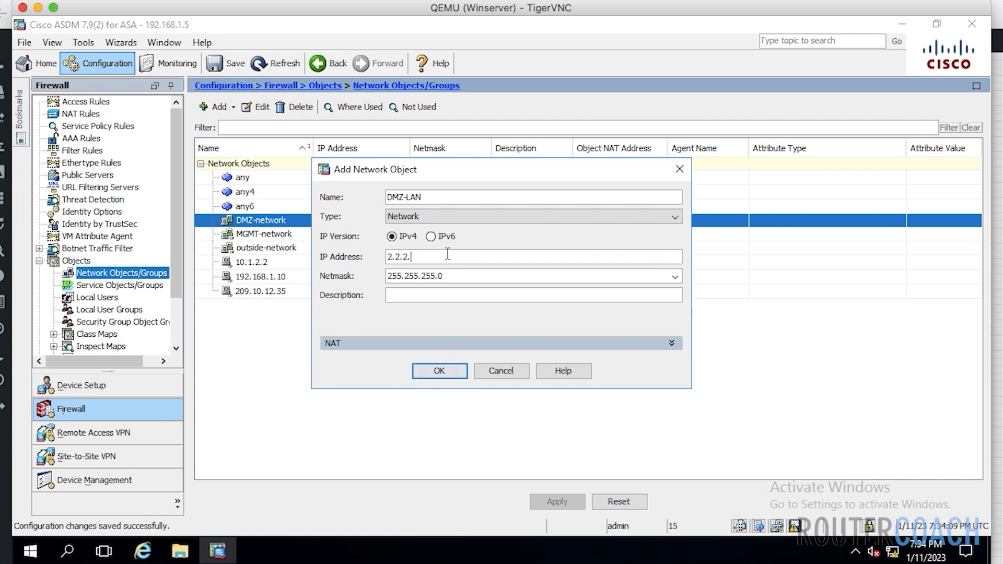
pyautogui.write('0/')
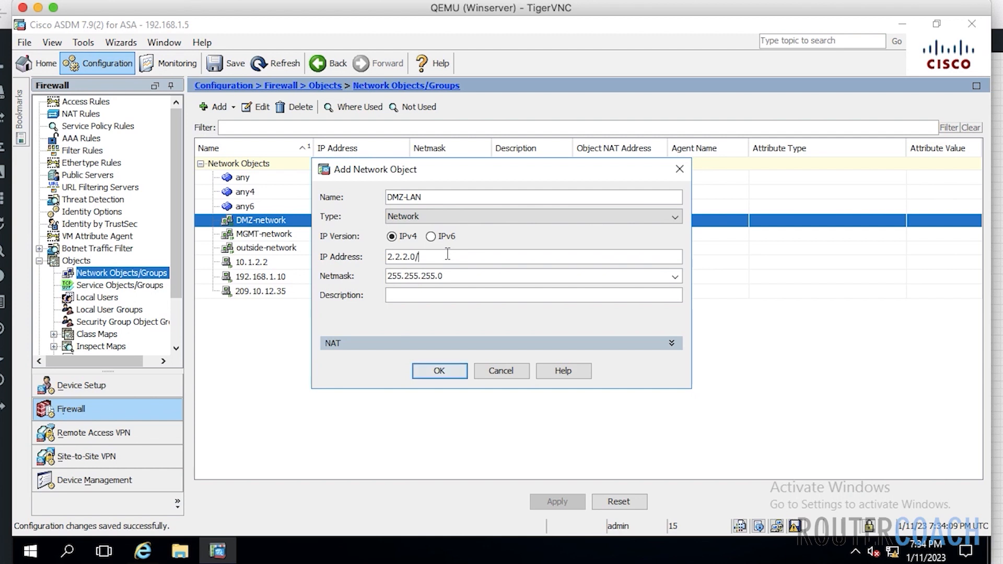
pyautogui.press('Backspace')
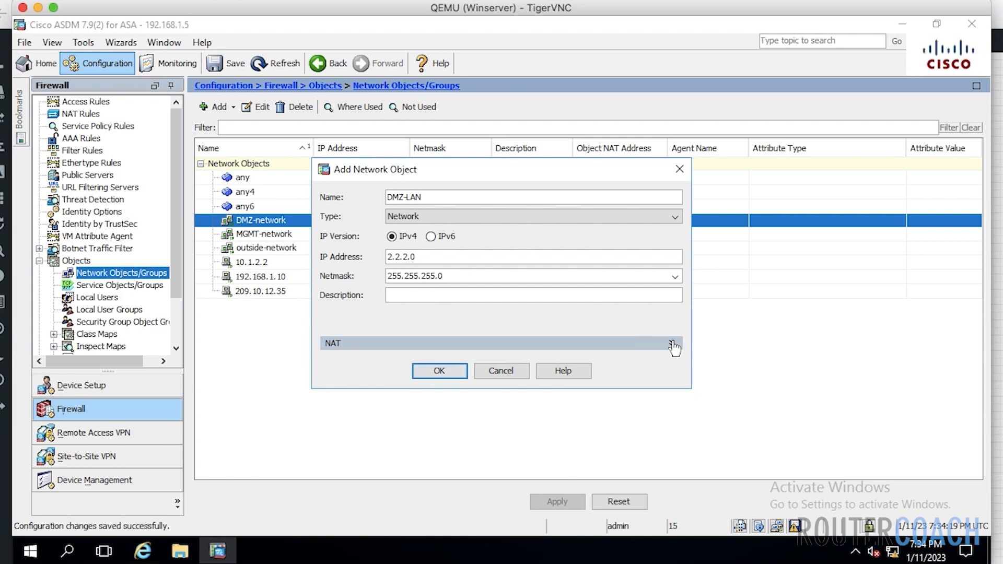
# Step: Enable automatic Dynamic PAT (Hide) NAT translating DMZ-LAN to 209.10.12.40
pyautogui.click(675, 343)
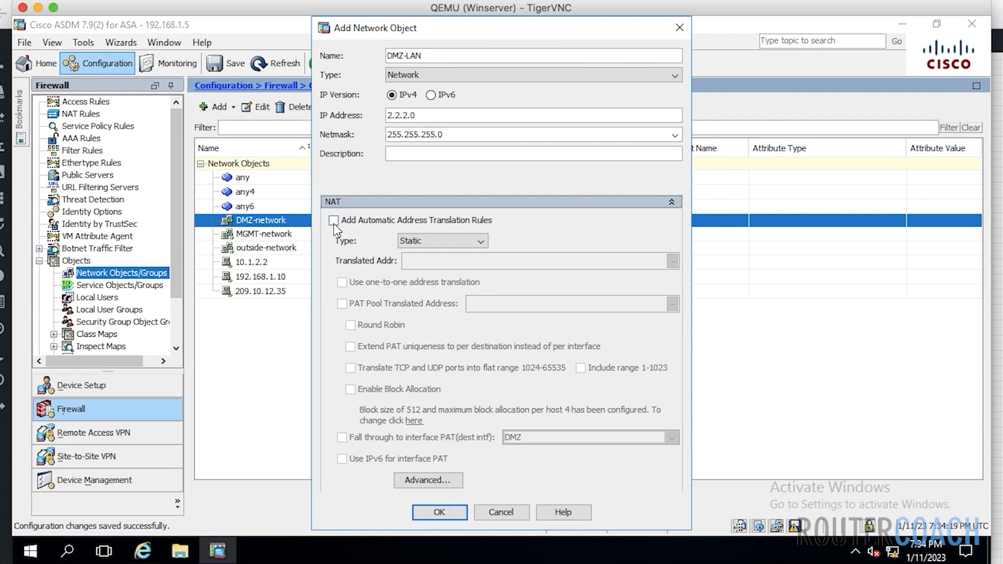
pyautogui.click(333, 220)
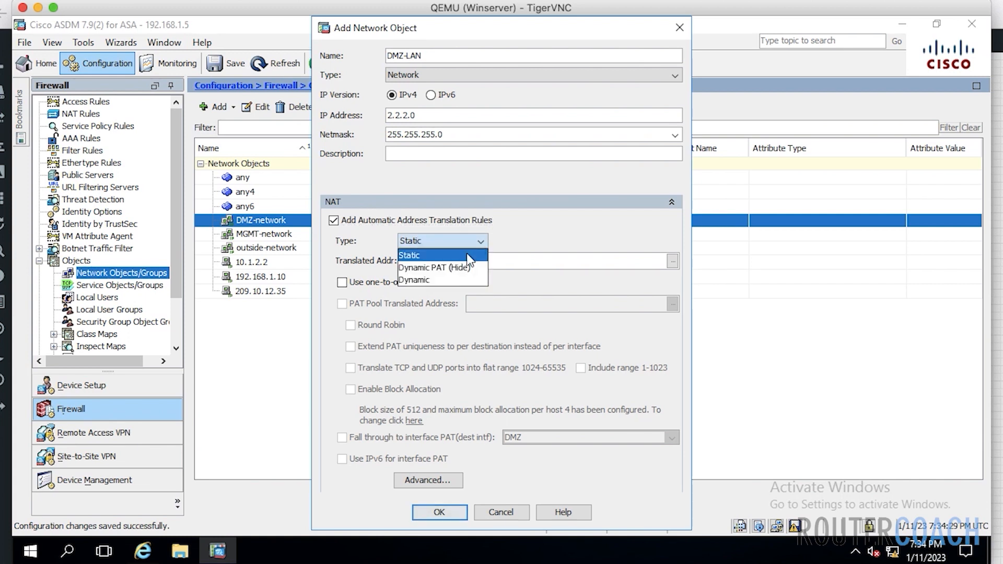
pyautogui.moveTo(449, 270)
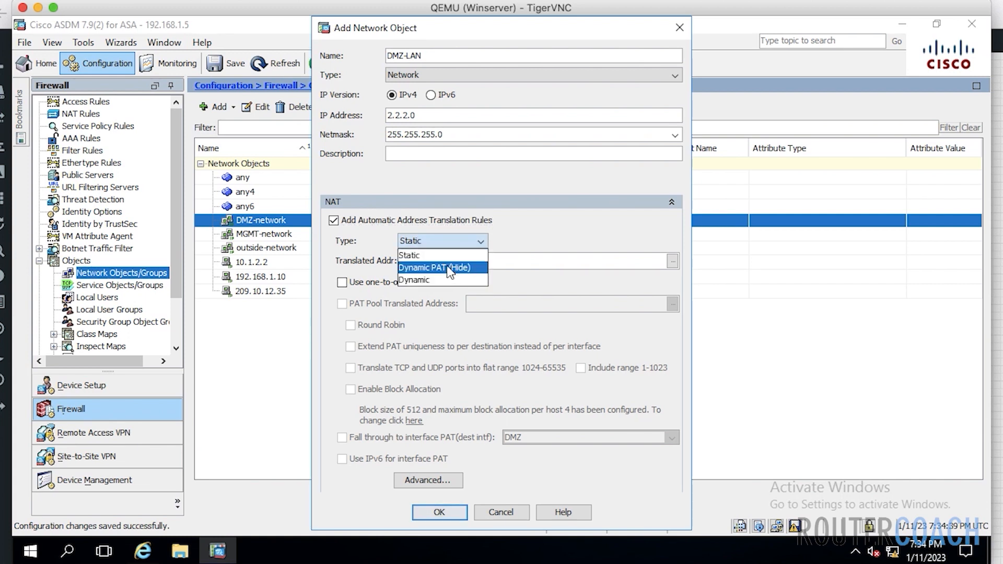
pyautogui.click(435, 268)
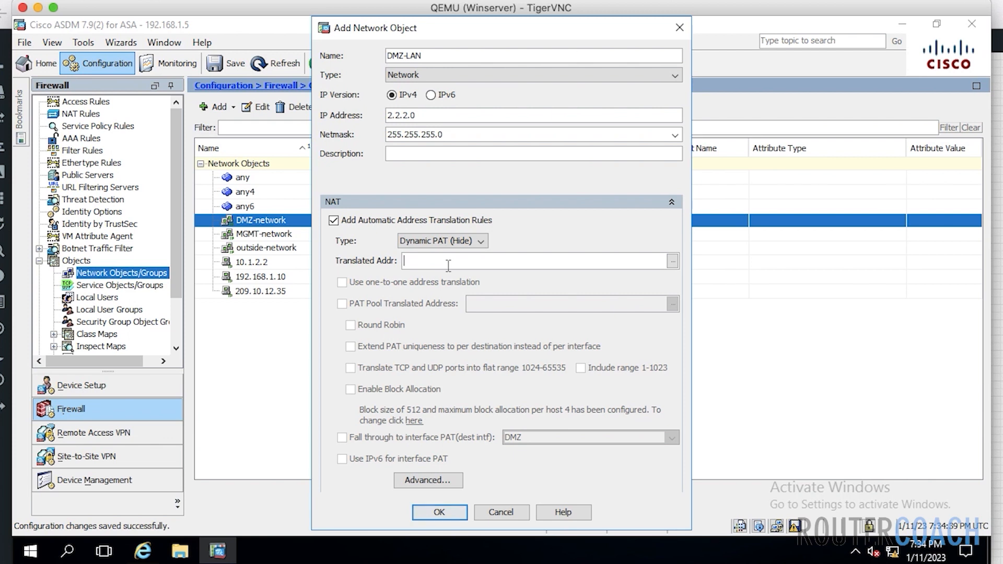
pyautogui.write('209.10.')
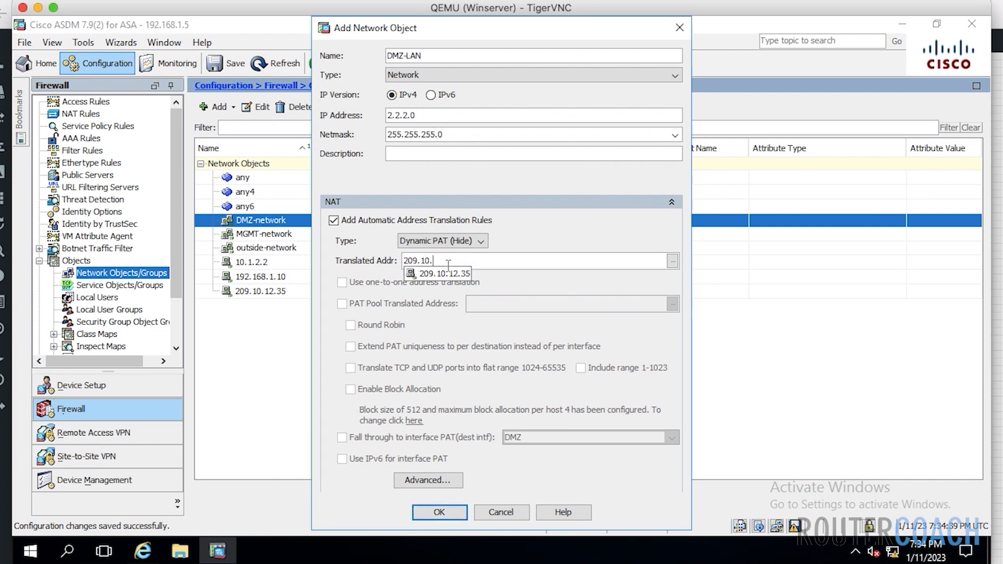
pyautogui.write('12.40')
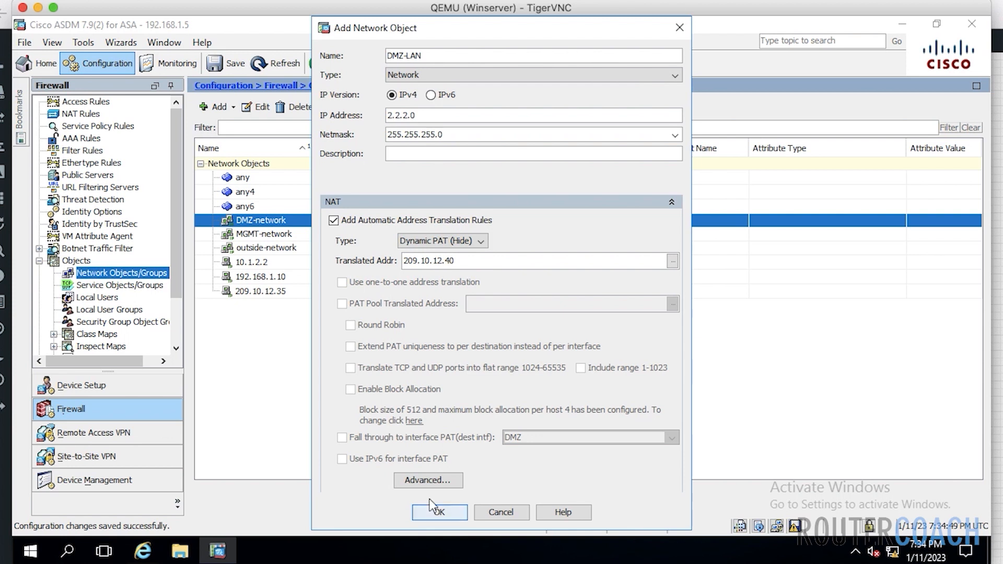
pyautogui.click(428, 479)
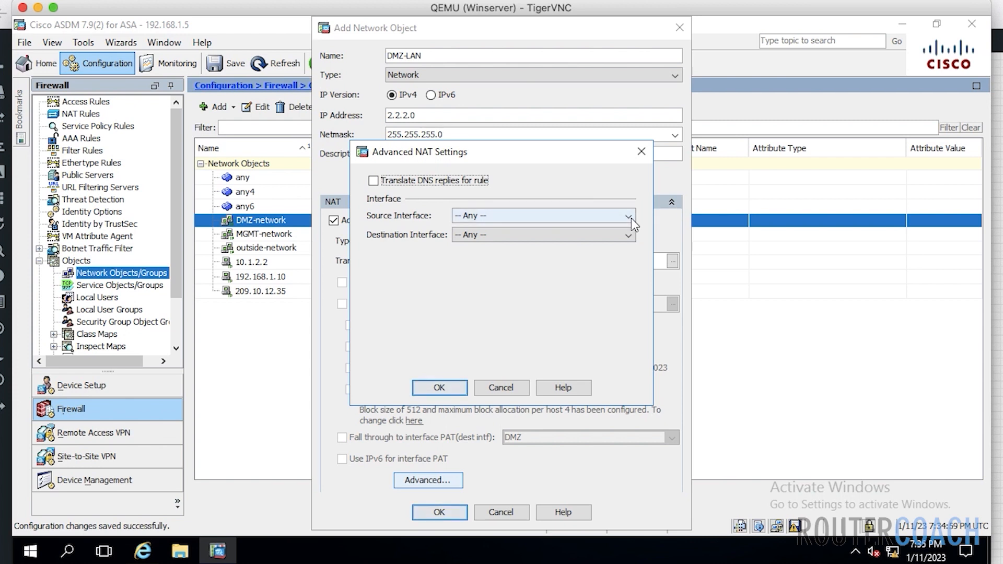
# Step: Set NAT source interface DMZ and destination outside, then save the DMZ-LAN object
pyautogui.click(627, 215)
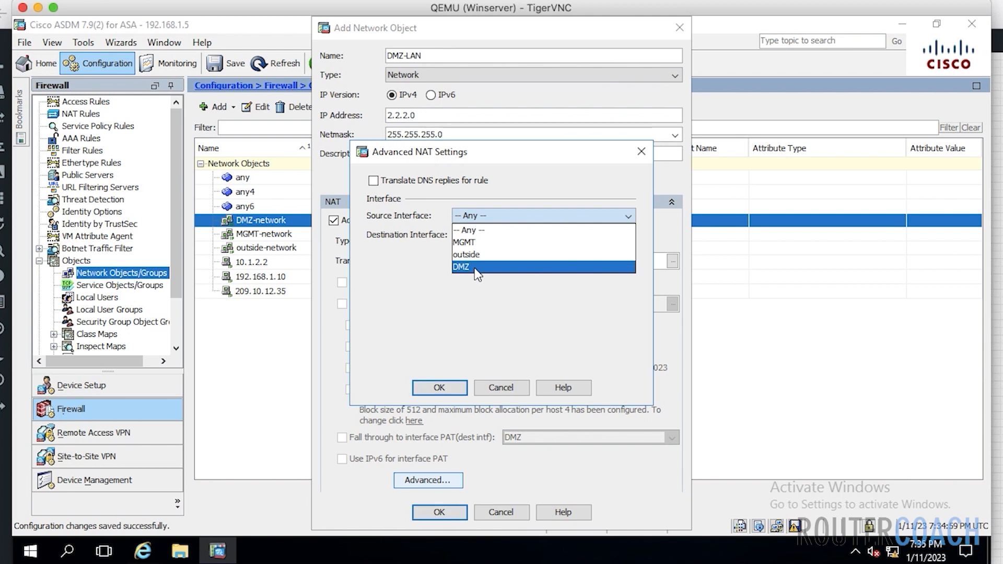
pyautogui.click(461, 266)
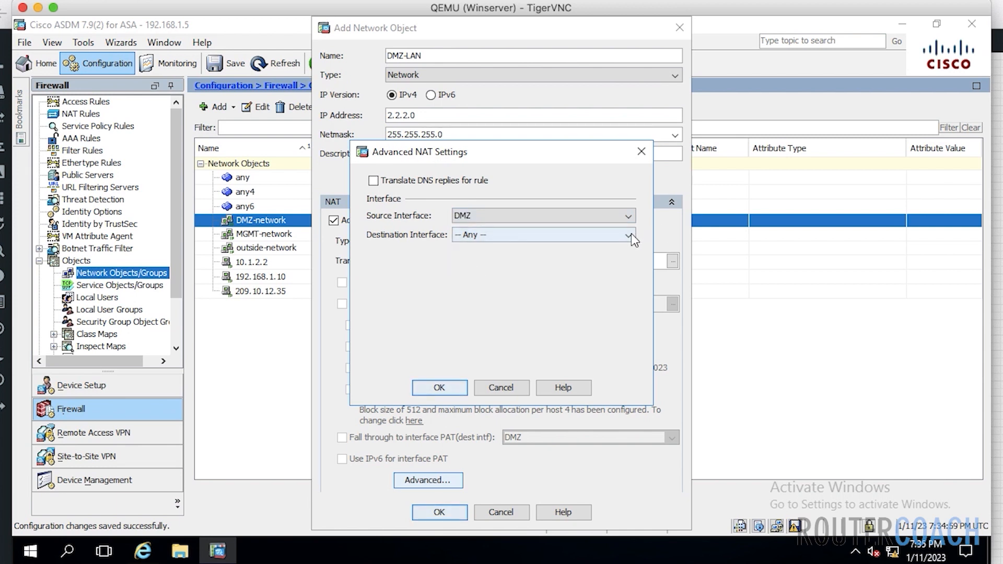
pyautogui.click(627, 235)
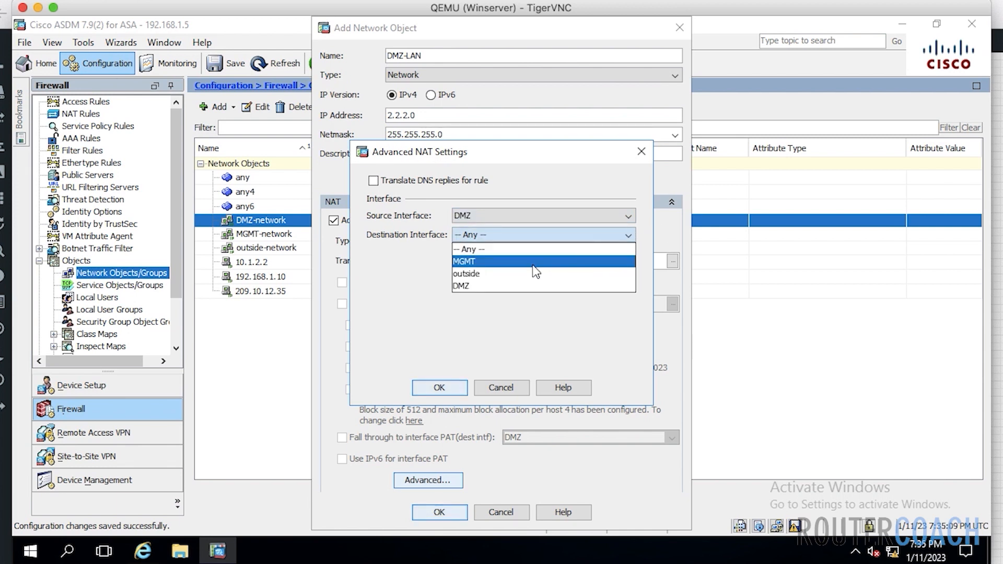
pyautogui.click(466, 274)
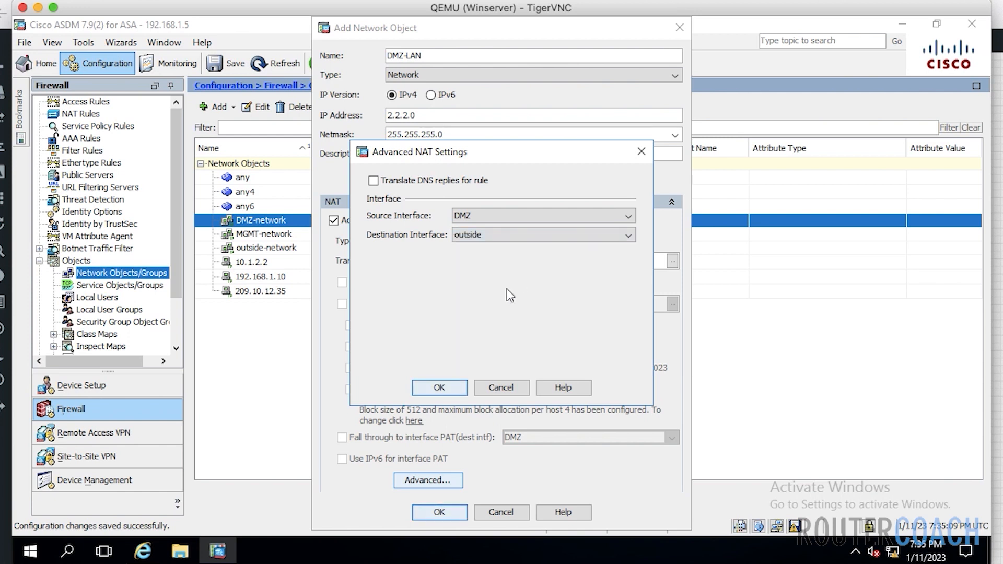
pyautogui.click(439, 388)
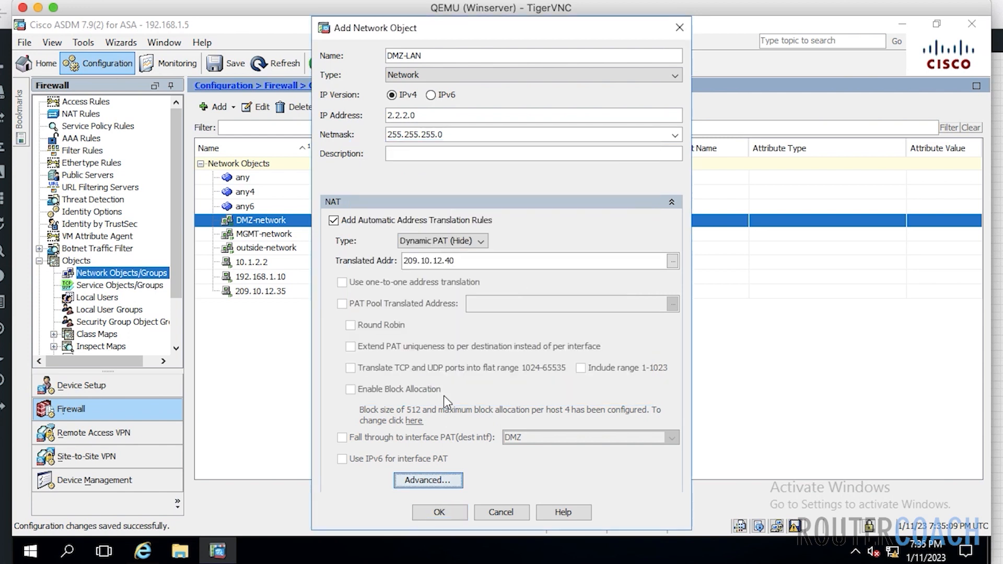
pyautogui.click(439, 512)
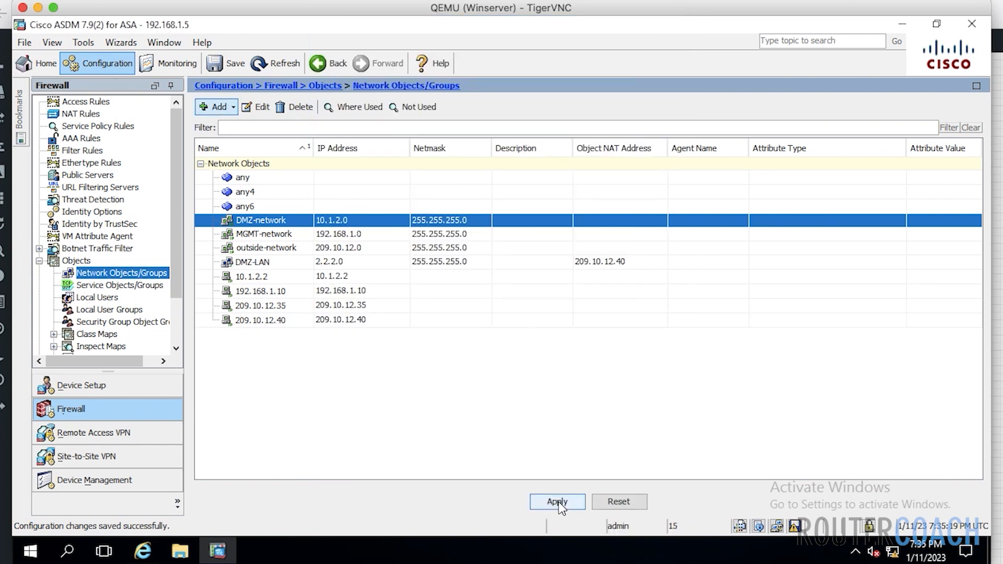
# Step: Apply the DMZ-LAN dynamic NAT rule to 209.10.12.40 and send the previewed CLI to the firewall
pyautogui.click(557, 502)
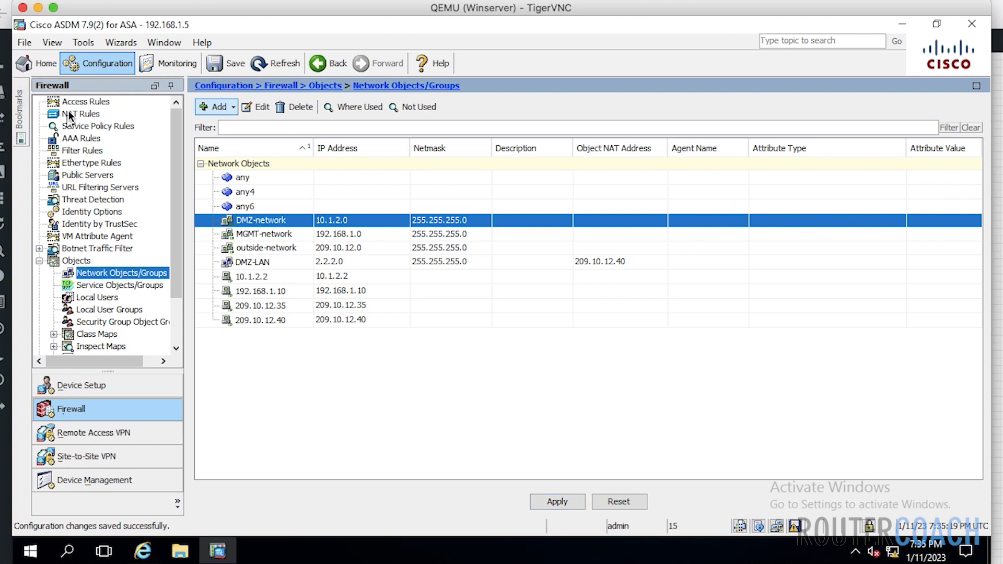
pyautogui.click(81, 113)
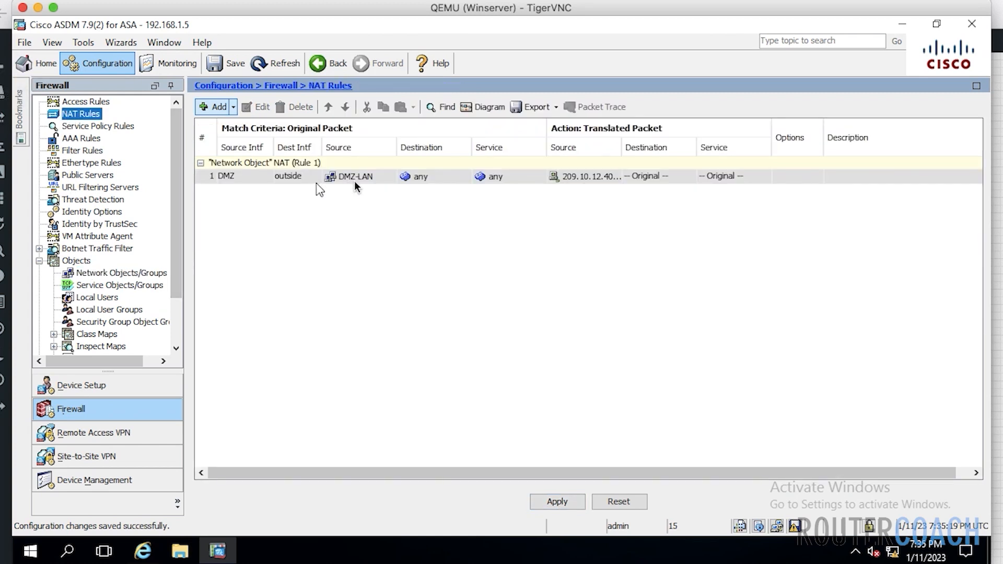
pyautogui.click(557, 501)
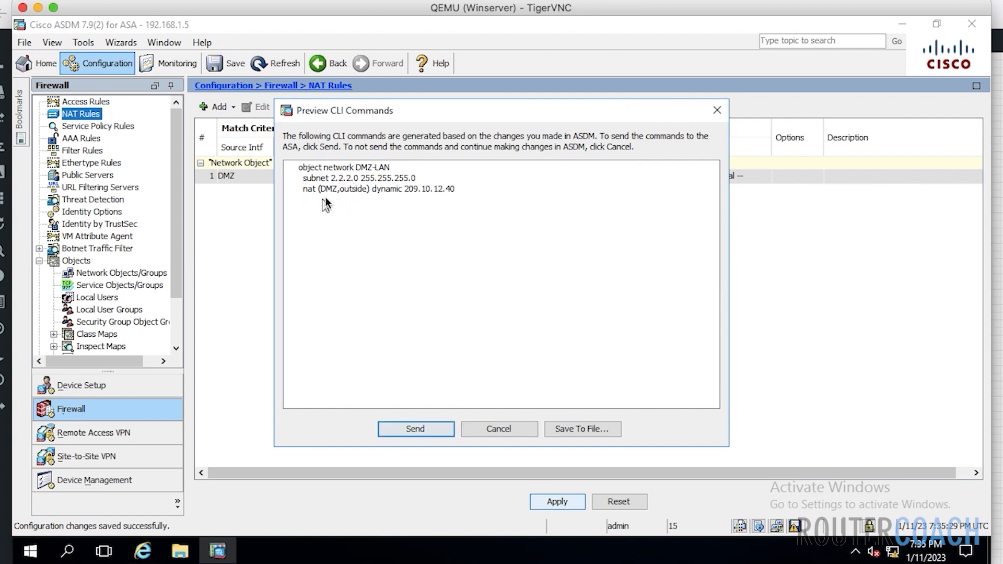
pyautogui.moveTo(400, 208)
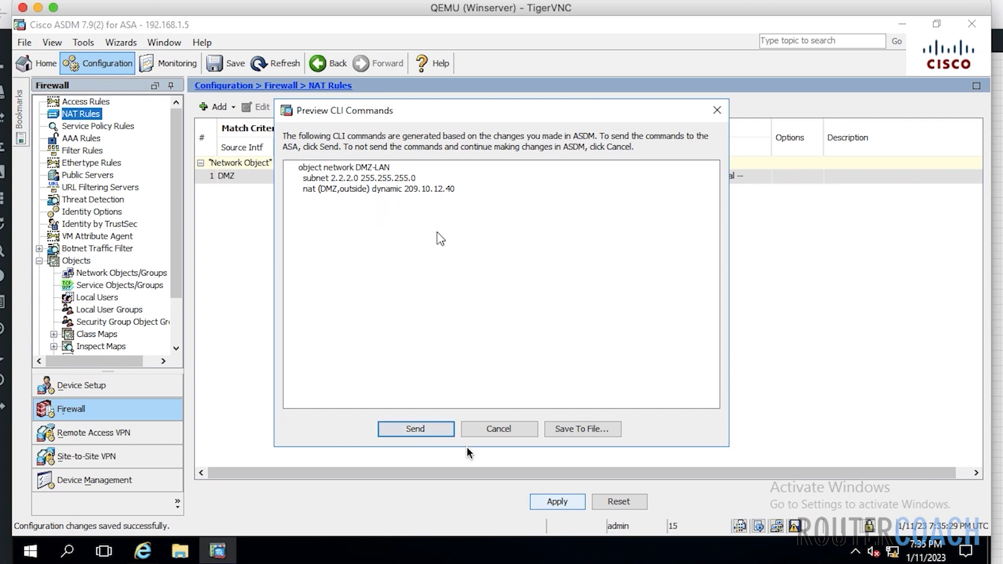
pyautogui.click(416, 428)
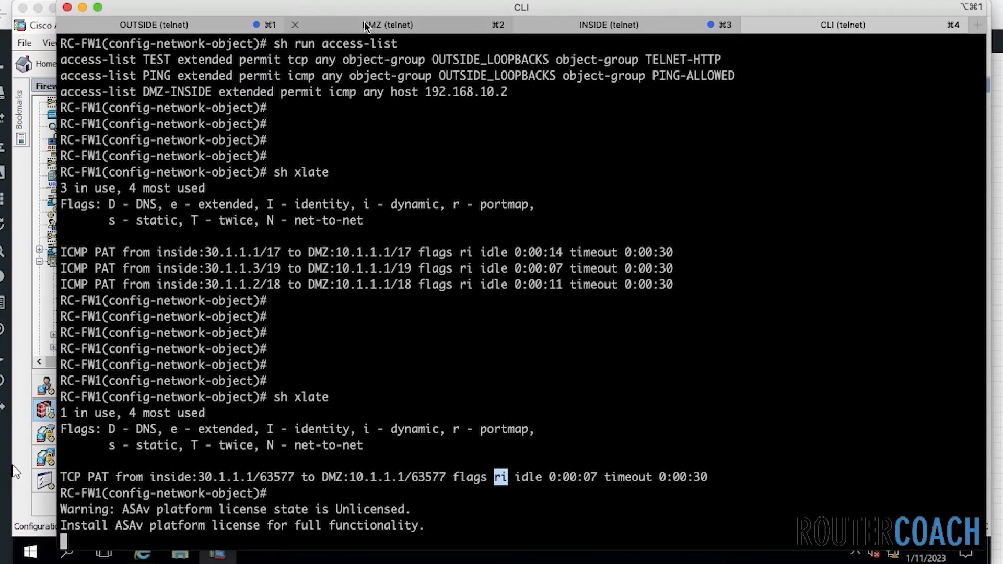
# Step: On the DMZ router, run 'do ping 209.10.12.2 so 2.2.2.3x' for sources 2.2.2.30–2.2.2.33, all succeeding
pyautogui.click(389, 25)
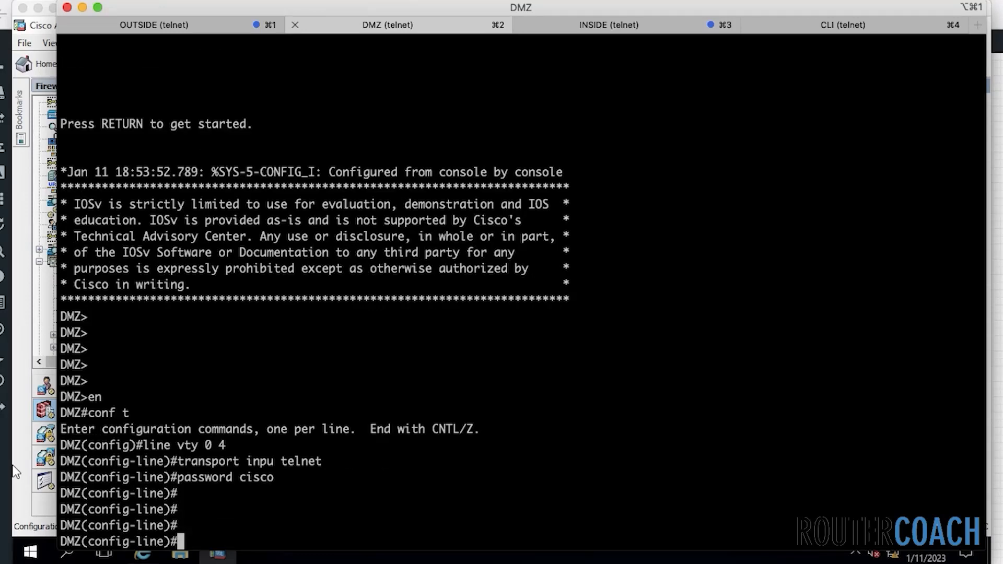
pyautogui.write('do pin')
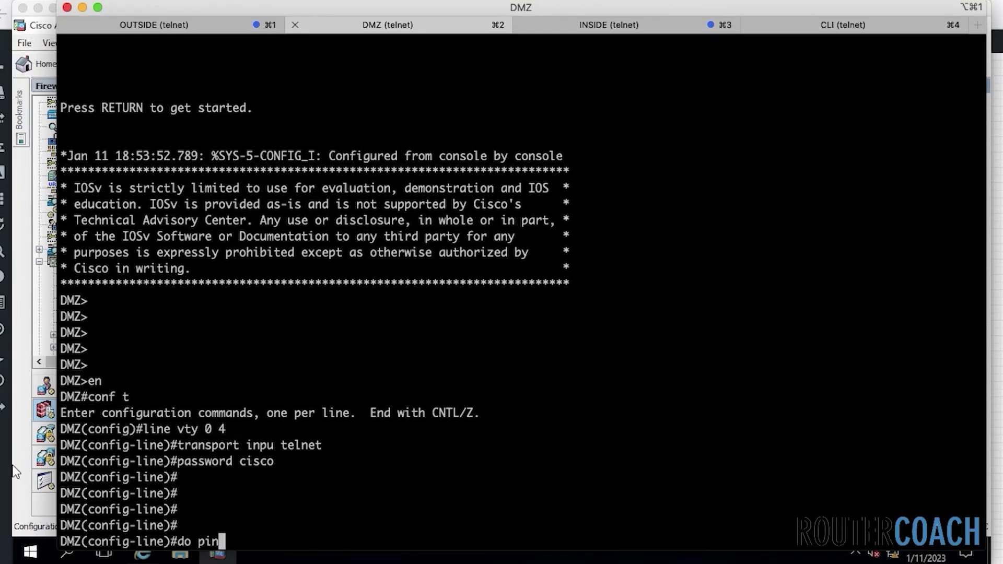
pyautogui.write('g 209.1')
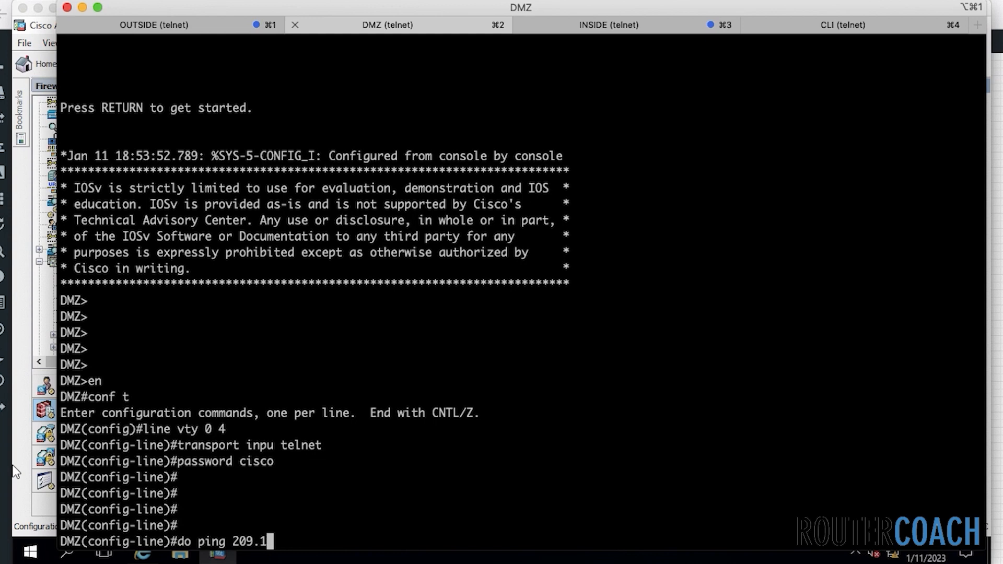
pyautogui.write('0.12.2')
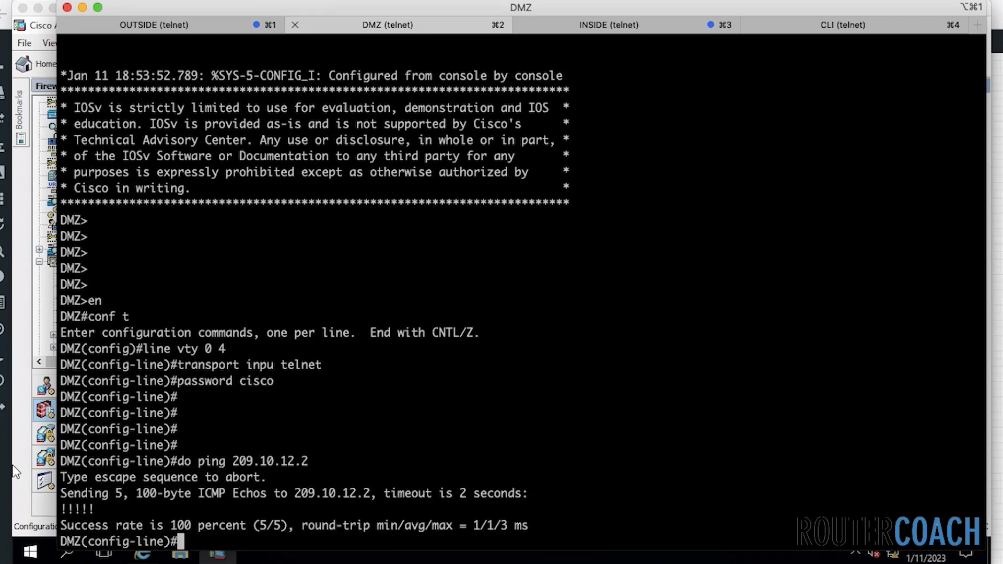
pyautogui.write('do ping 209.10.12.2')
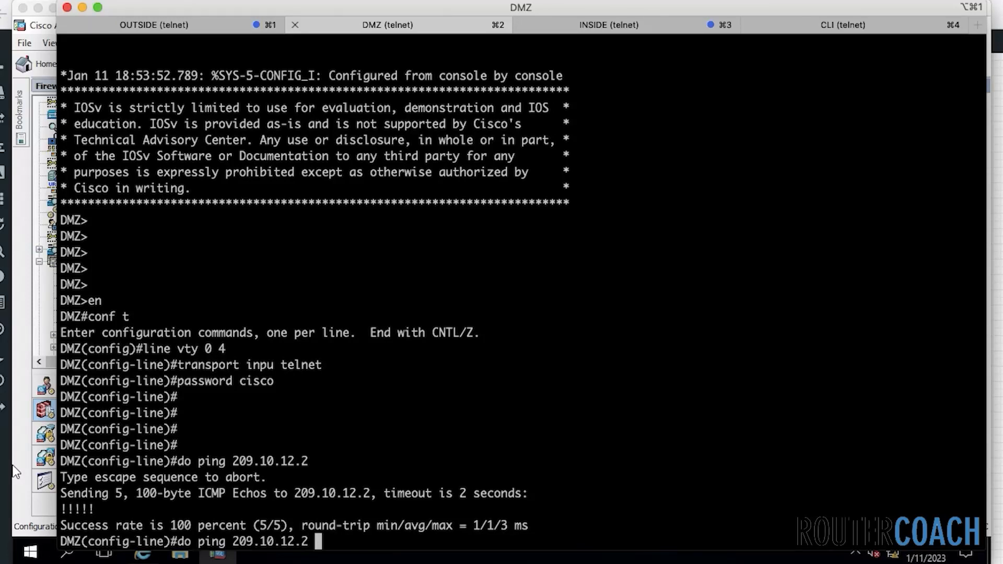
pyautogui.write('so')
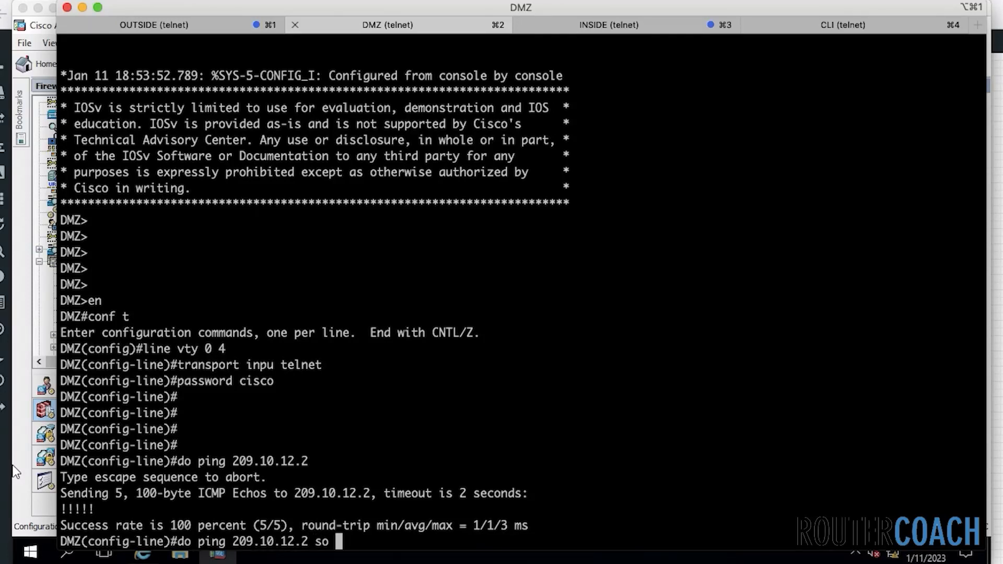
pyautogui.write('2.2.2.3')
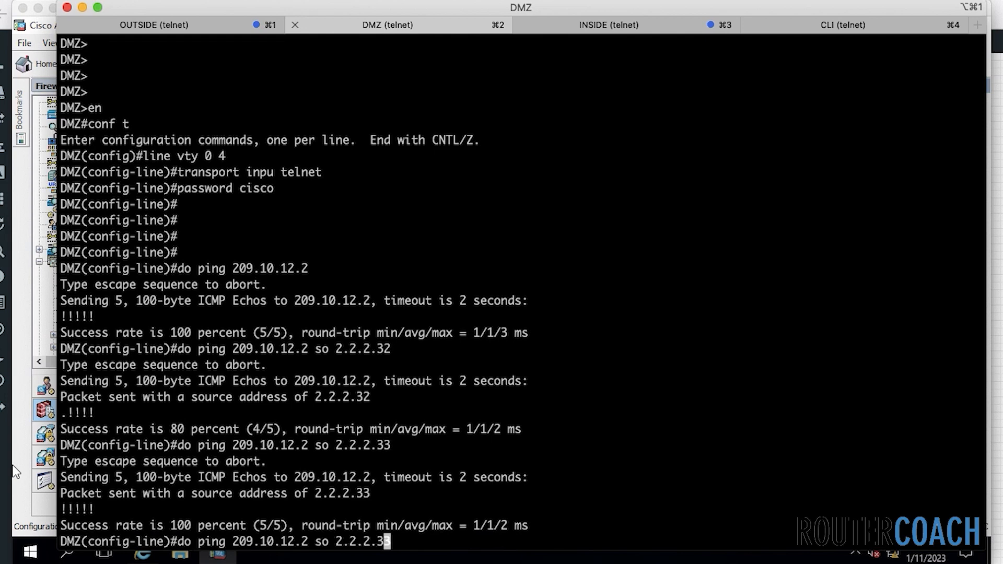
pyautogui.press('enter')
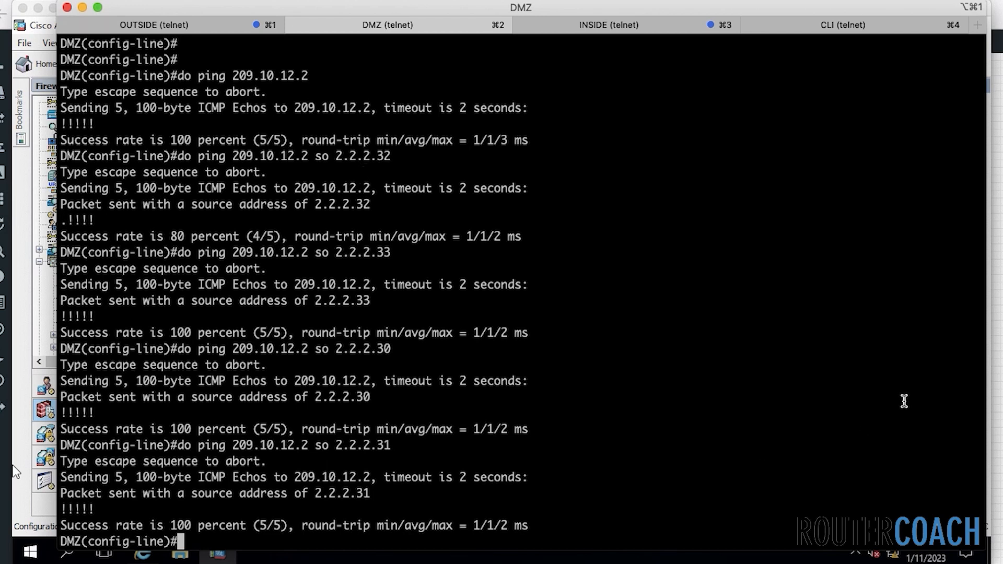
pyautogui.moveTo(725, 375)
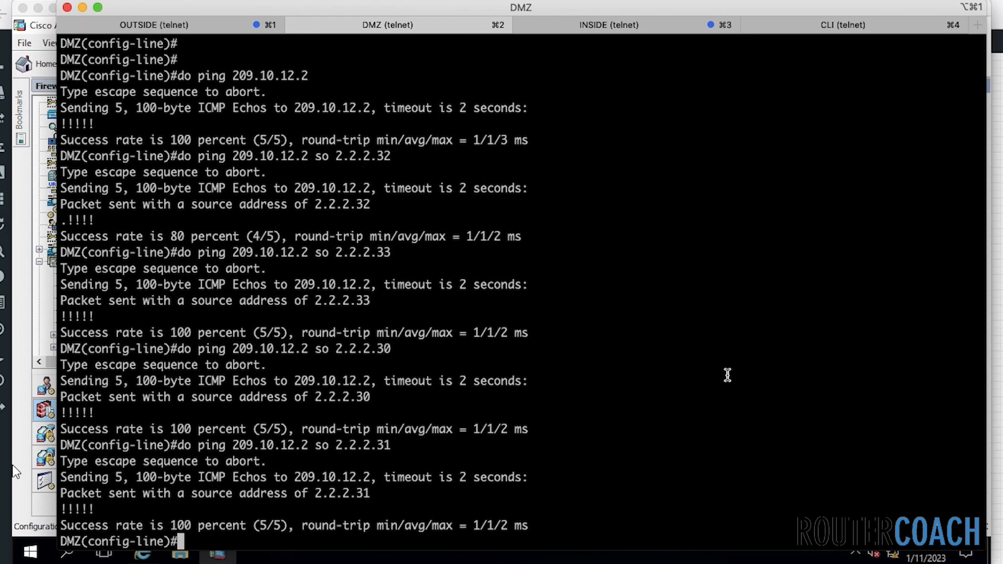
pyautogui.moveTo(269, 424)
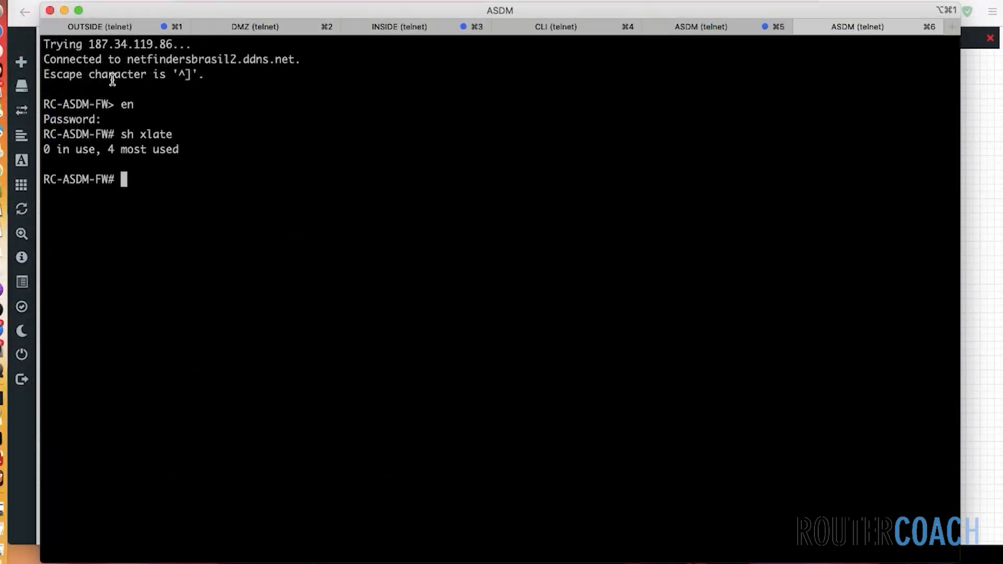
# Step: From the DMZ router, ping 209.10.12.2 sourced from 2.2.2.31
pyautogui.click(253, 27)
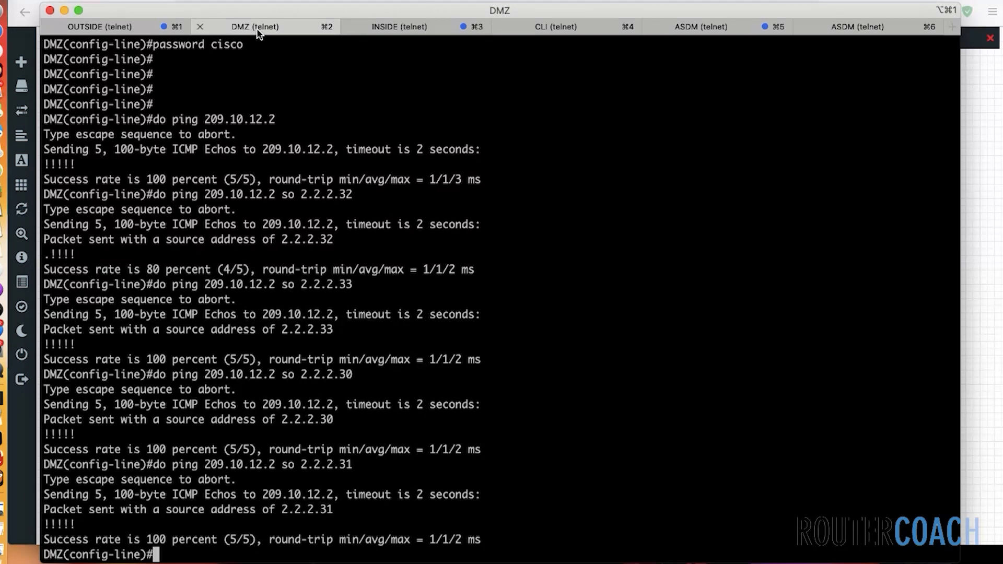
pyautogui.write('do ping 209.10.12.2 so 2.2.2.31')
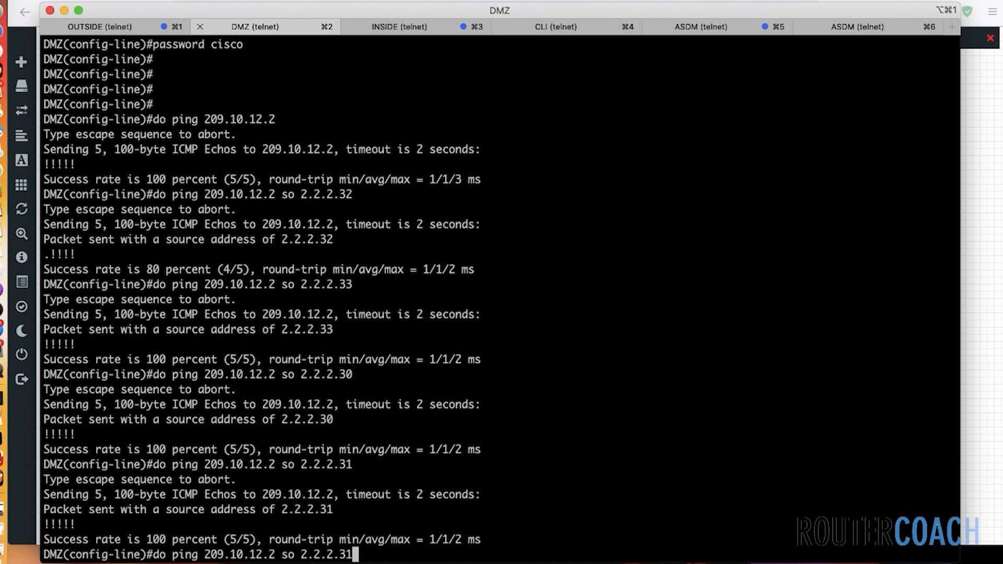
pyautogui.press('Return')
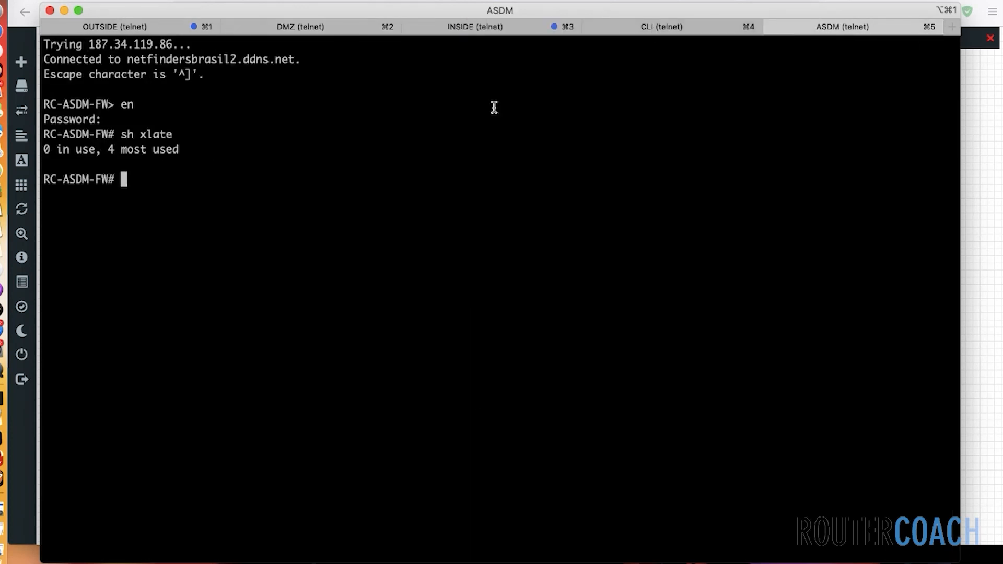
# Step: Run 'sh xlate' on the firewall to see the ICMP PAT entry 2.2.2.31 → 209.10.12.40, noting its ri flags
pyautogui.write('sh xlate')
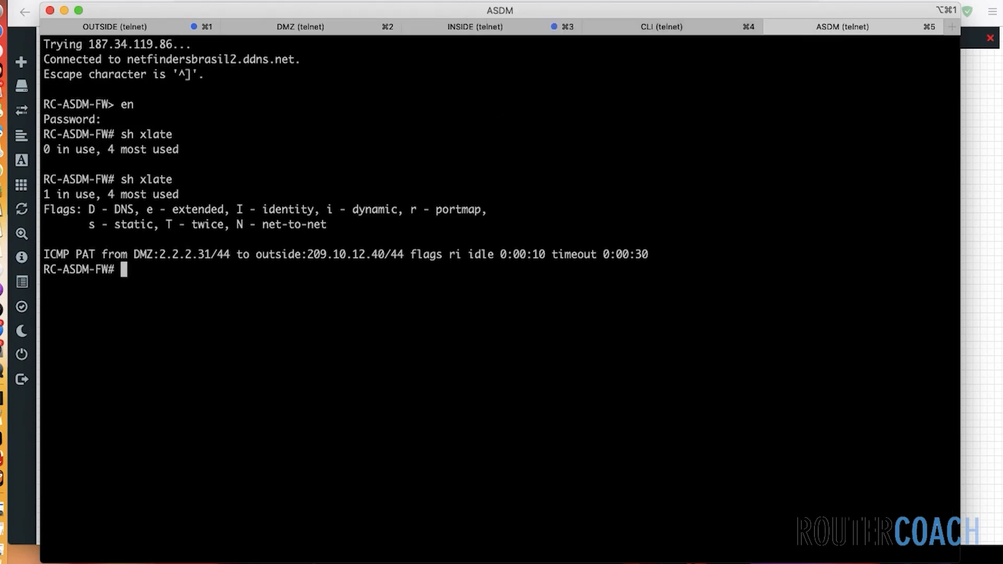
pyautogui.moveTo(99, 255)
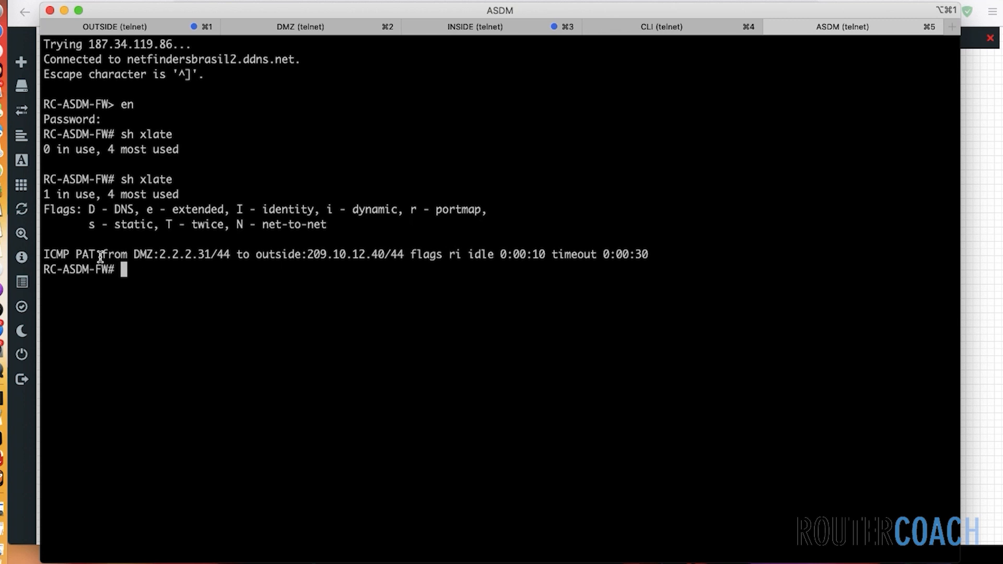
pyautogui.moveTo(176, 259)
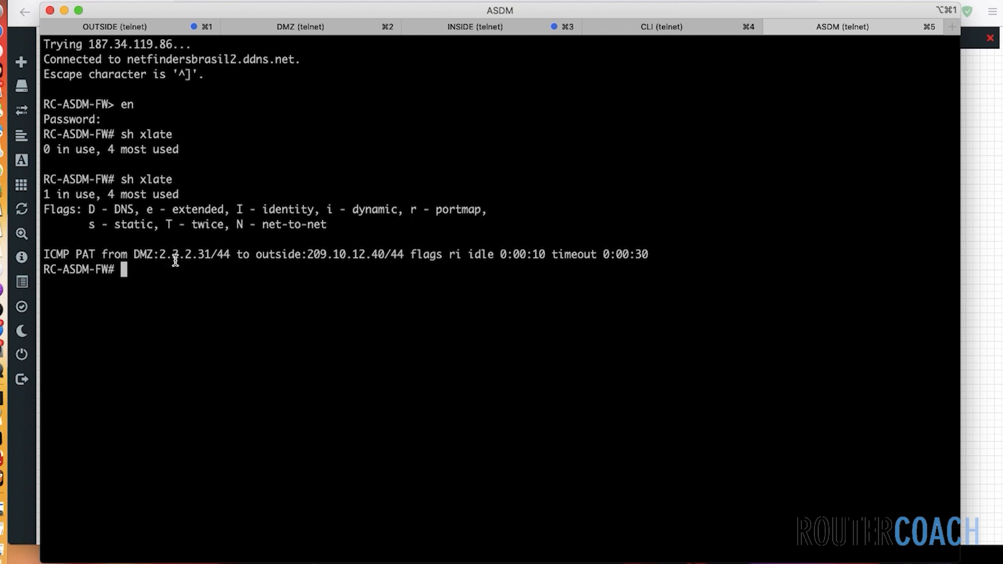
pyautogui.moveTo(289, 256)
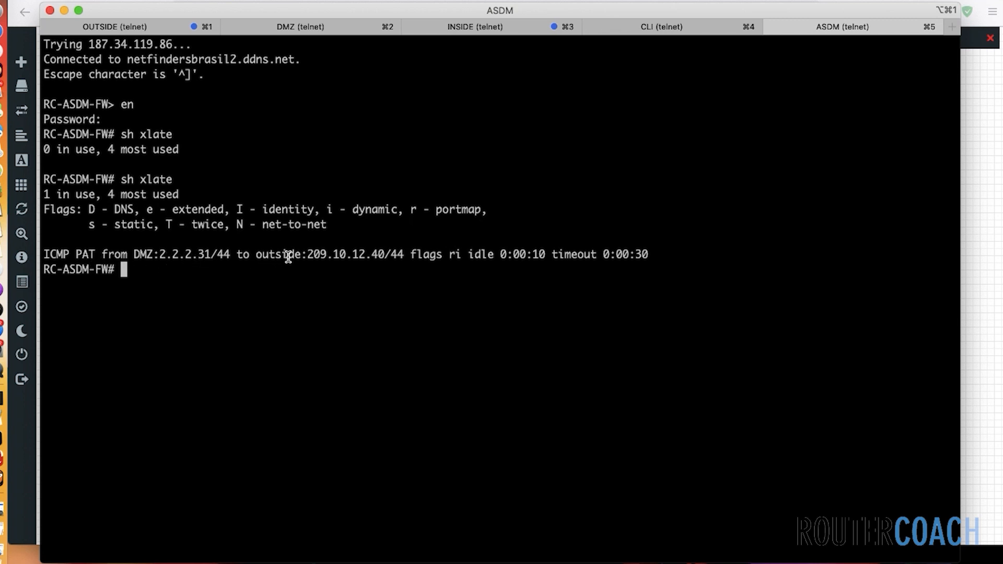
pyautogui.moveTo(320, 265)
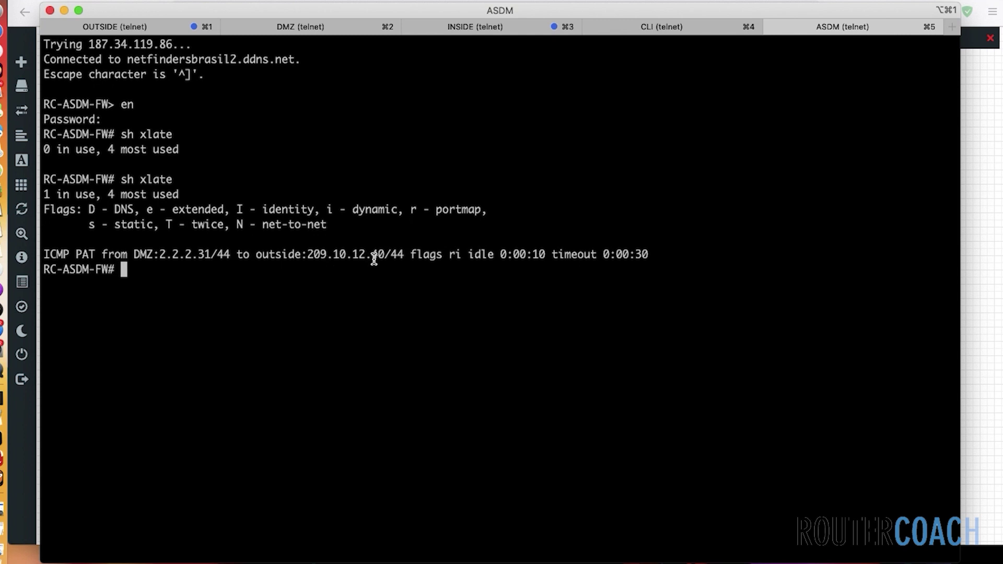
pyautogui.doubleClick(56, 252)
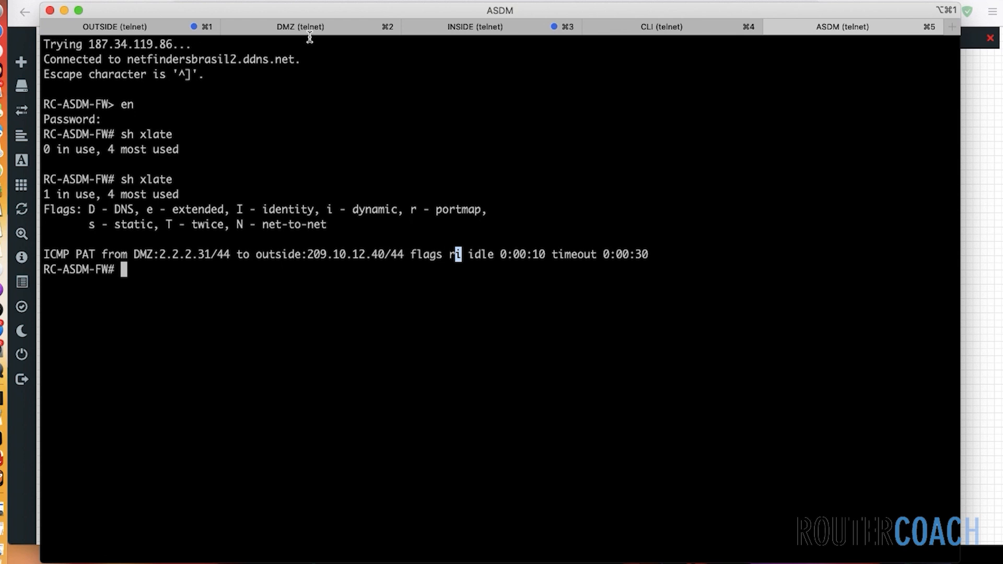
pyautogui.click(300, 27)
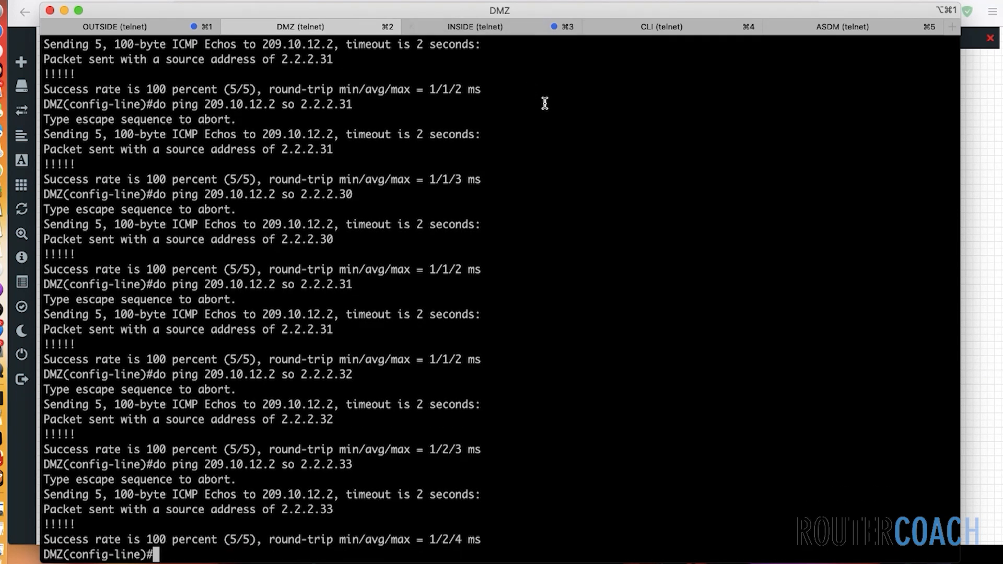
# Step: Run 'sh xlate' on the firewall, listing four ICMP PAT entries 2.2.2.30–33 → 209.10.12.40
pyautogui.click(839, 28)
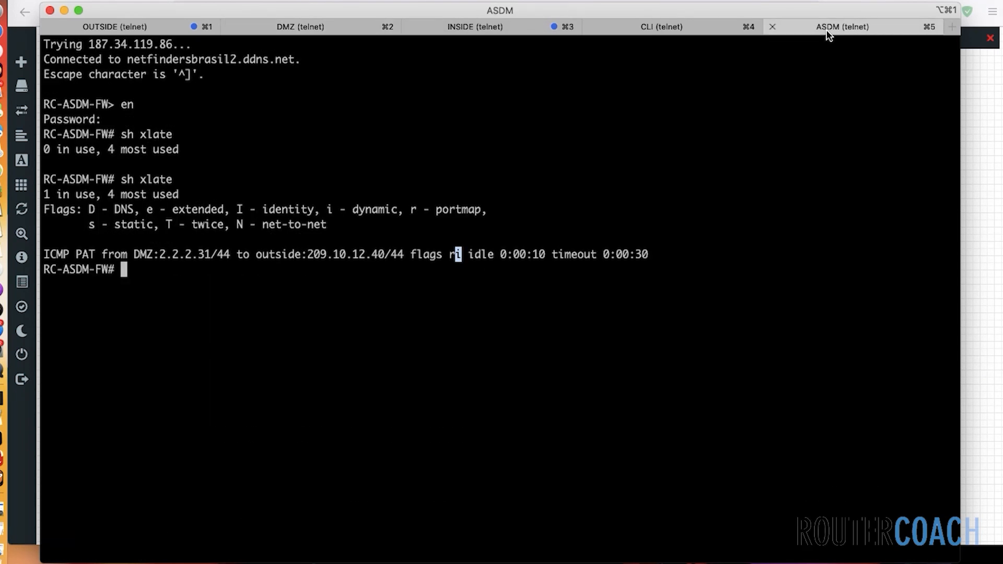
pyautogui.write('sh xlate')
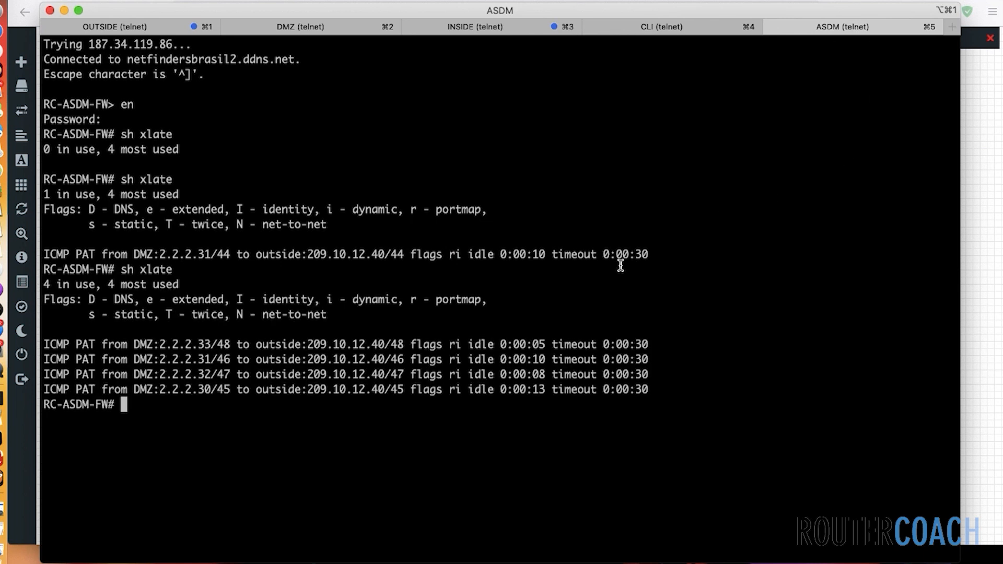
pyautogui.moveTo(362, 355)
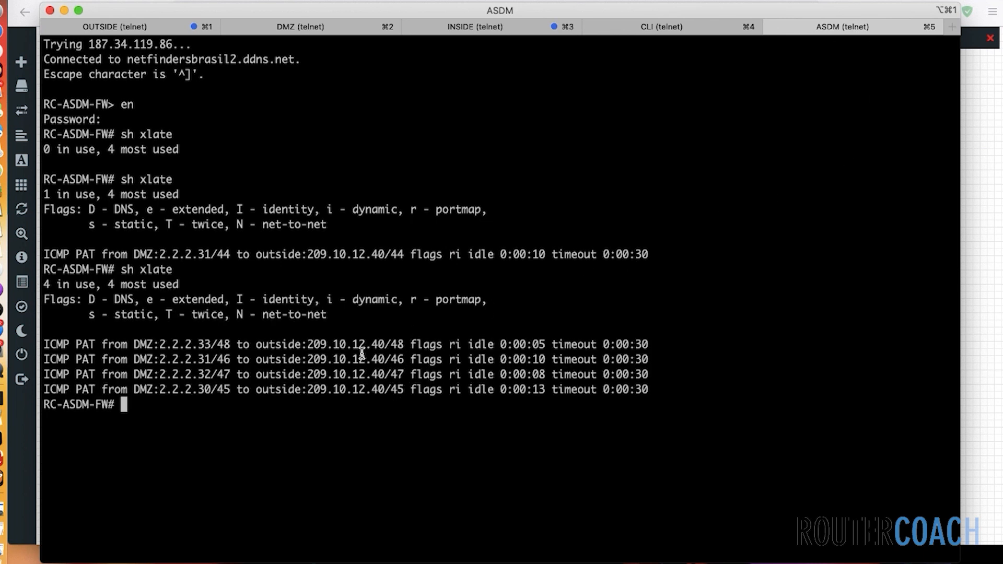
pyautogui.moveTo(305, 480)
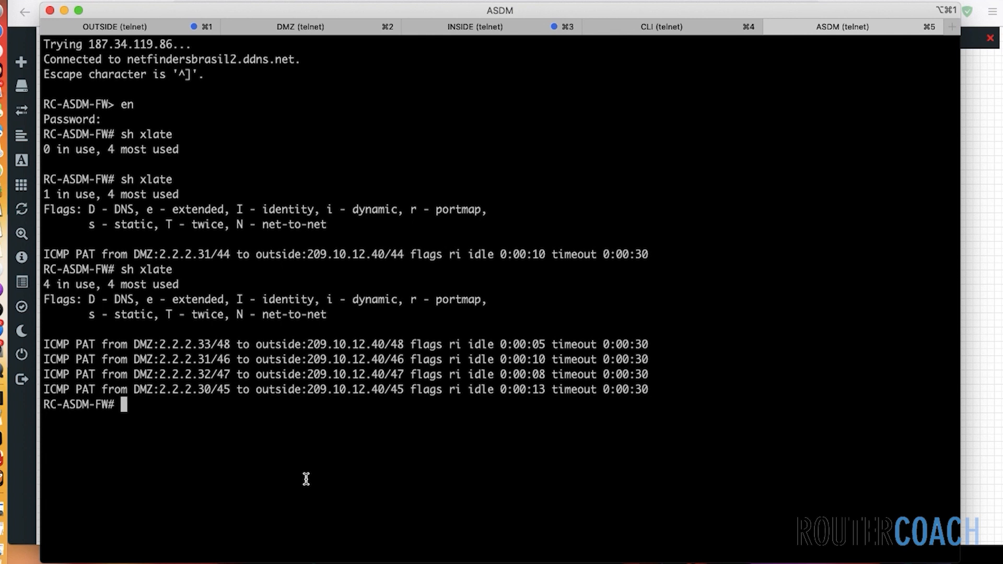